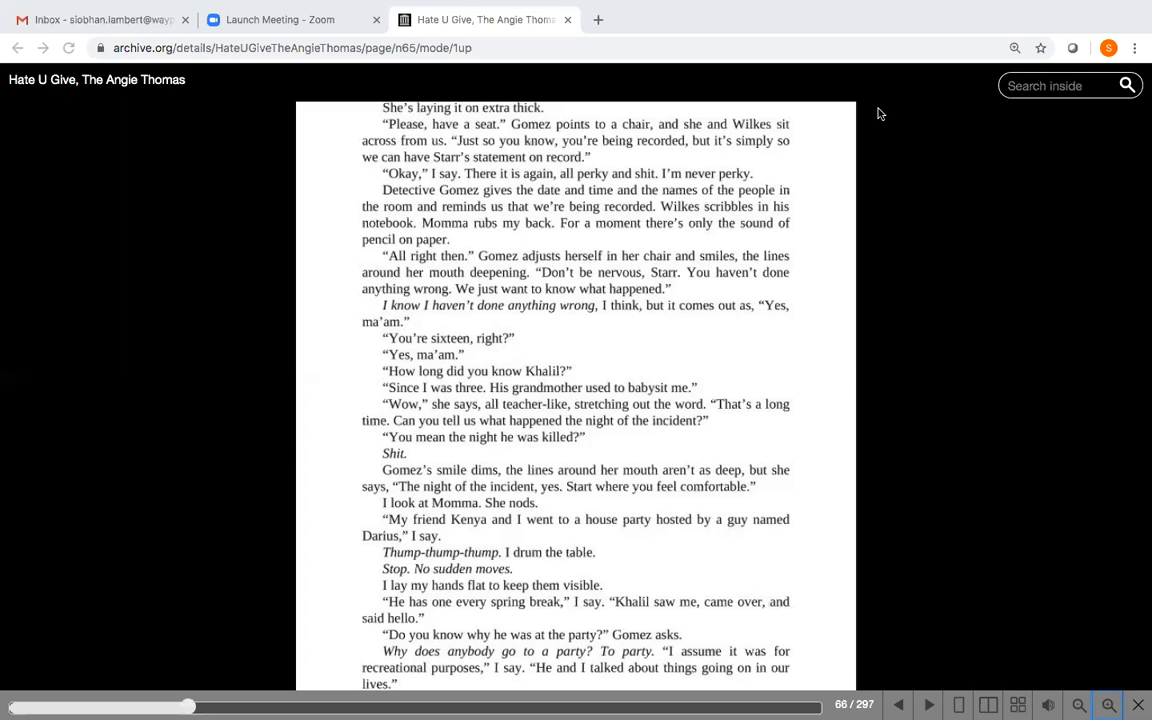
mouse_move(408, 126)
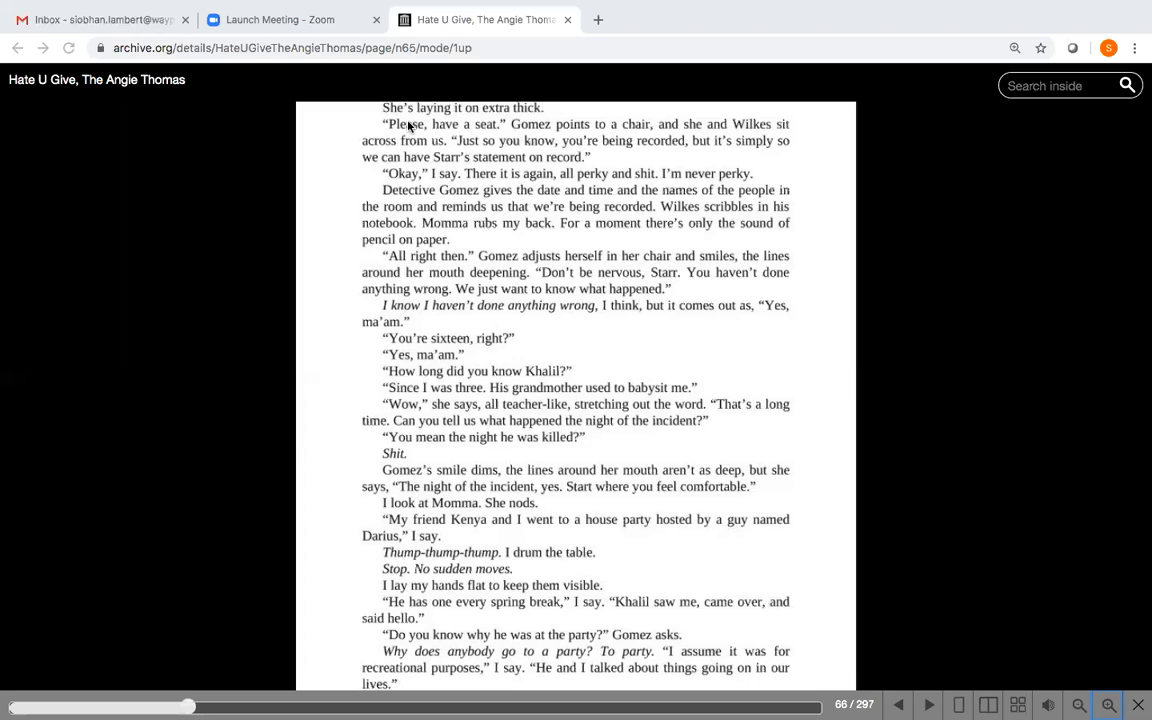
mouse_move(324, 146)
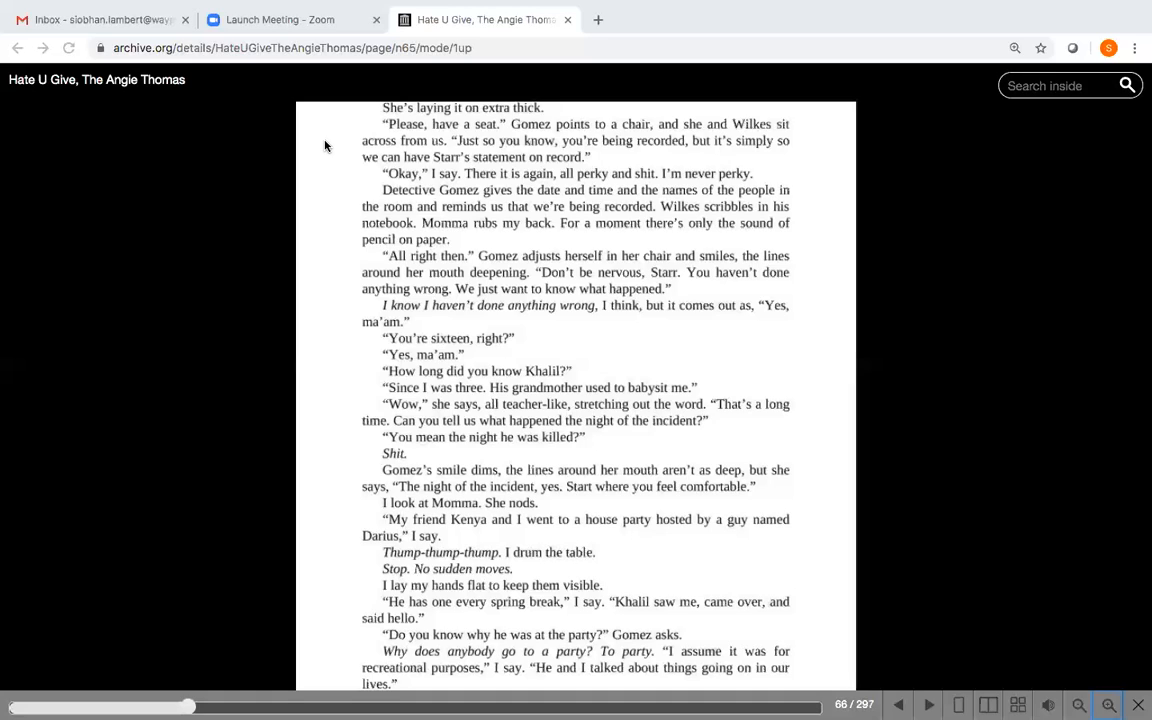
mouse_move(464, 118)
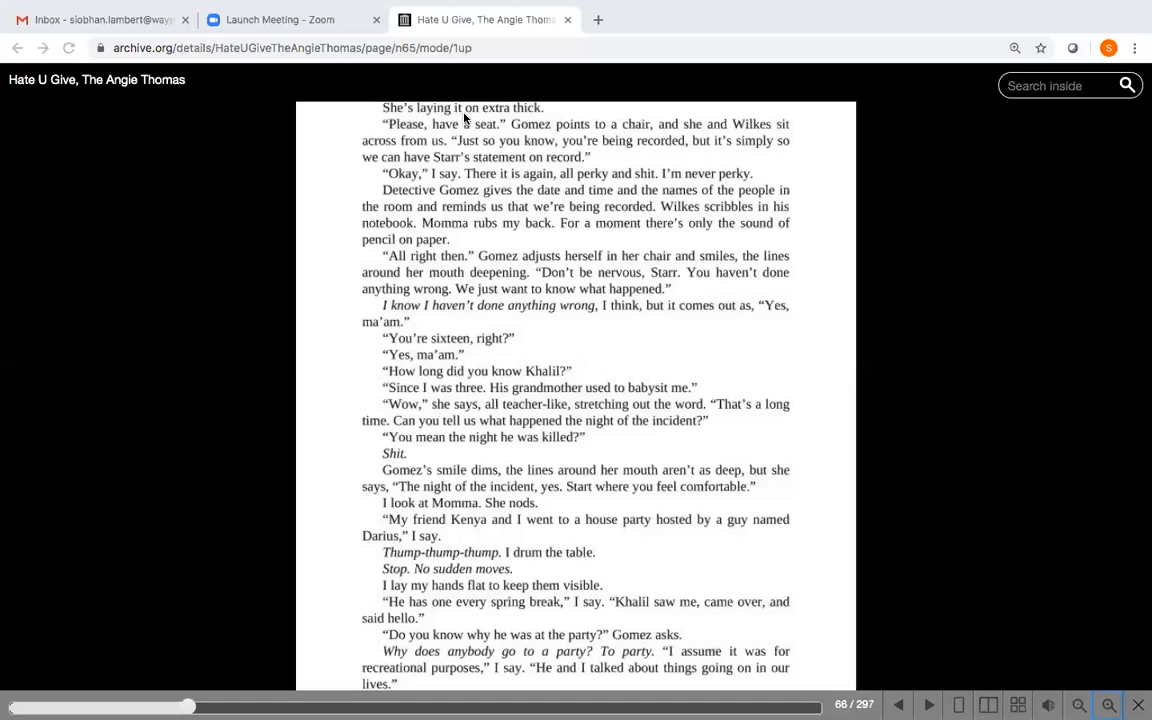
mouse_move(408, 140)
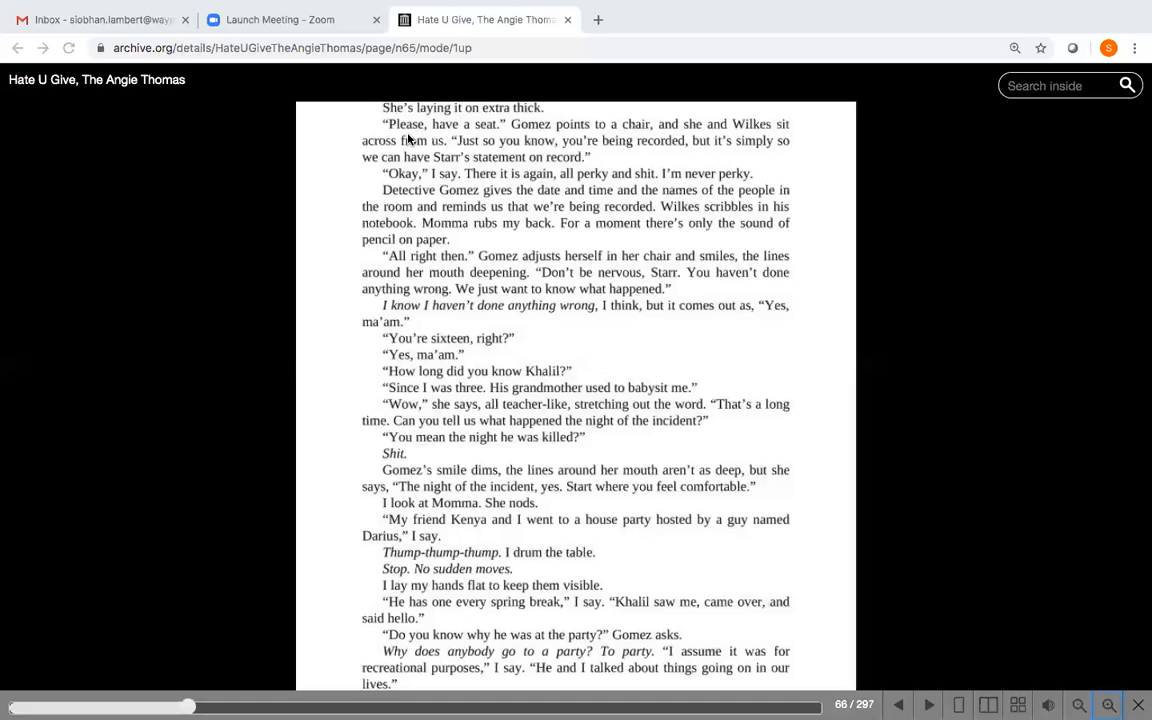
mouse_move(652, 148)
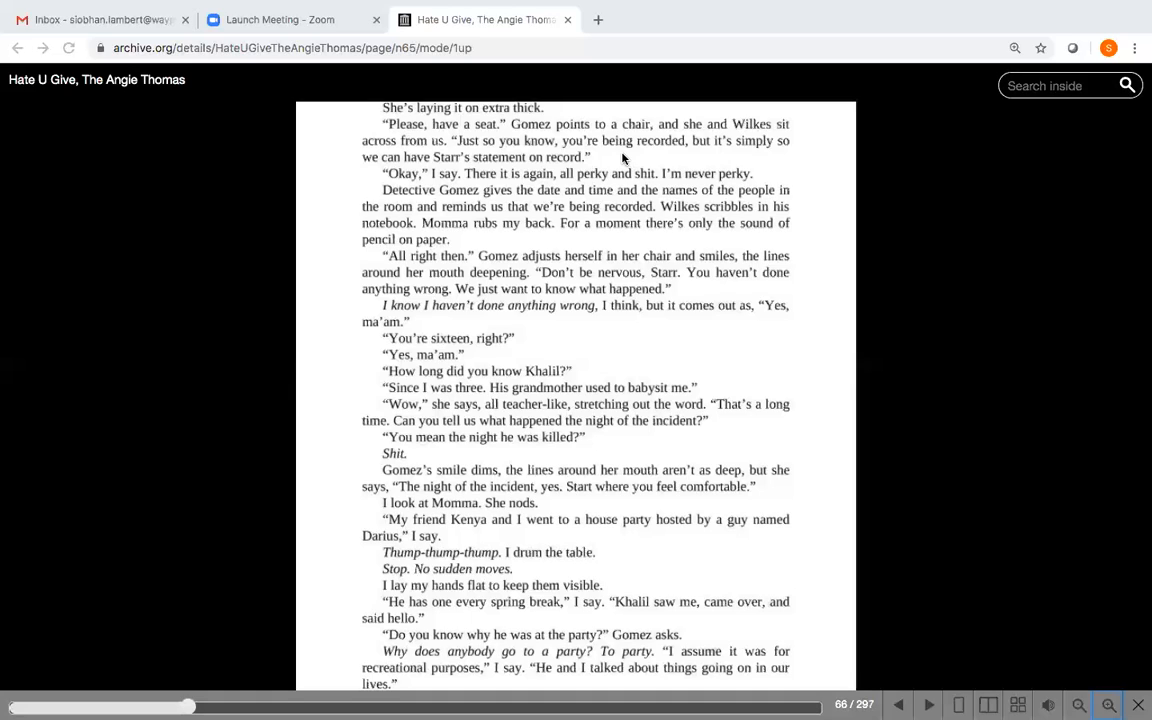
mouse_move(532, 198)
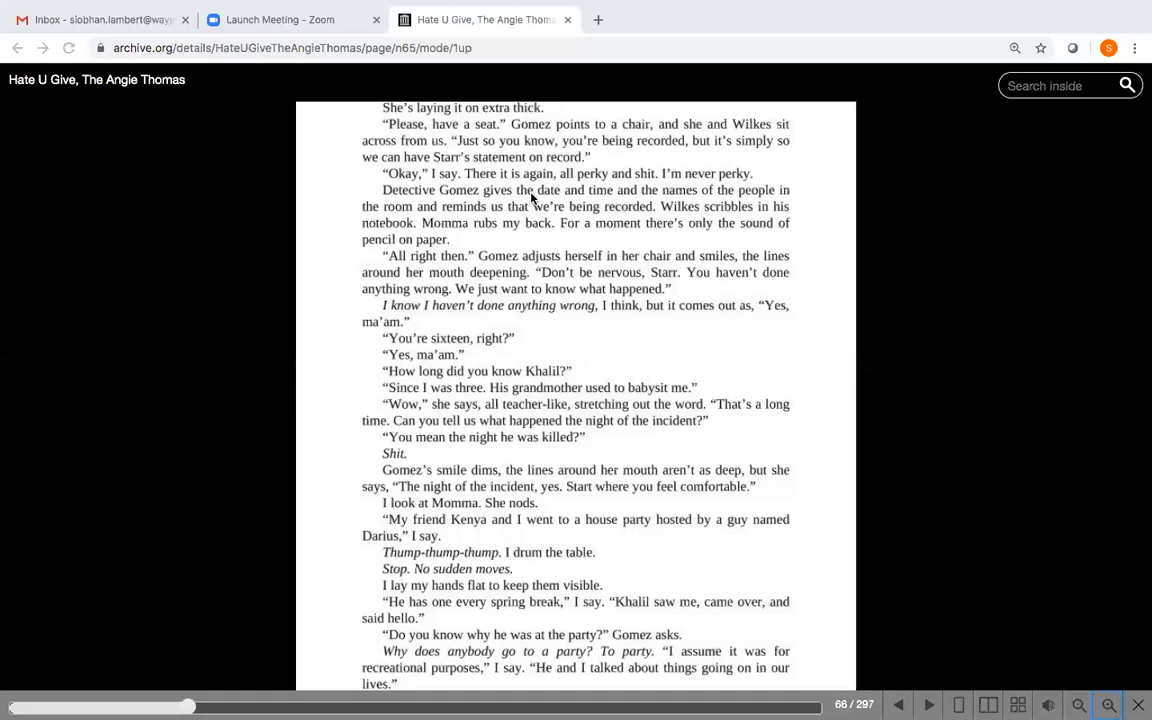
mouse_move(640, 188)
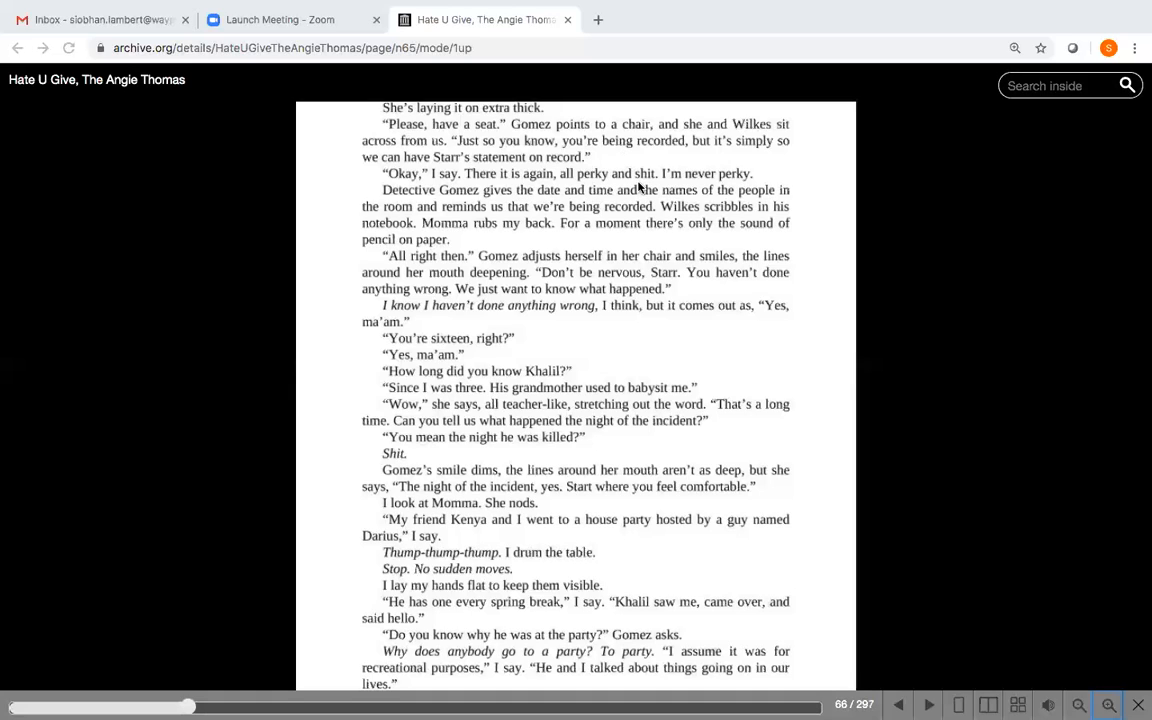
mouse_move(562, 214)
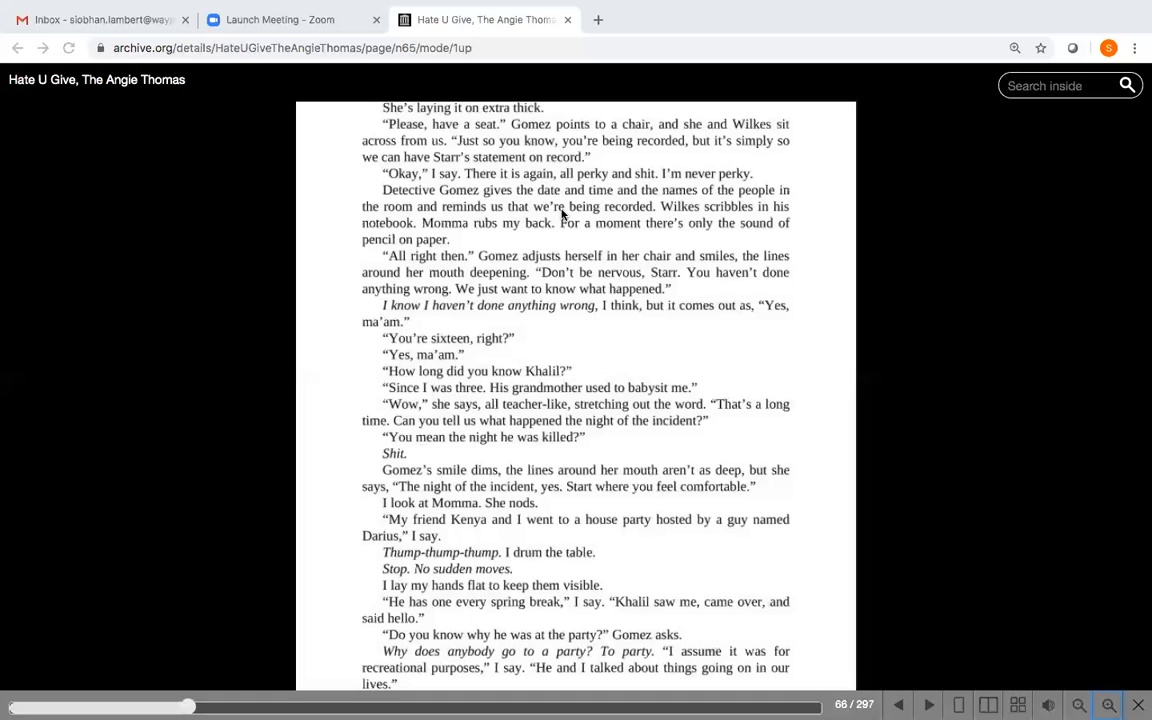
mouse_move(656, 206)
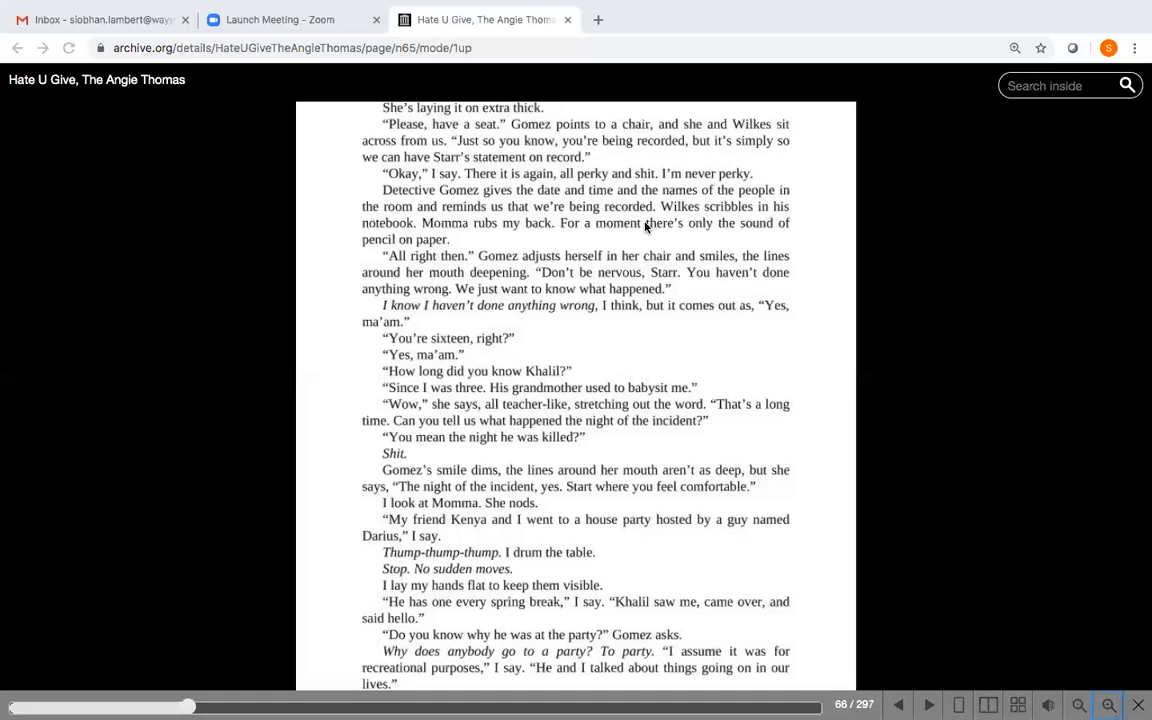
mouse_move(536, 244)
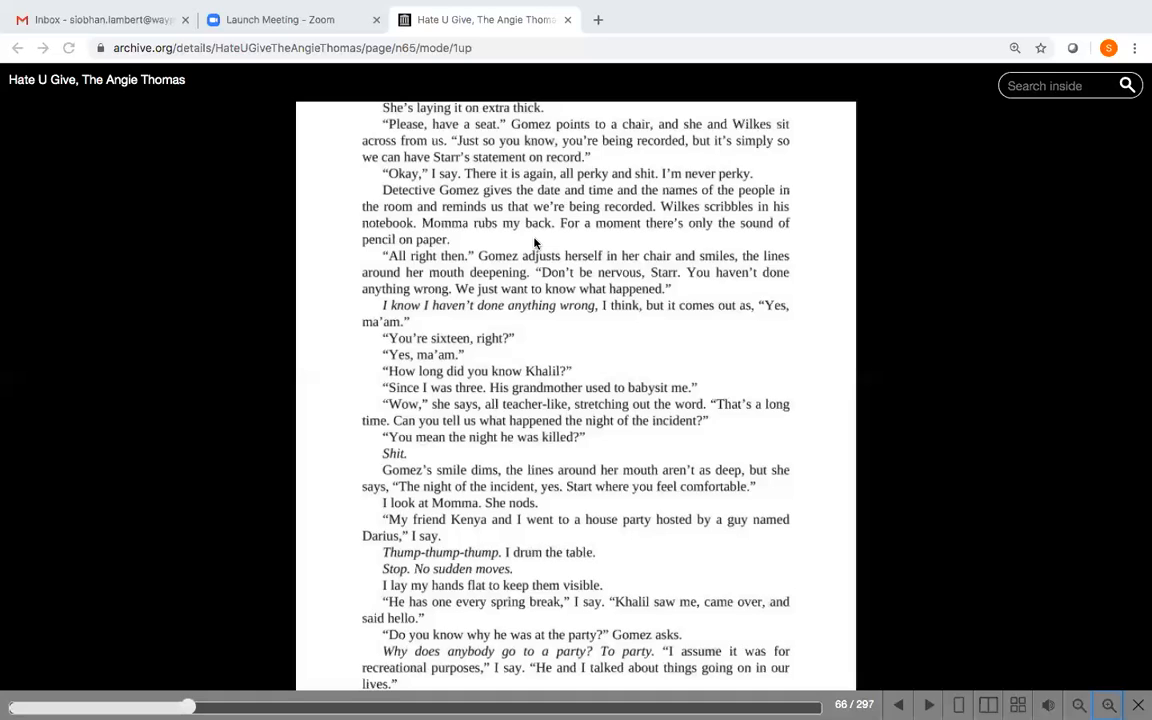
mouse_move(490, 252)
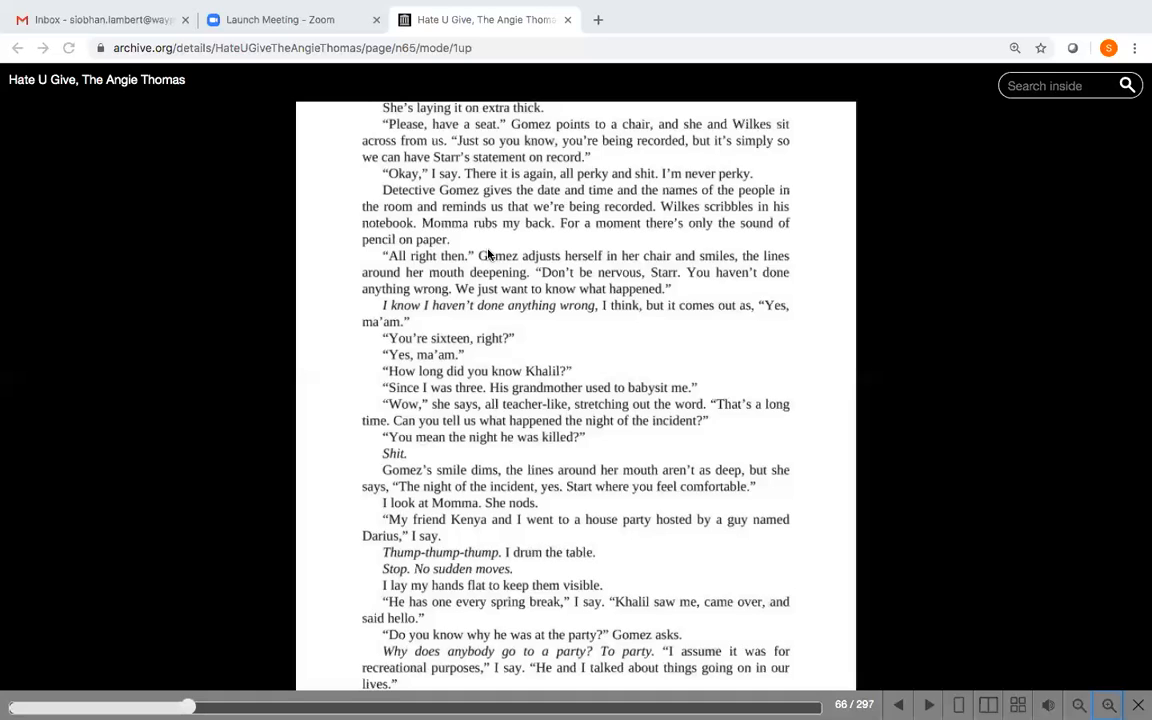
mouse_move(630, 316)
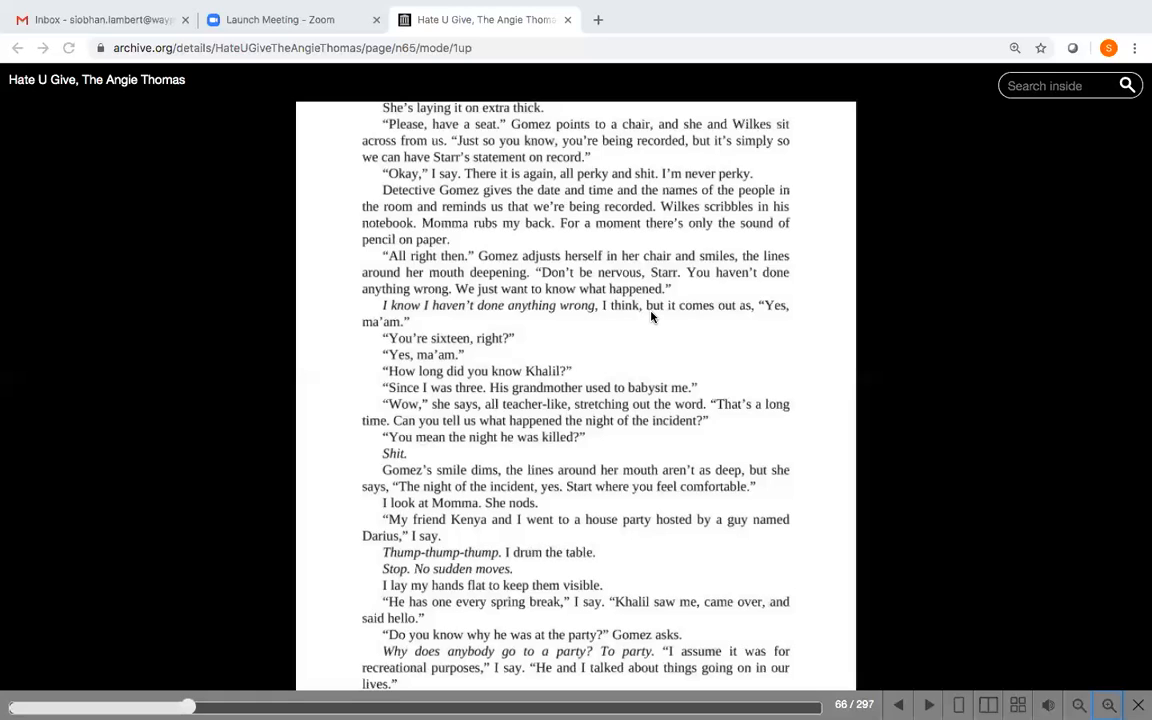
mouse_move(688, 320)
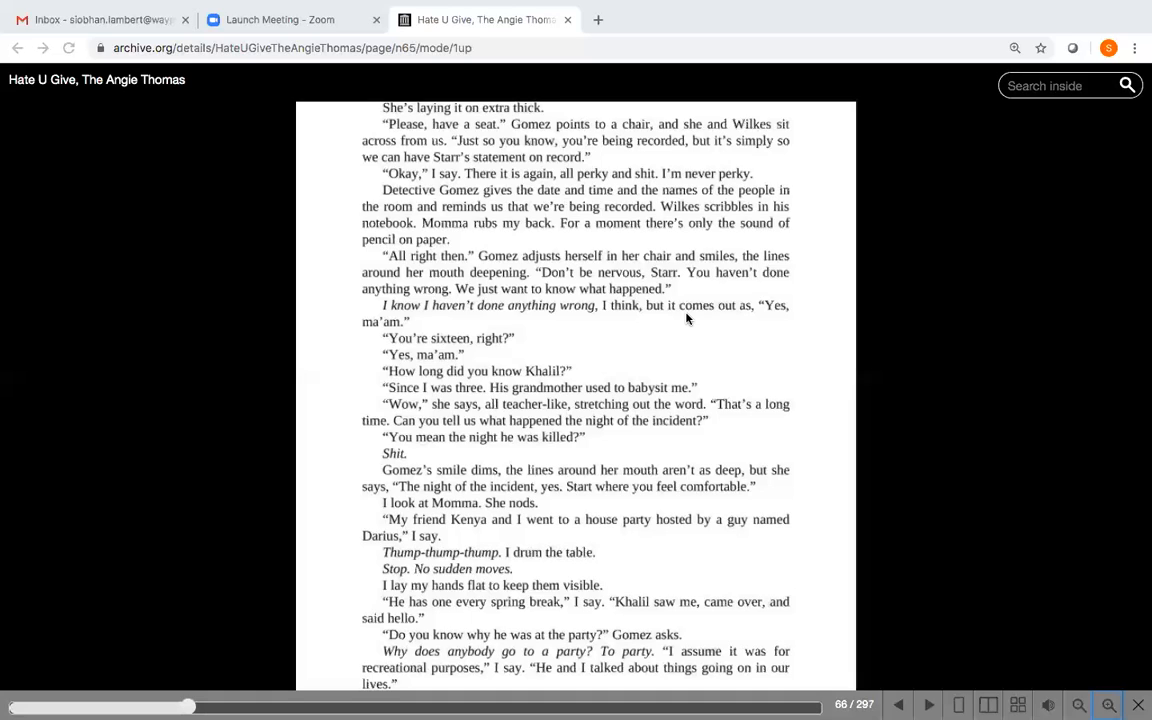
mouse_move(744, 308)
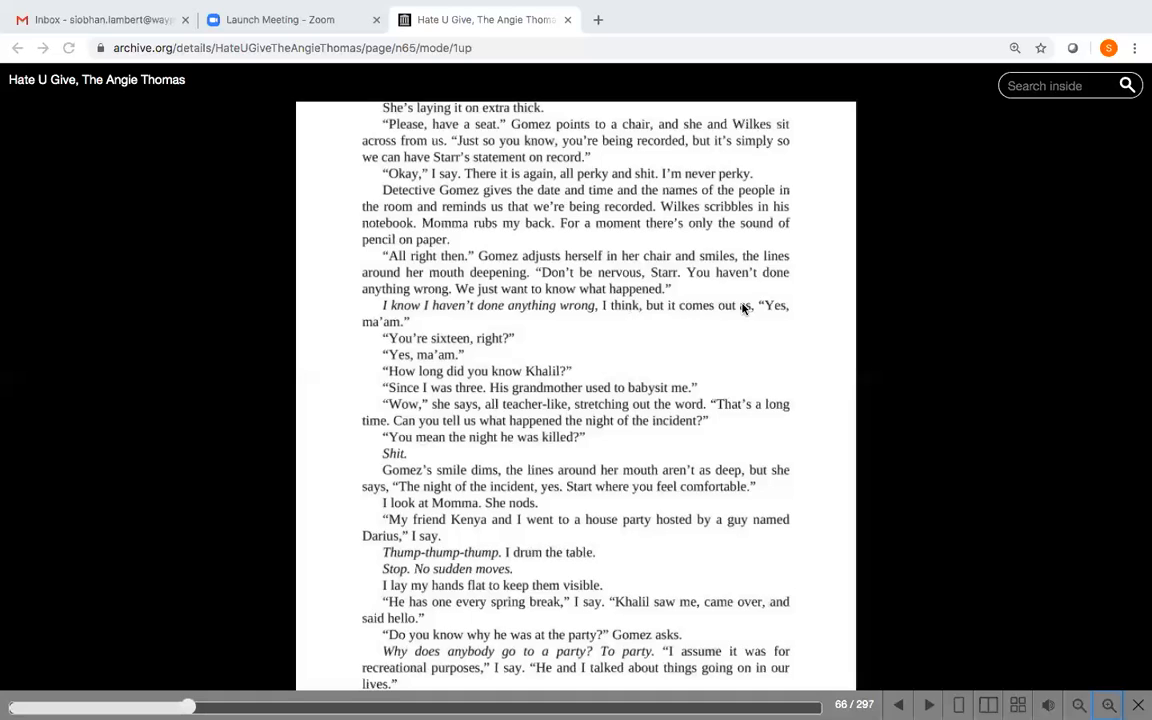
mouse_move(420, 312)
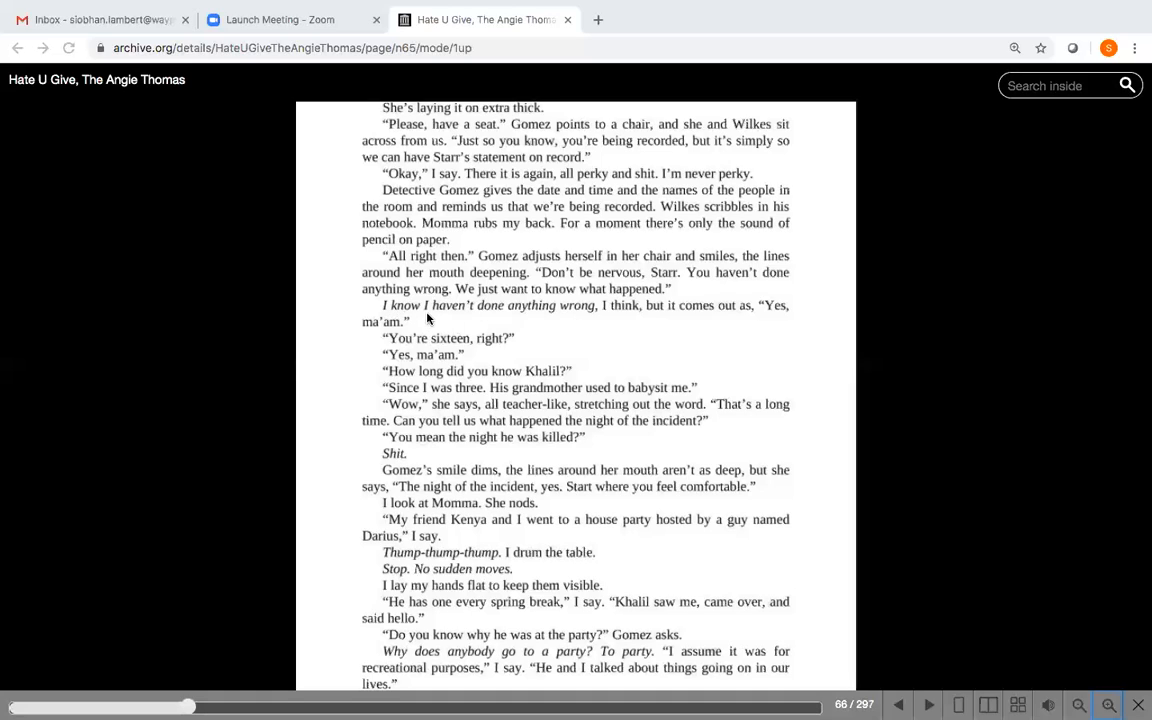
mouse_move(560, 318)
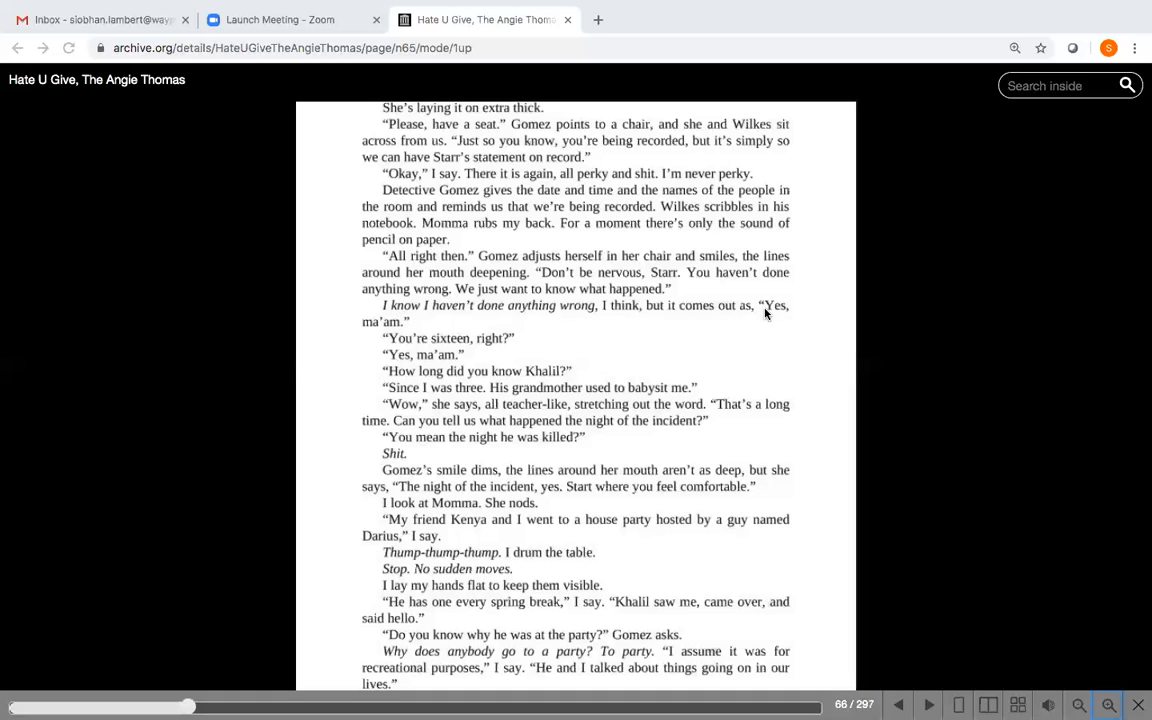
mouse_move(752, 310)
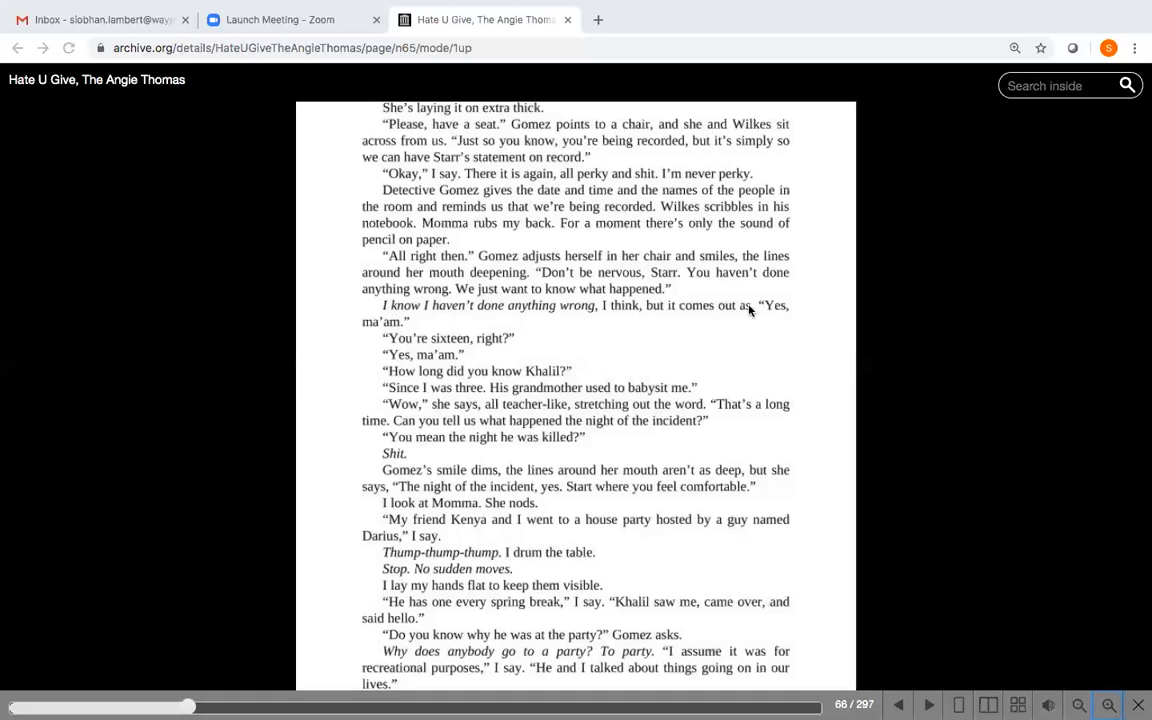
mouse_move(570, 348)
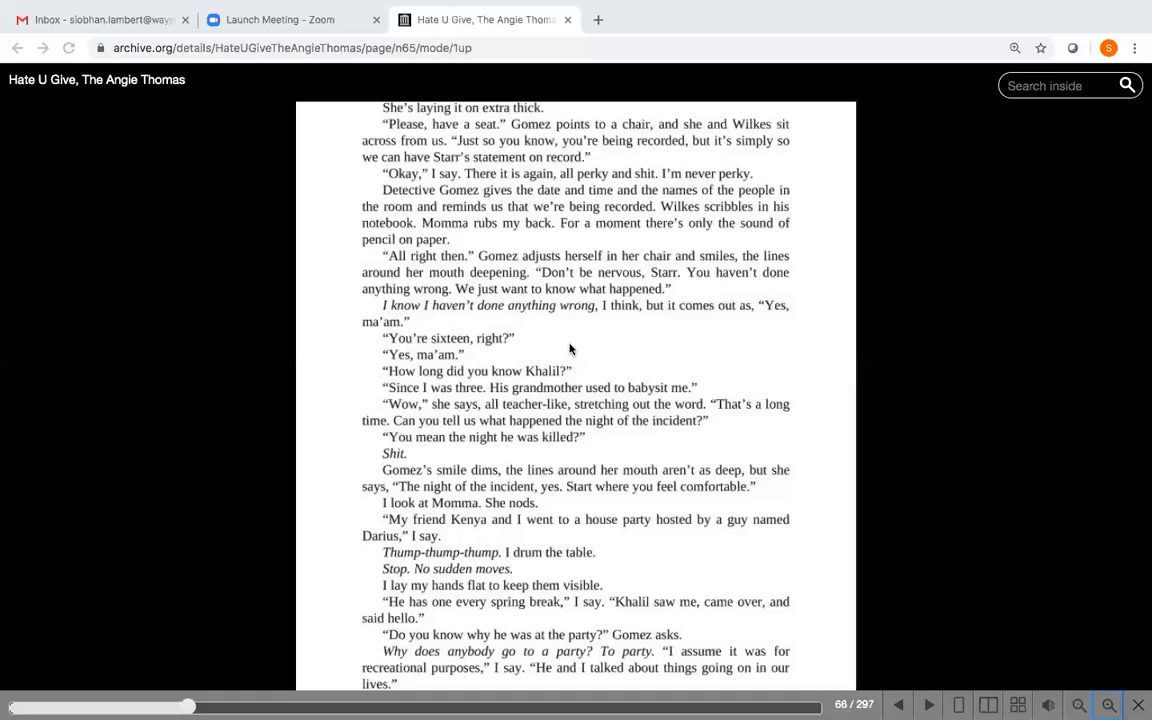
mouse_move(578, 368)
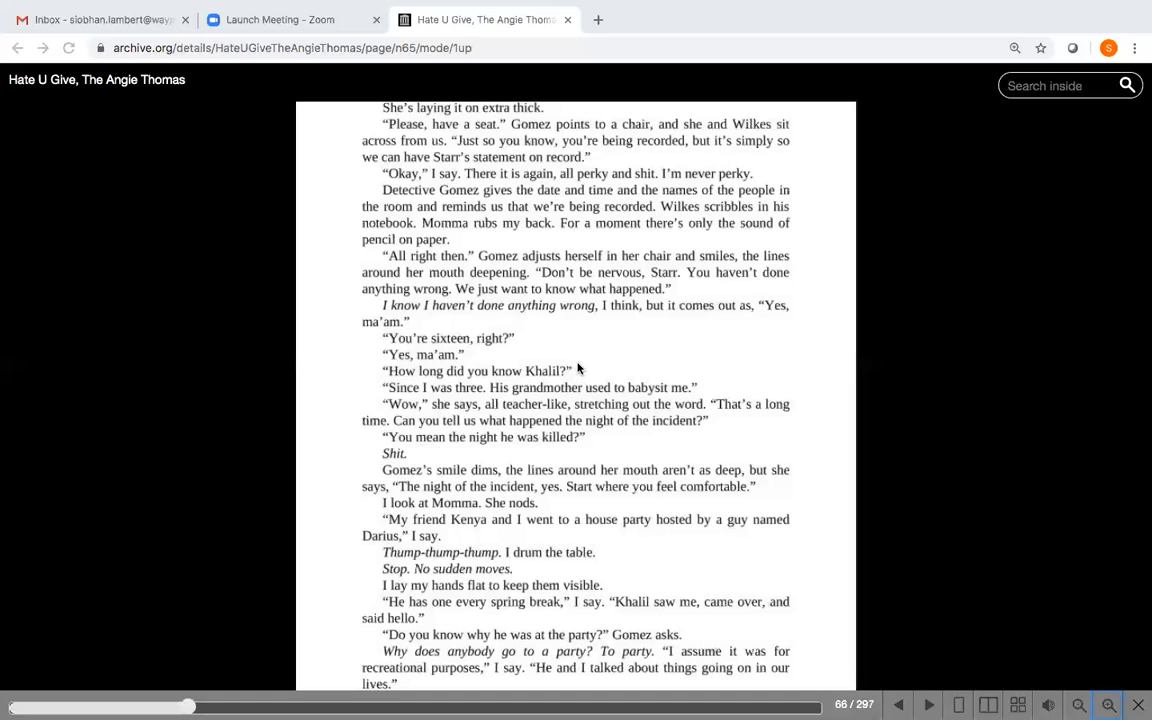
mouse_move(612, 358)
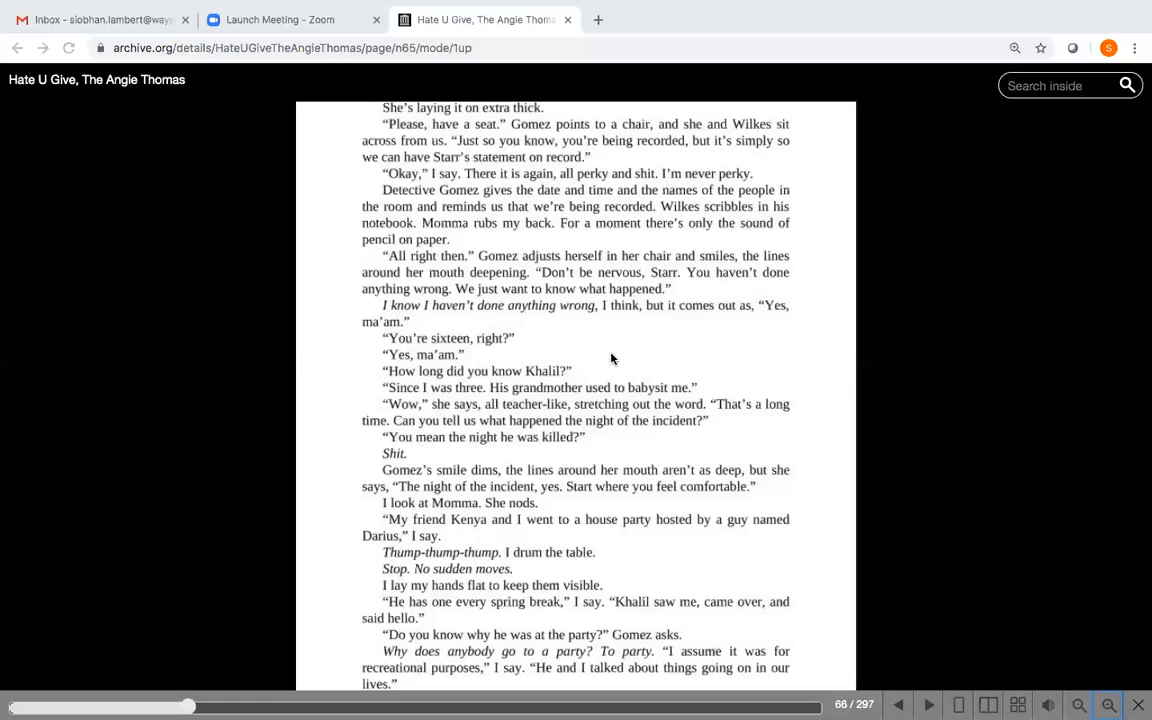
mouse_move(476, 476)
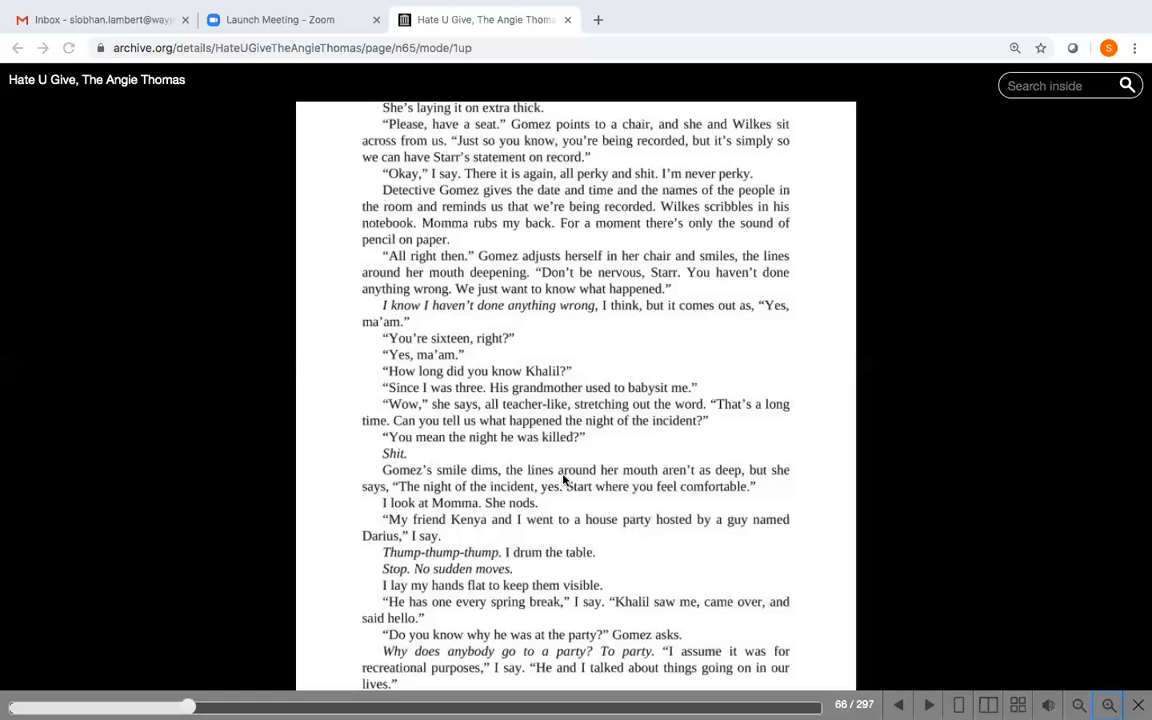
mouse_move(716, 500)
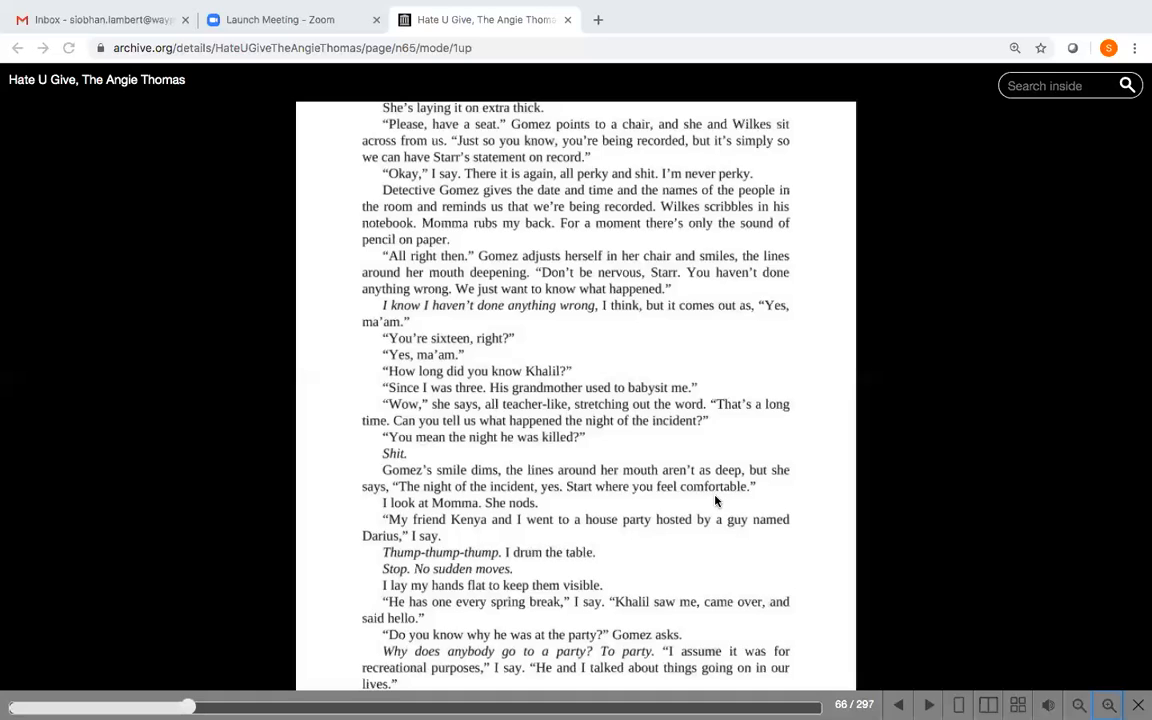
mouse_move(716, 496)
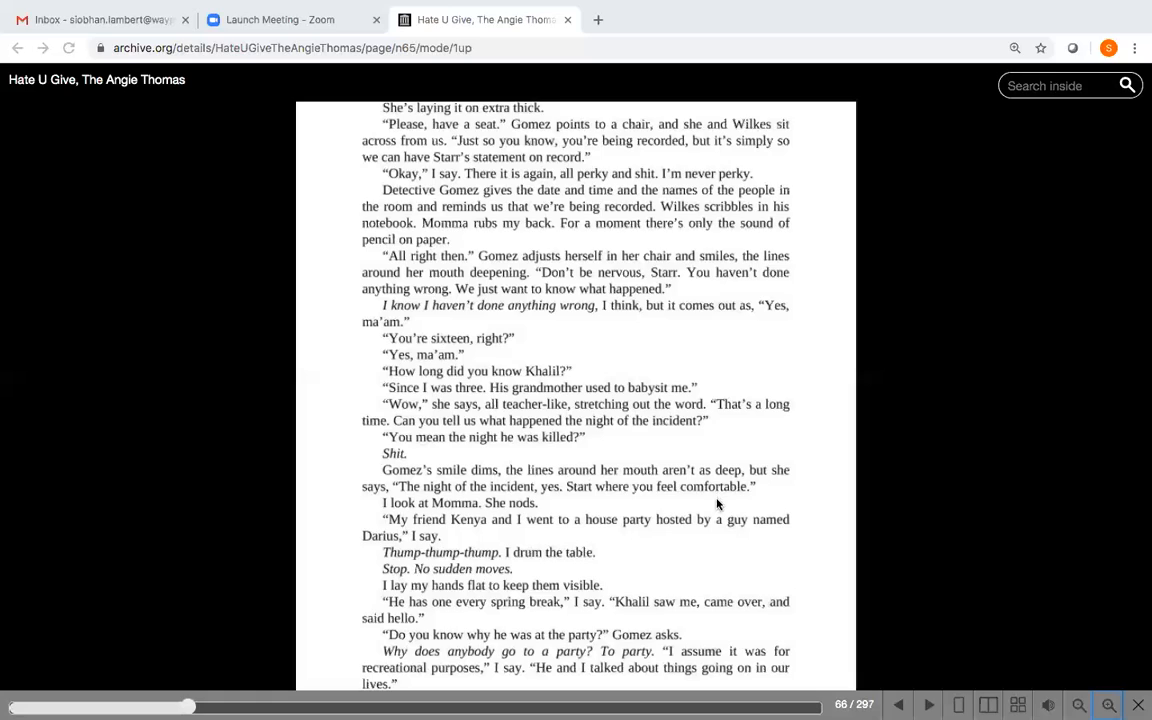
mouse_move(744, 558)
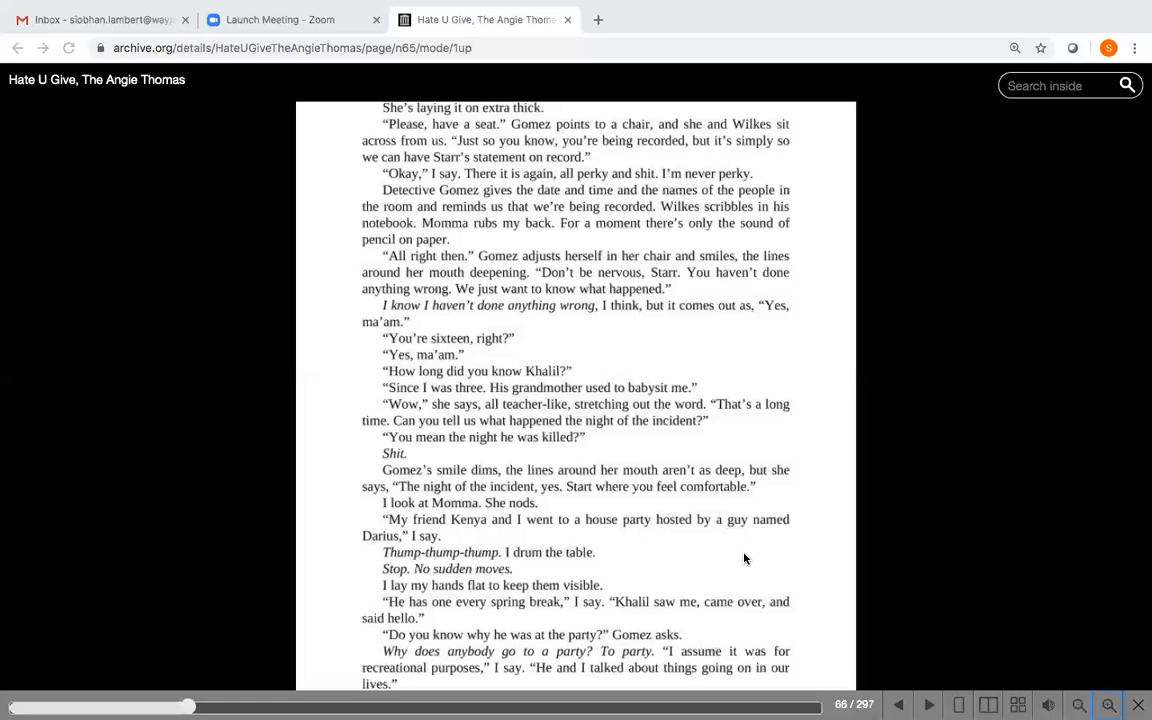
mouse_move(744, 552)
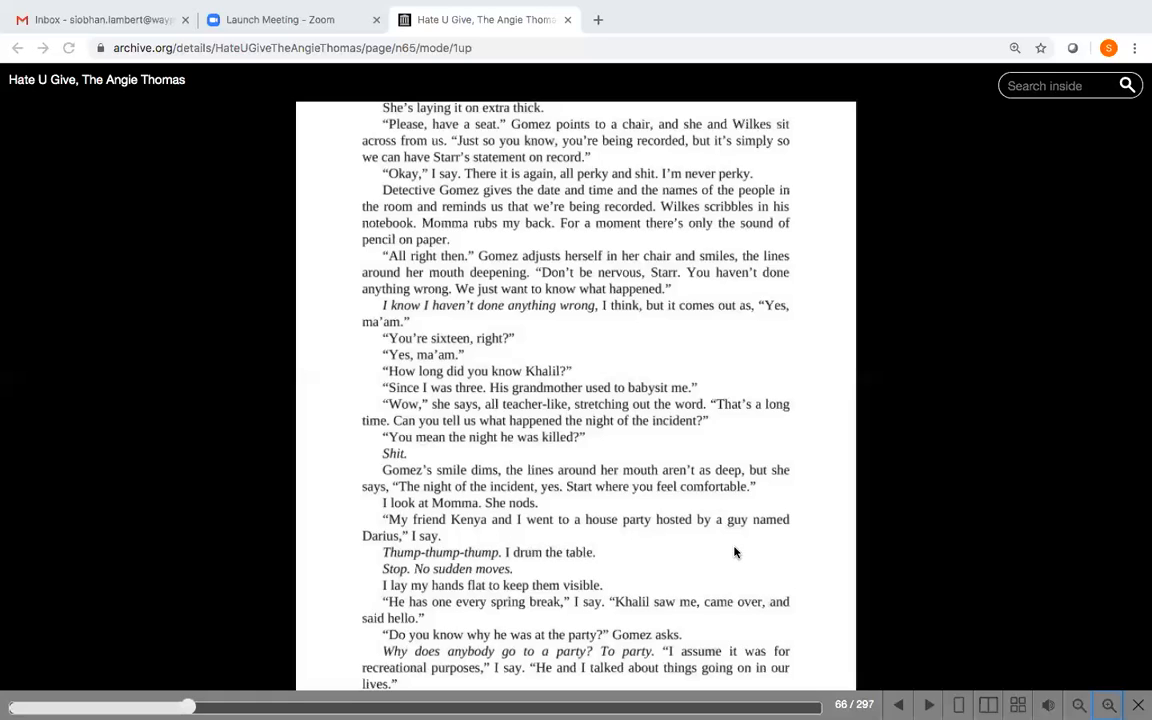
mouse_move(640, 548)
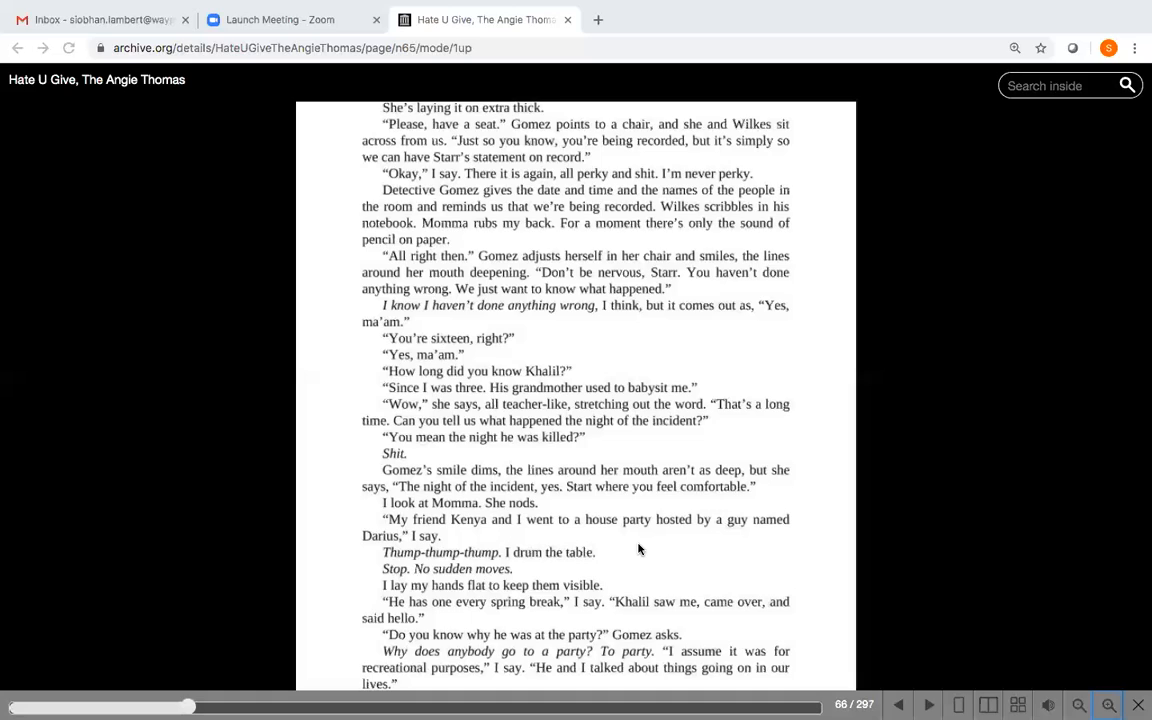
mouse_move(516, 572)
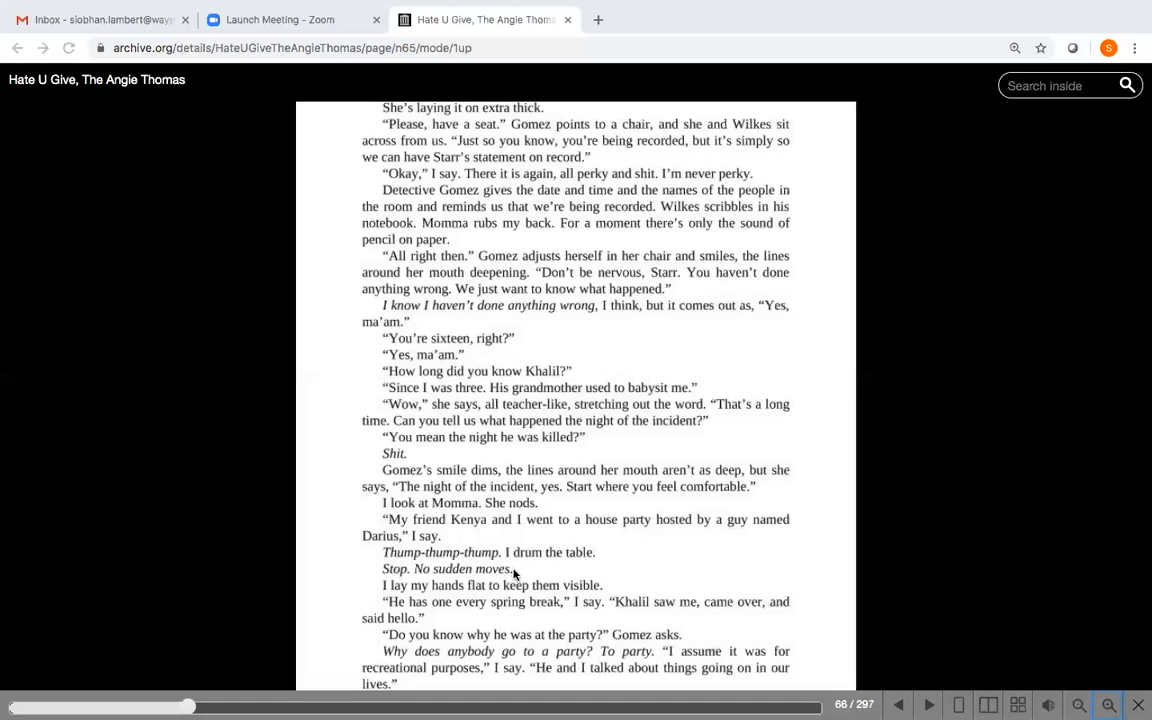
mouse_move(600, 558)
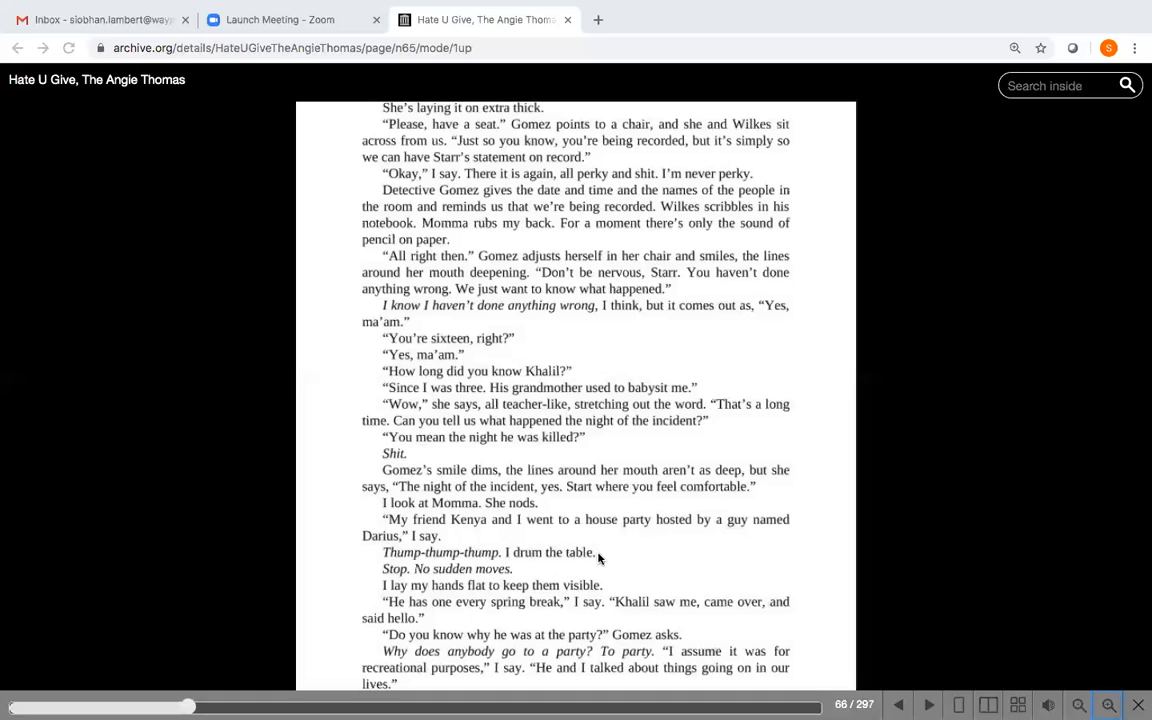
mouse_move(642, 576)
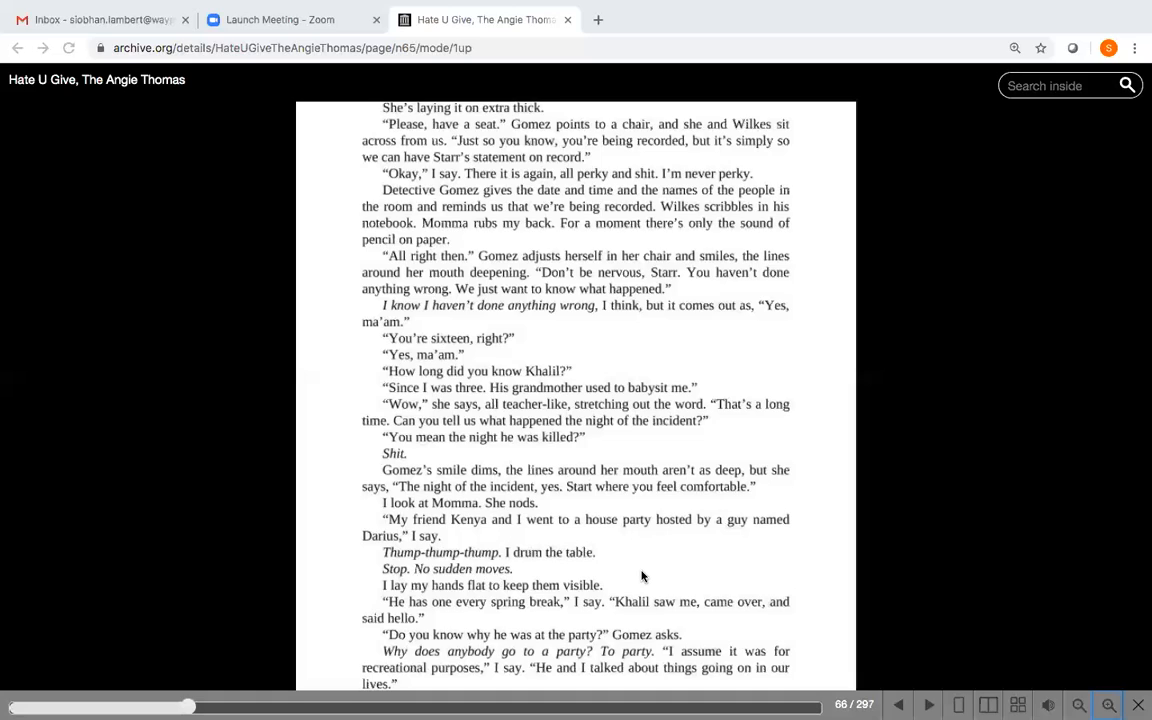
mouse_move(596, 604)
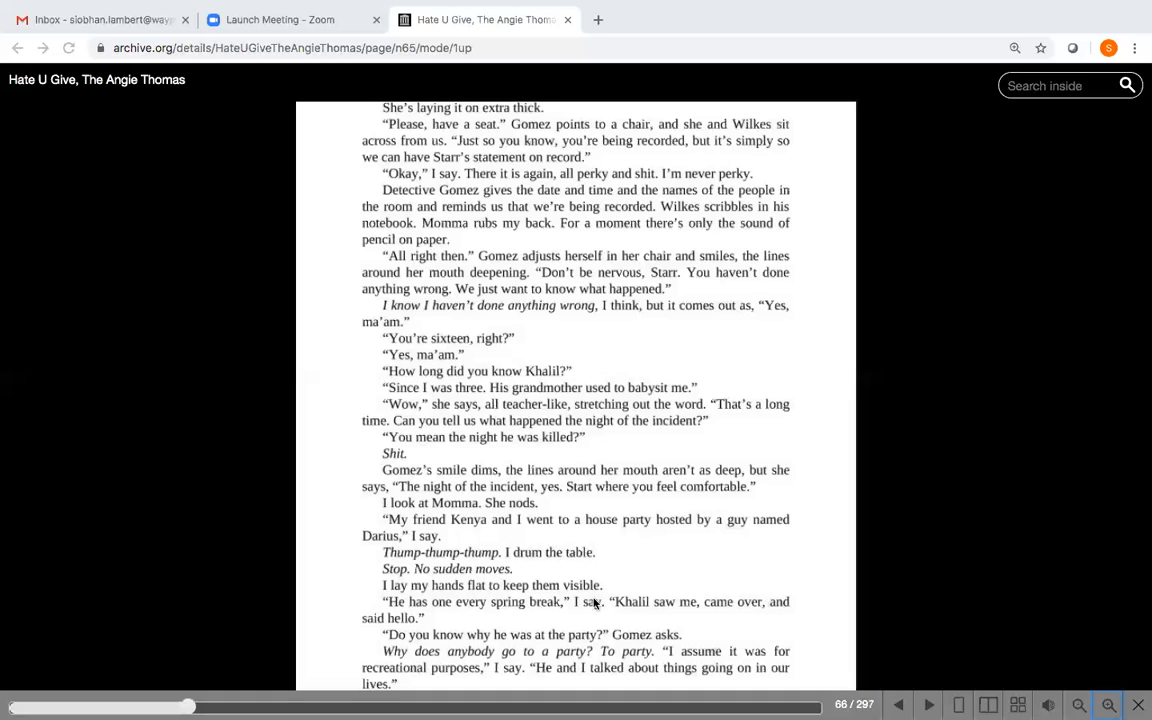
mouse_move(608, 614)
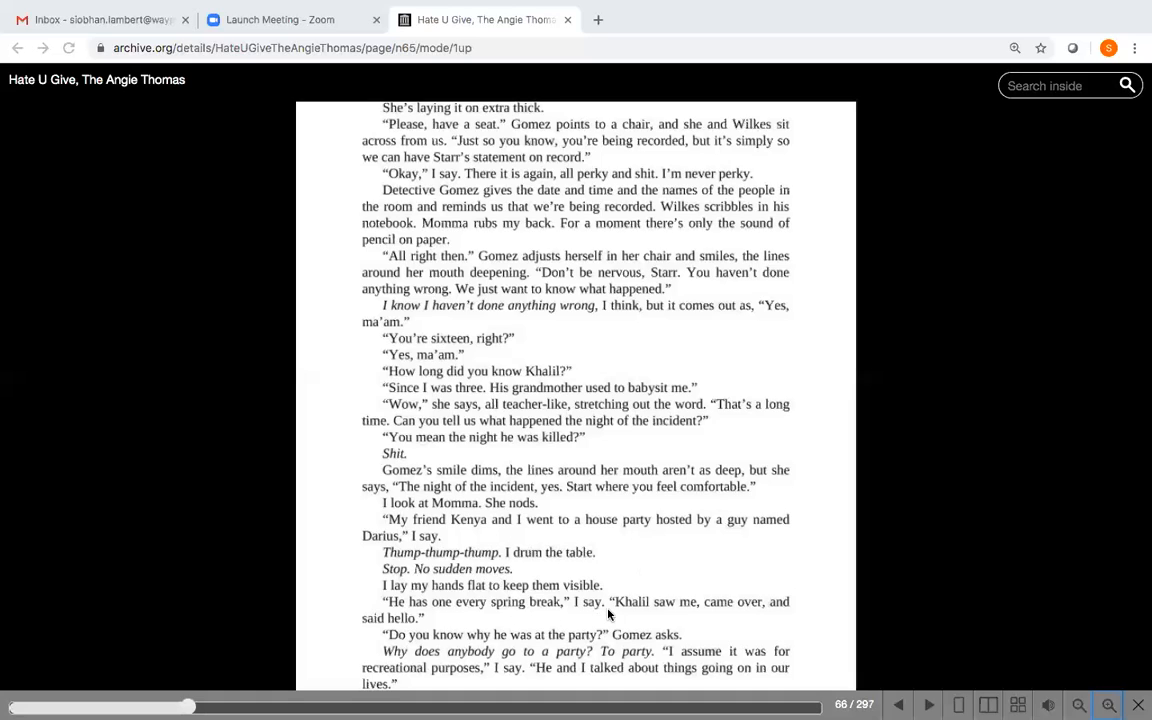
mouse_move(544, 636)
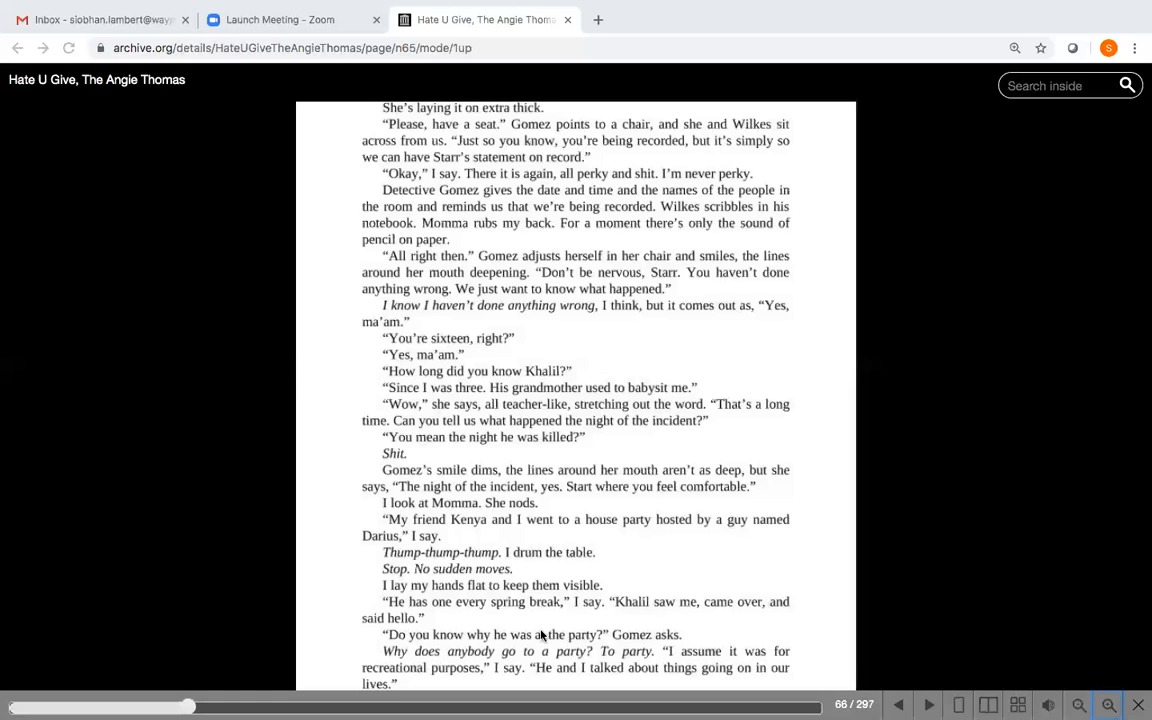
mouse_move(444, 620)
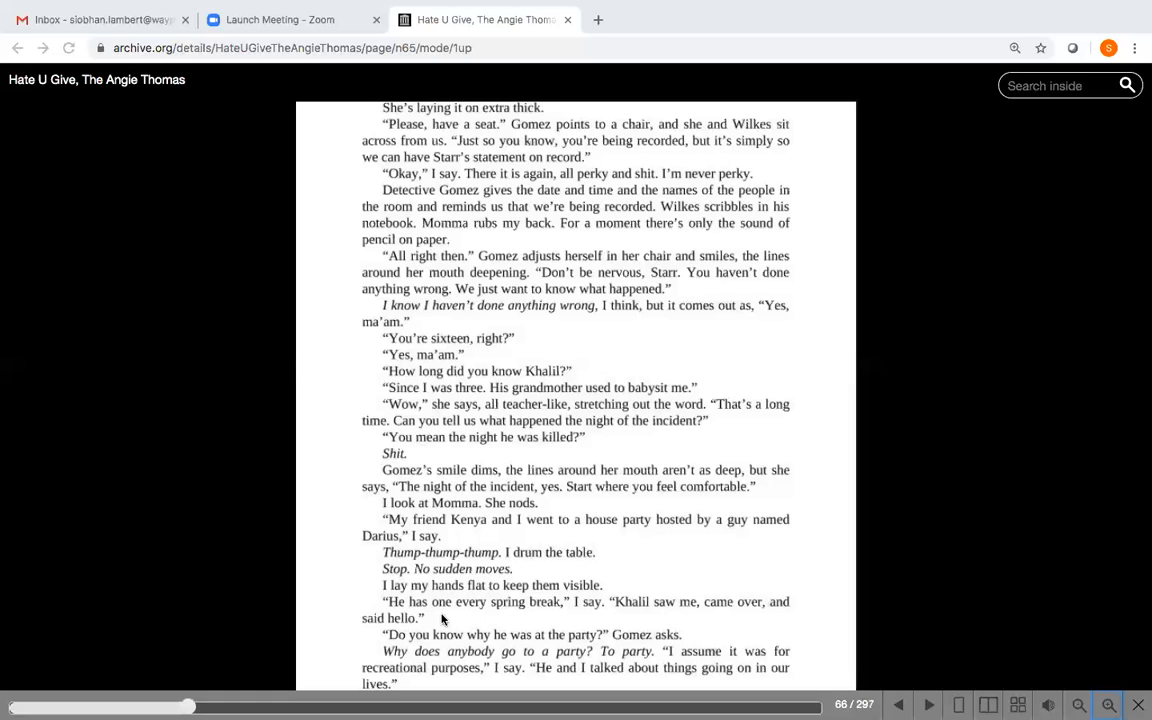
mouse_move(452, 618)
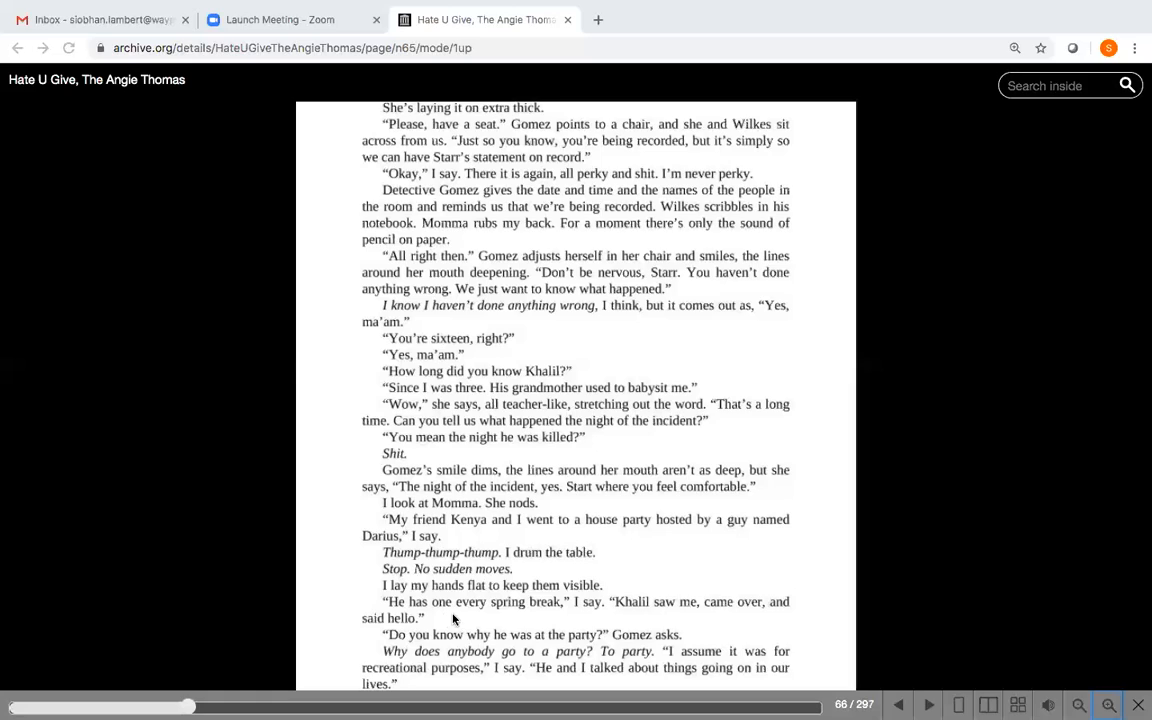
mouse_move(700, 620)
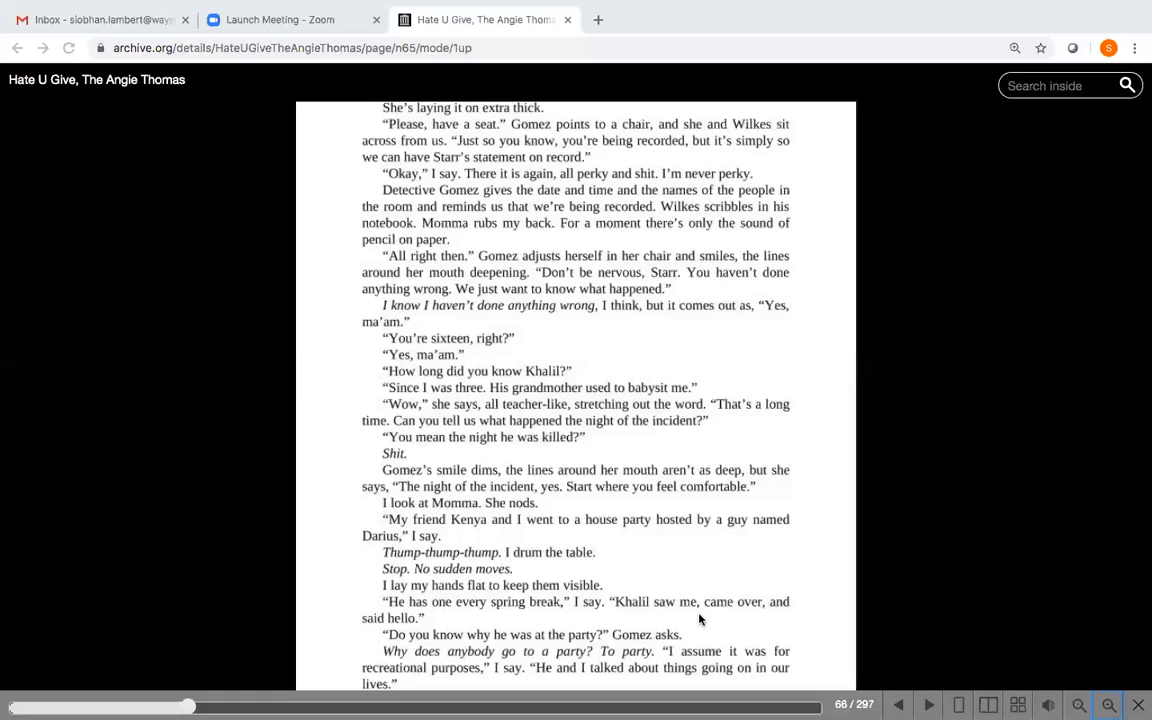
mouse_move(836, 642)
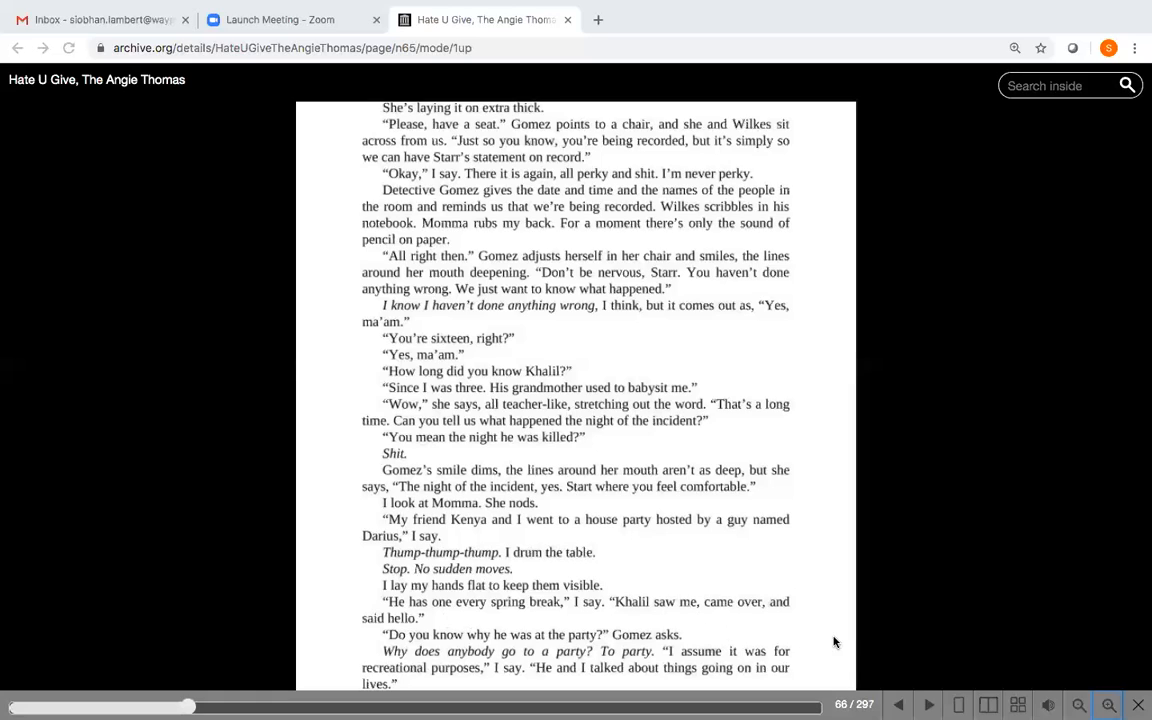
mouse_move(836, 644)
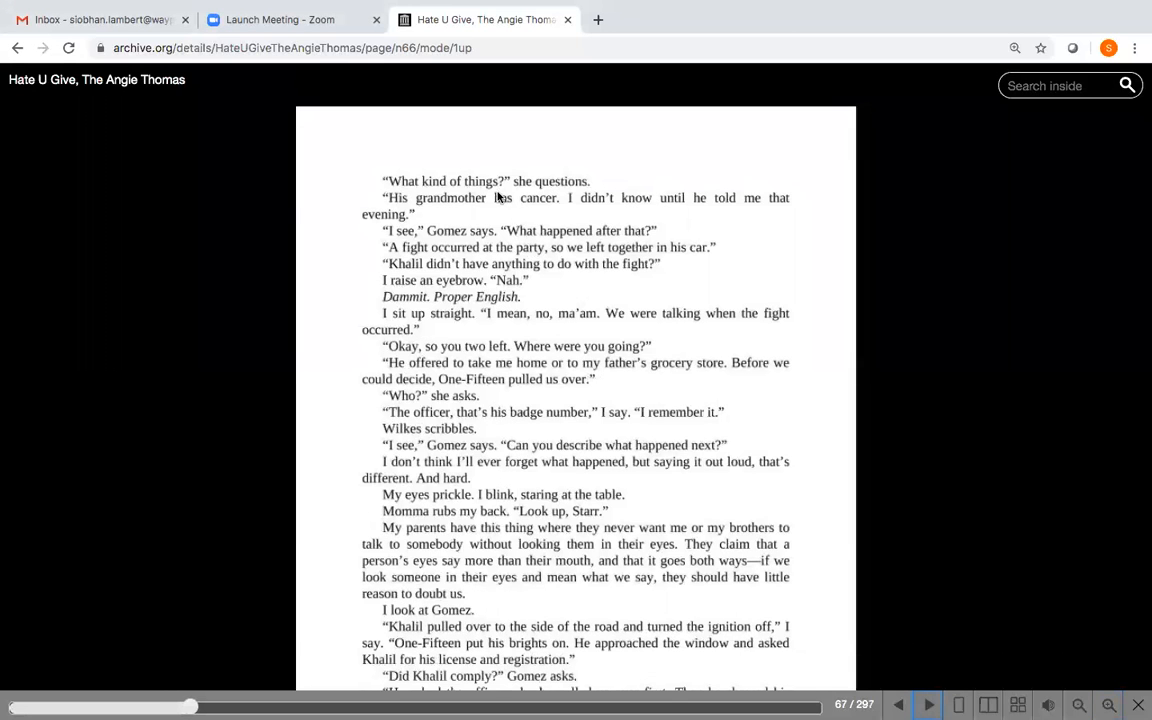
mouse_move(502, 214)
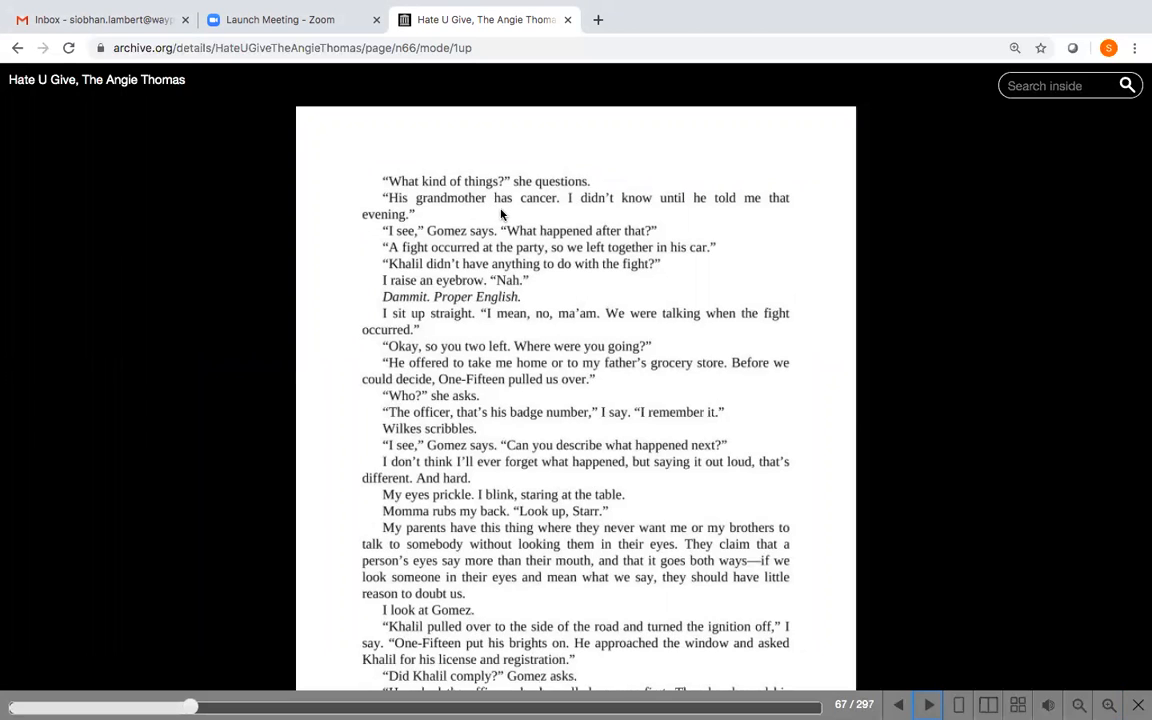
mouse_move(446, 212)
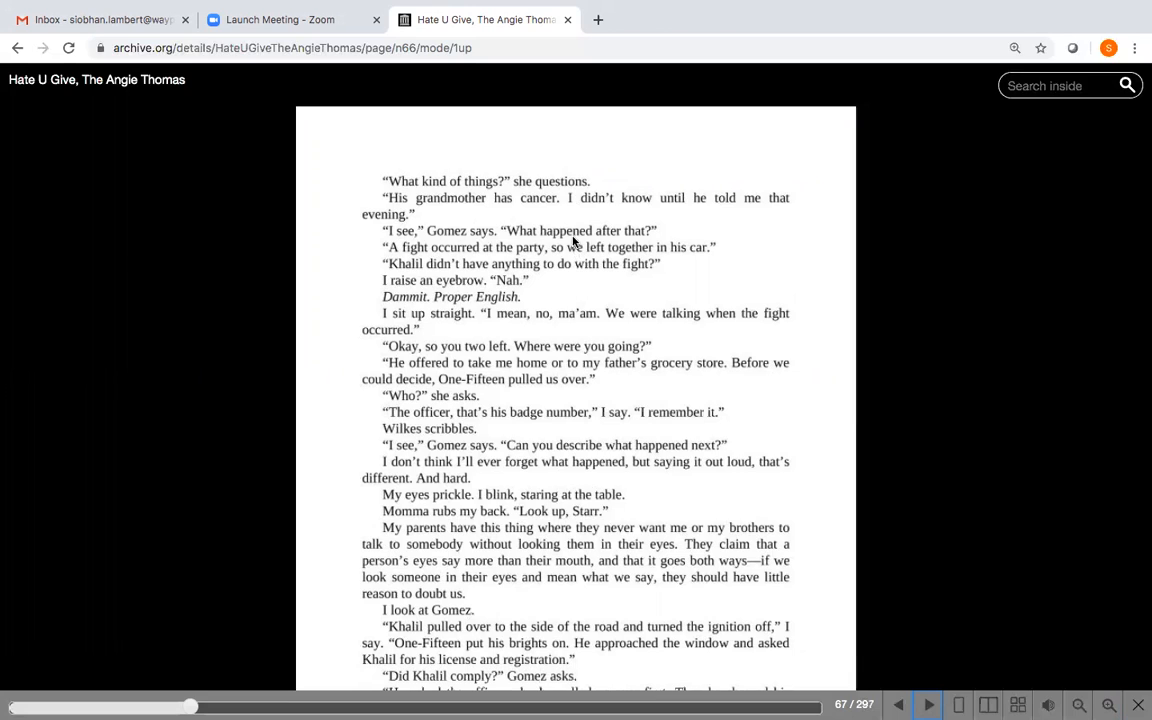
mouse_move(580, 264)
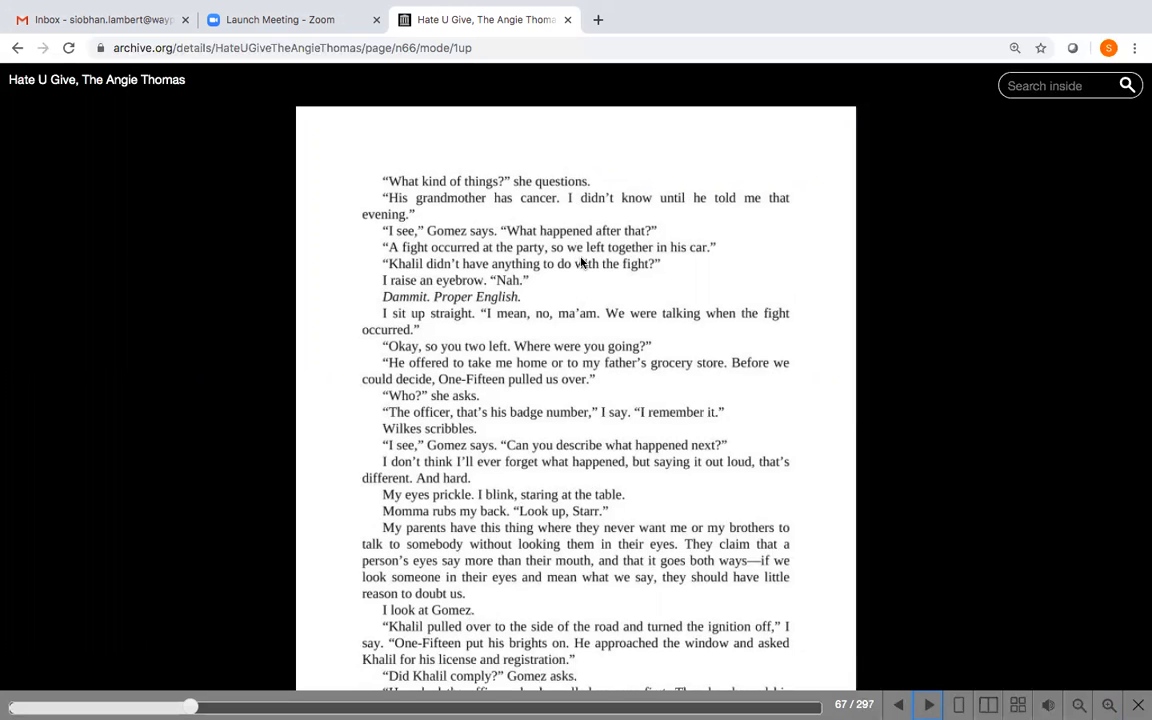
mouse_move(680, 268)
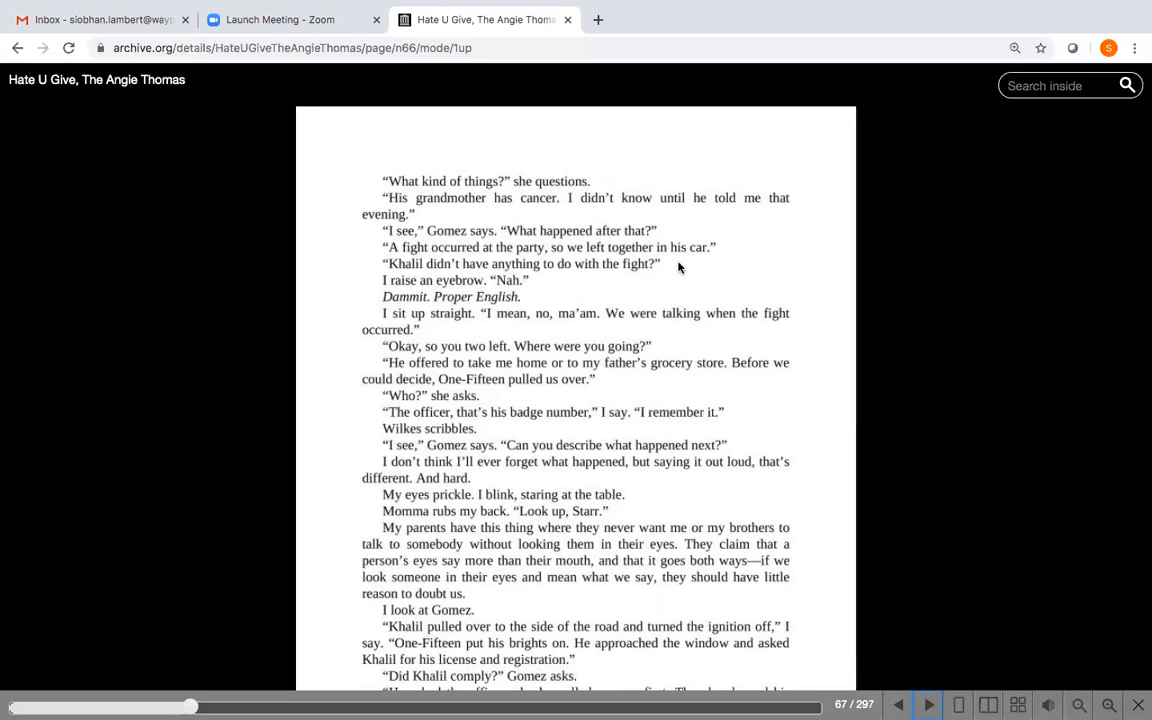
mouse_move(632, 284)
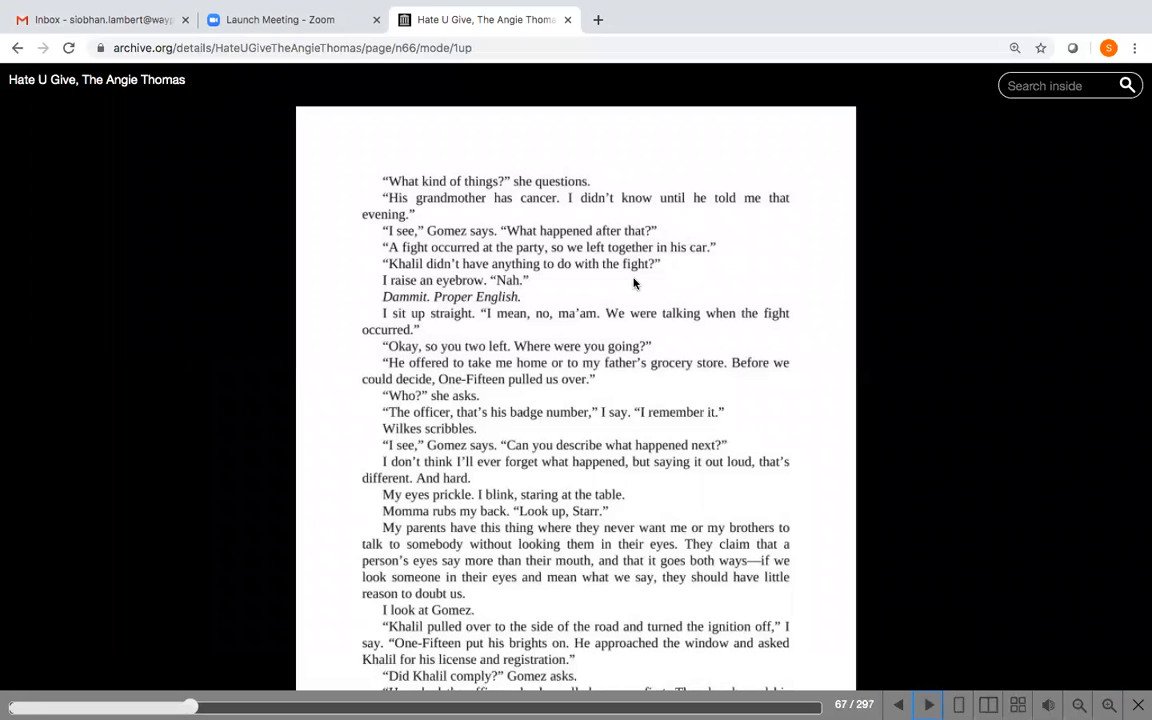
mouse_move(612, 288)
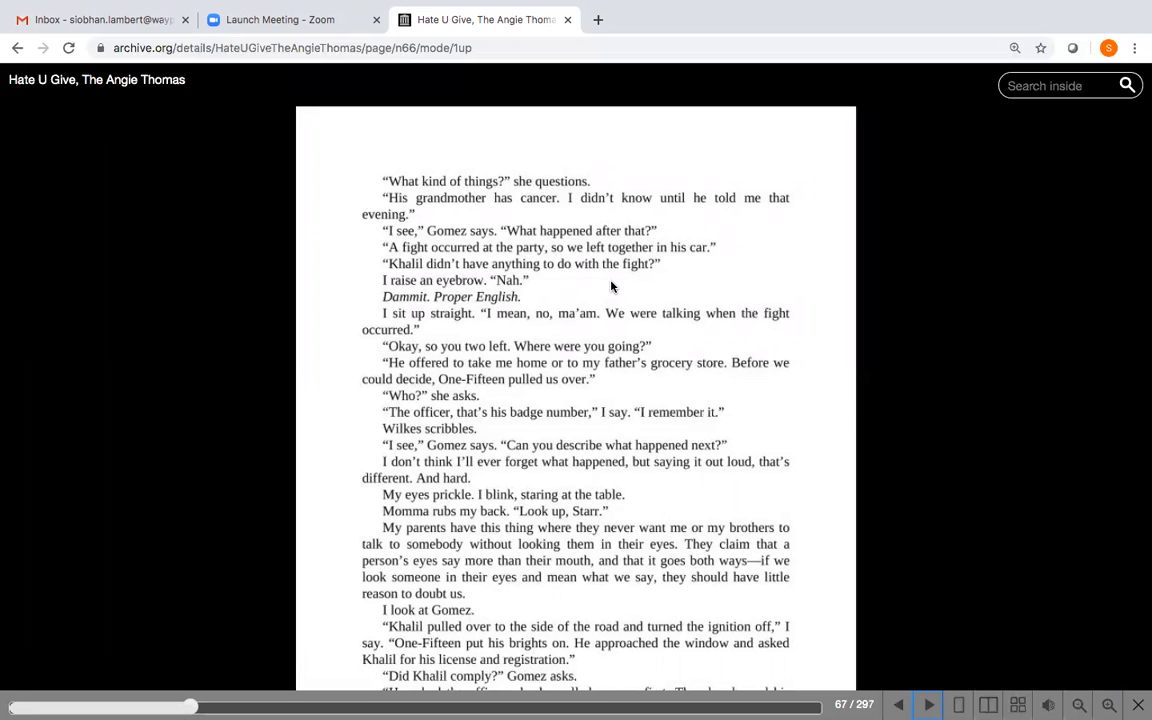
mouse_move(610, 332)
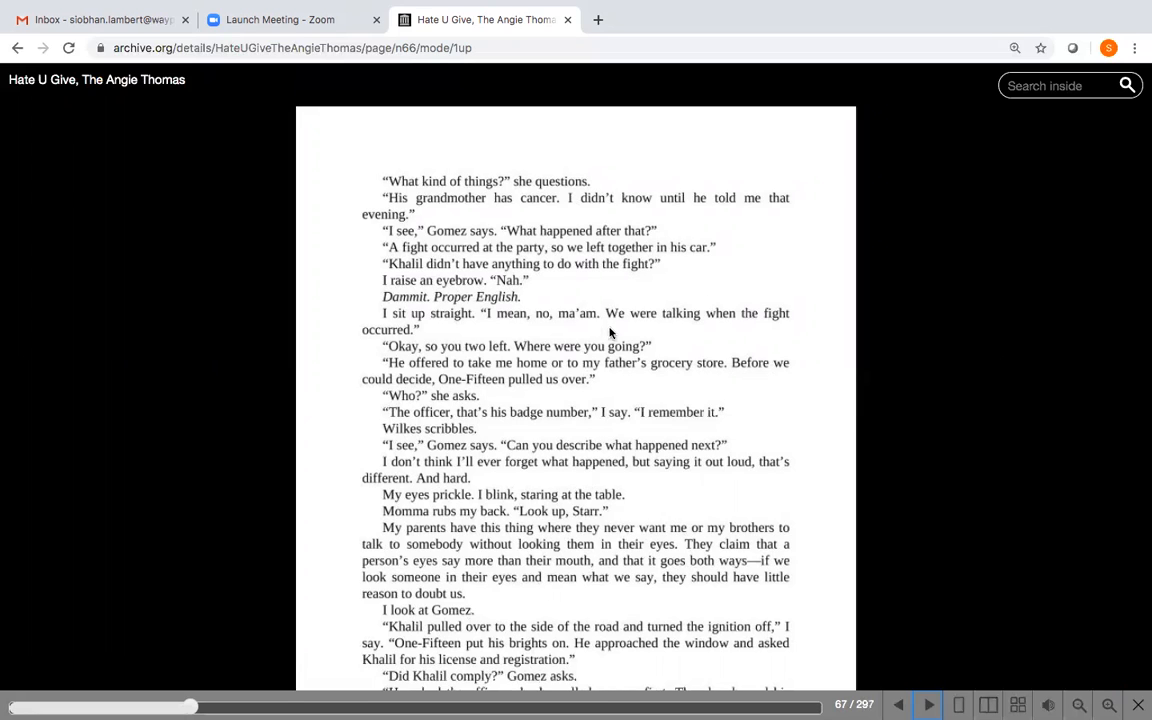
mouse_move(732, 332)
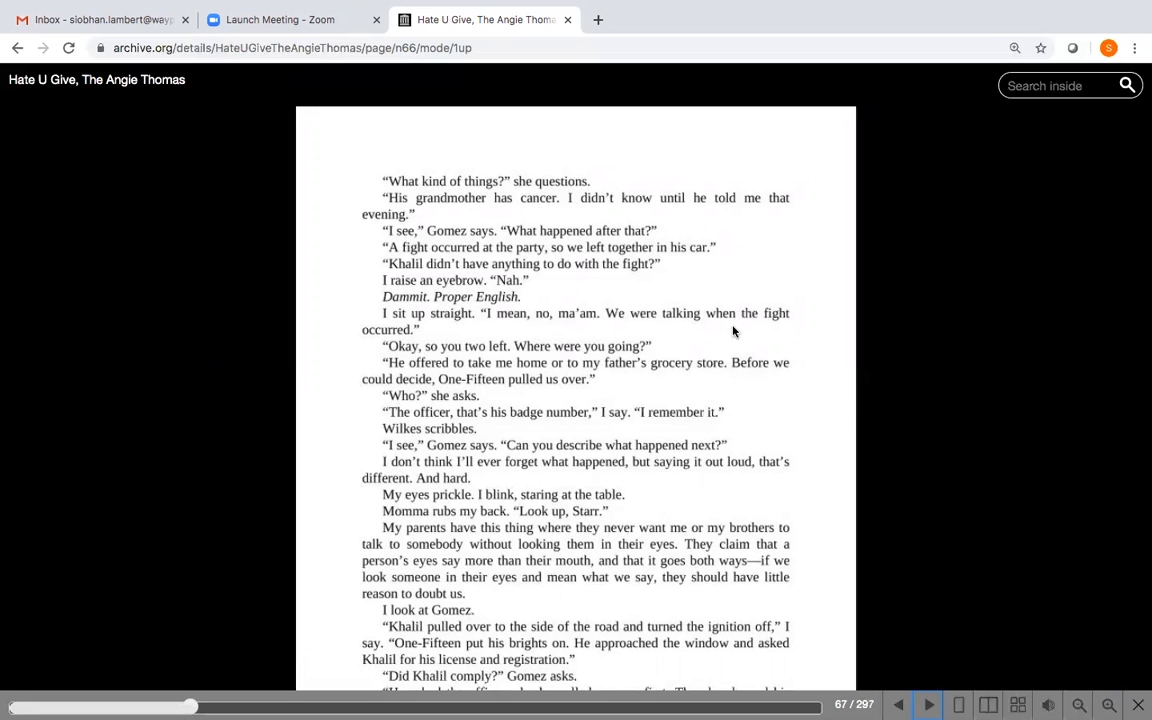
mouse_move(700, 348)
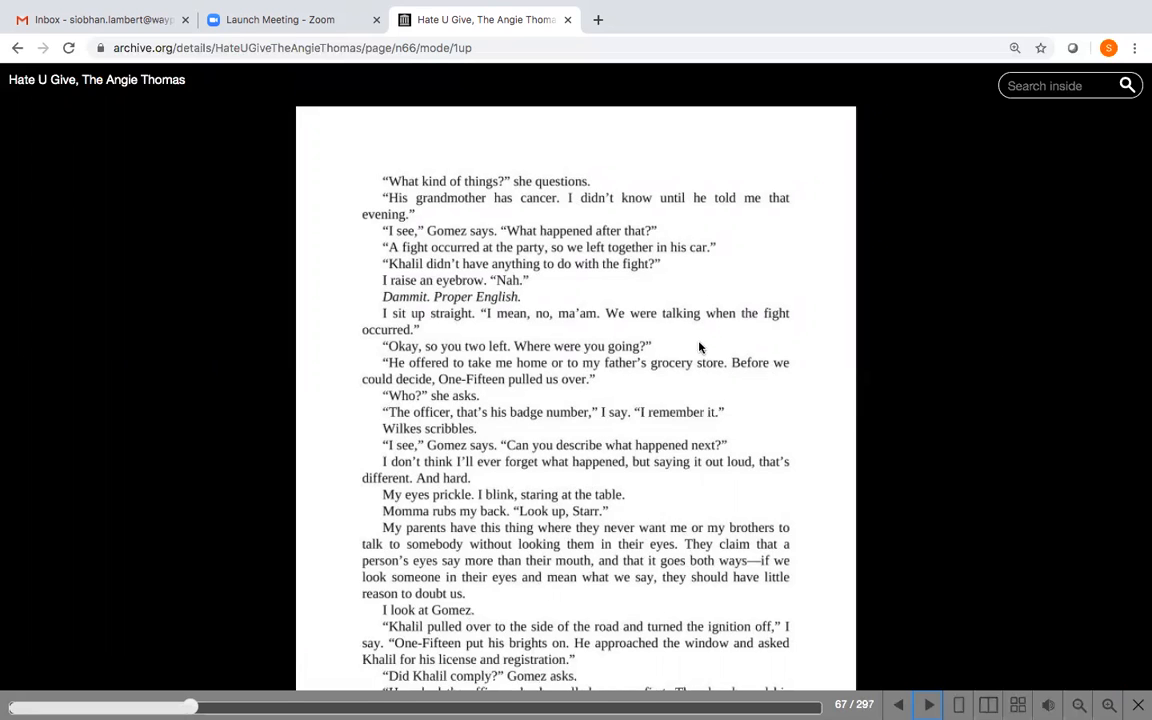
mouse_move(778, 358)
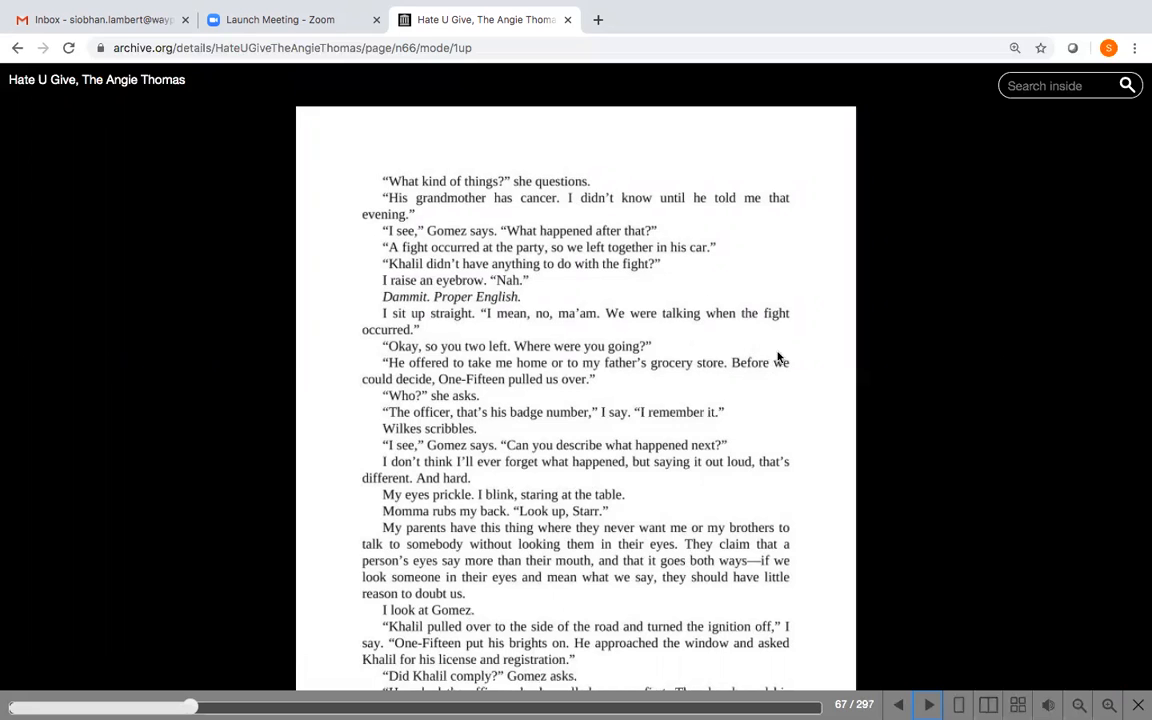
mouse_move(784, 380)
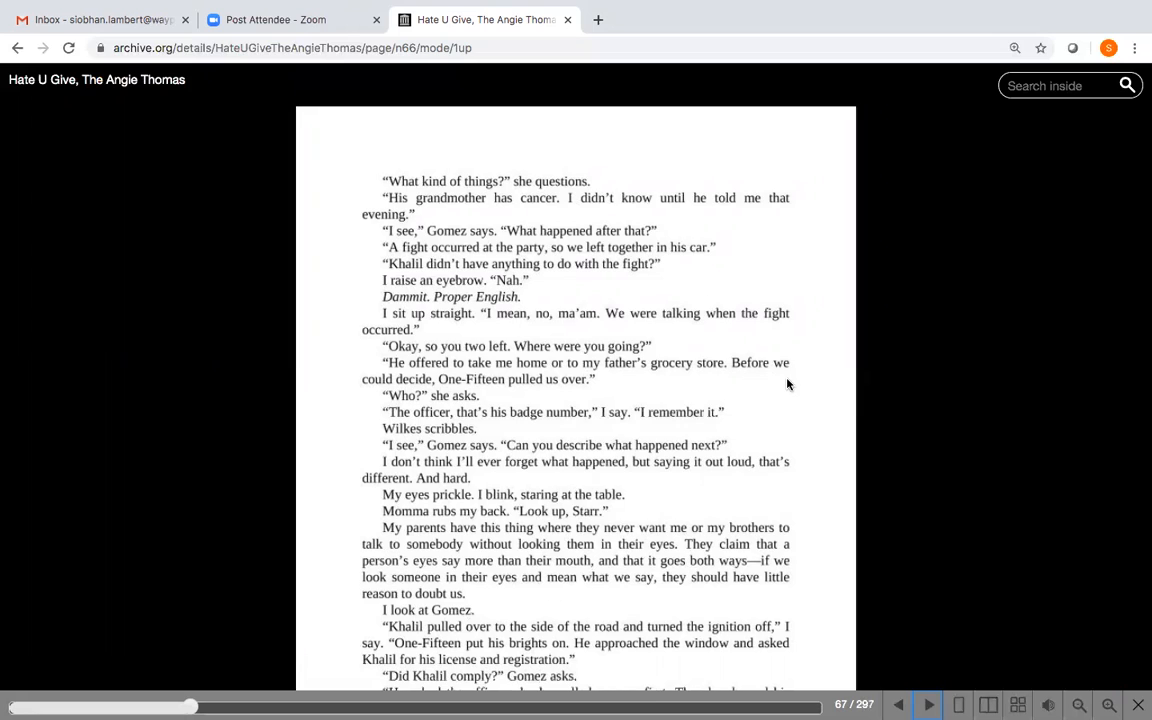
mouse_move(504, 432)
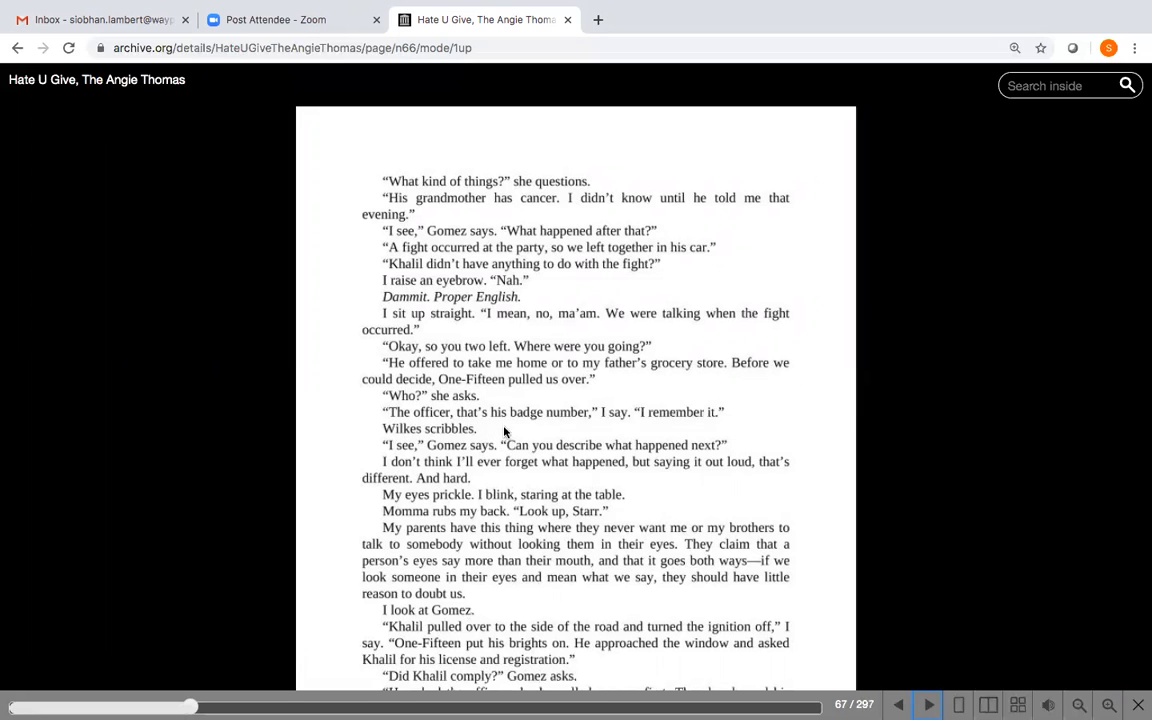
mouse_move(580, 468)
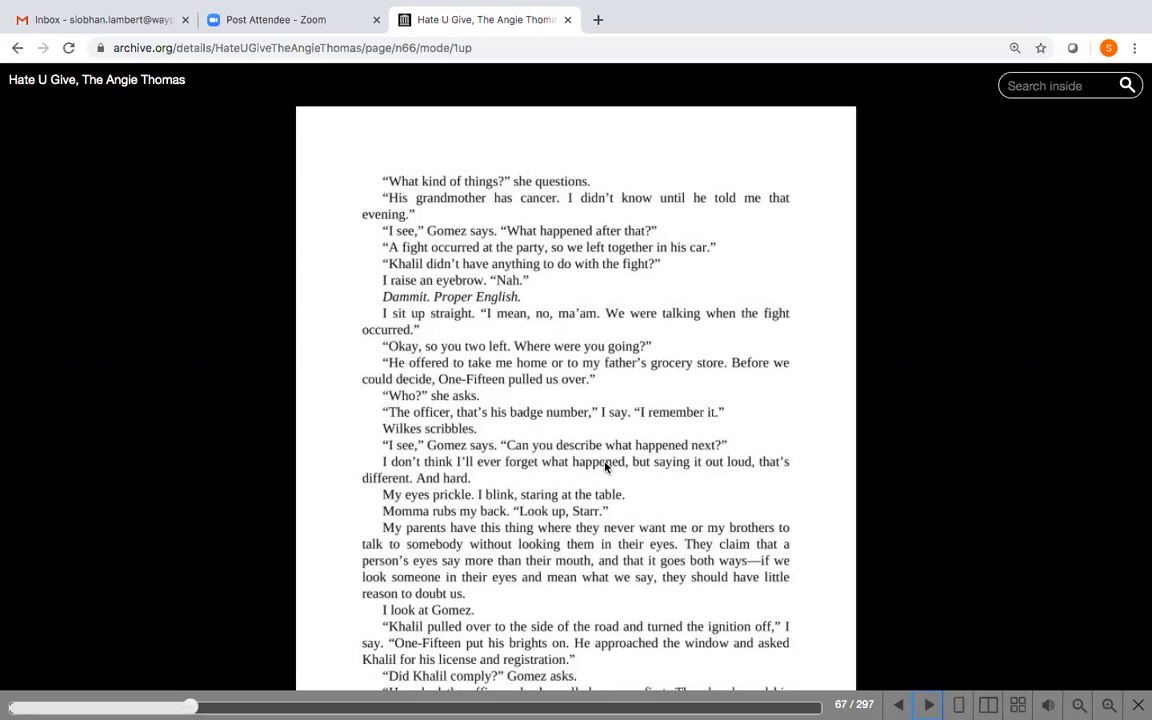
mouse_move(676, 478)
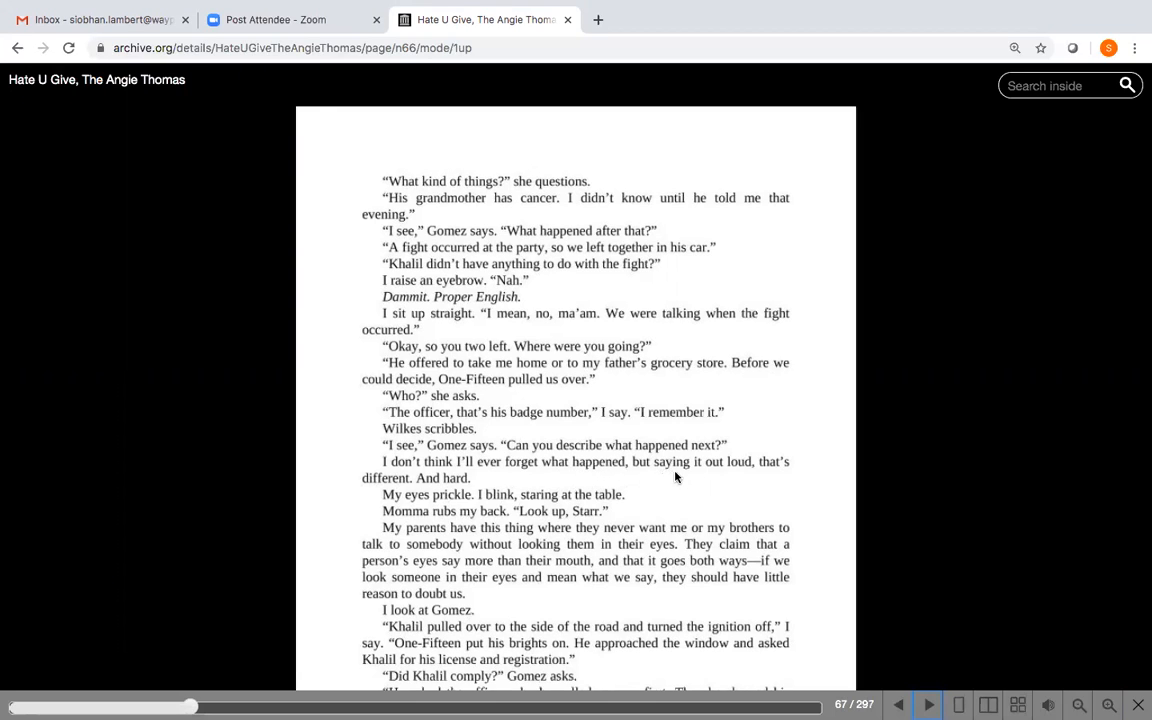
mouse_move(516, 482)
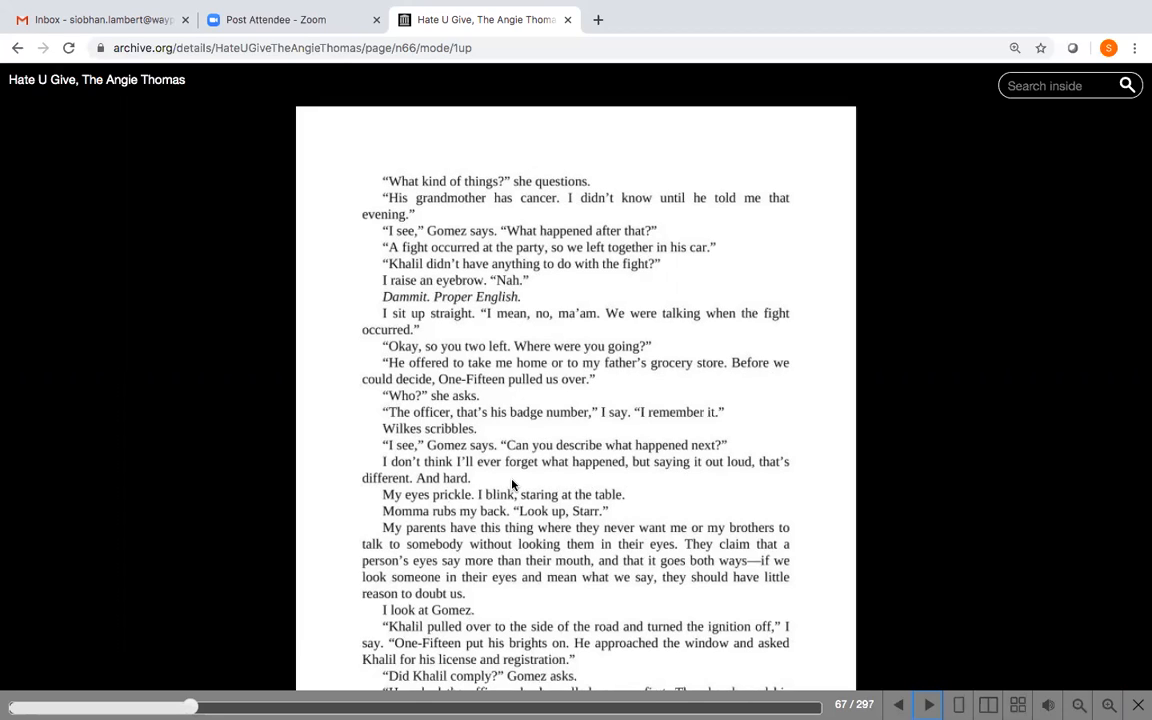
mouse_move(600, 486)
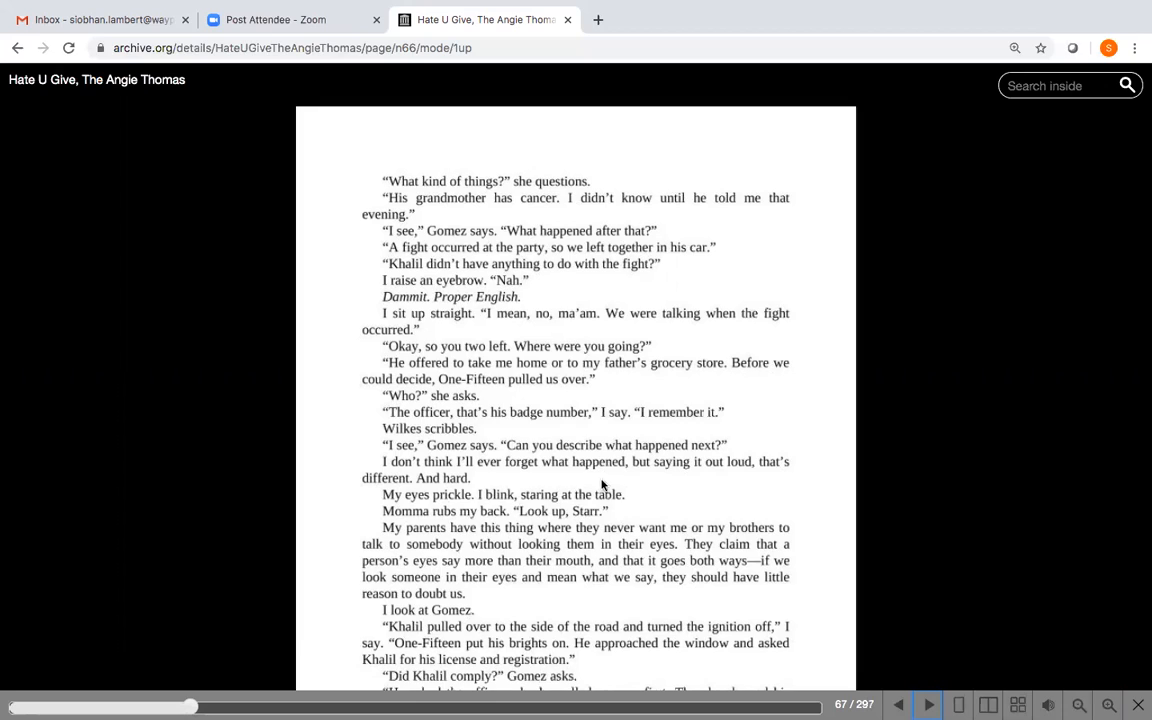
mouse_move(504, 528)
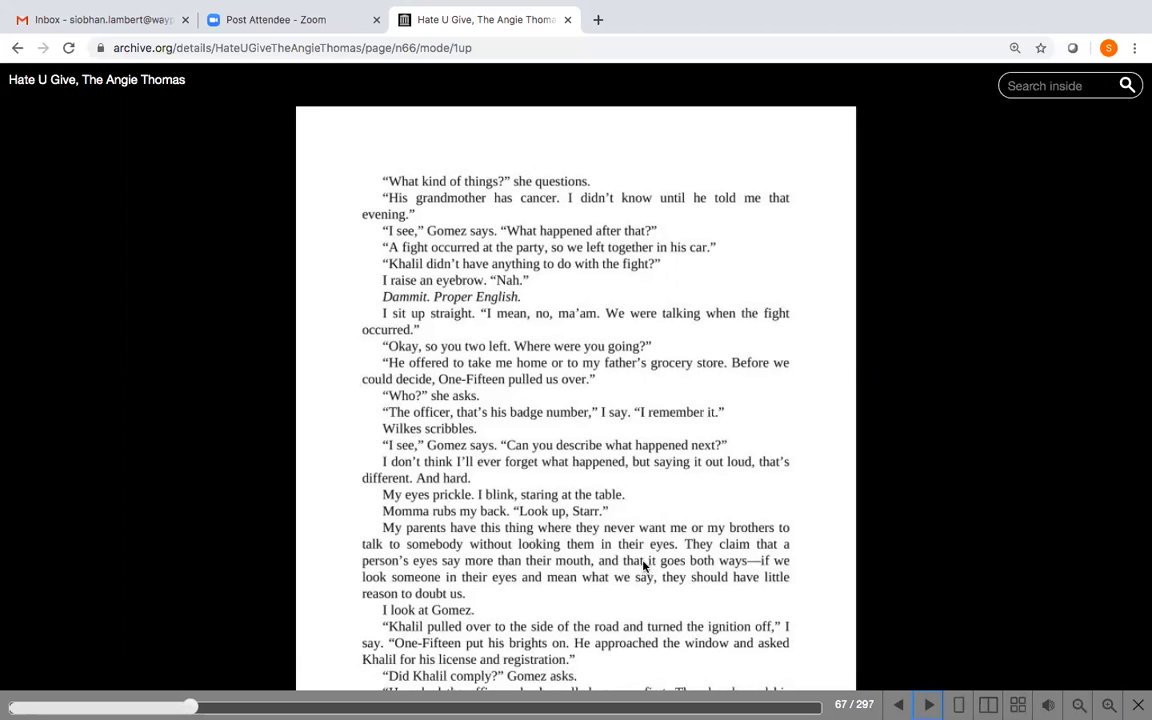
mouse_move(632, 594)
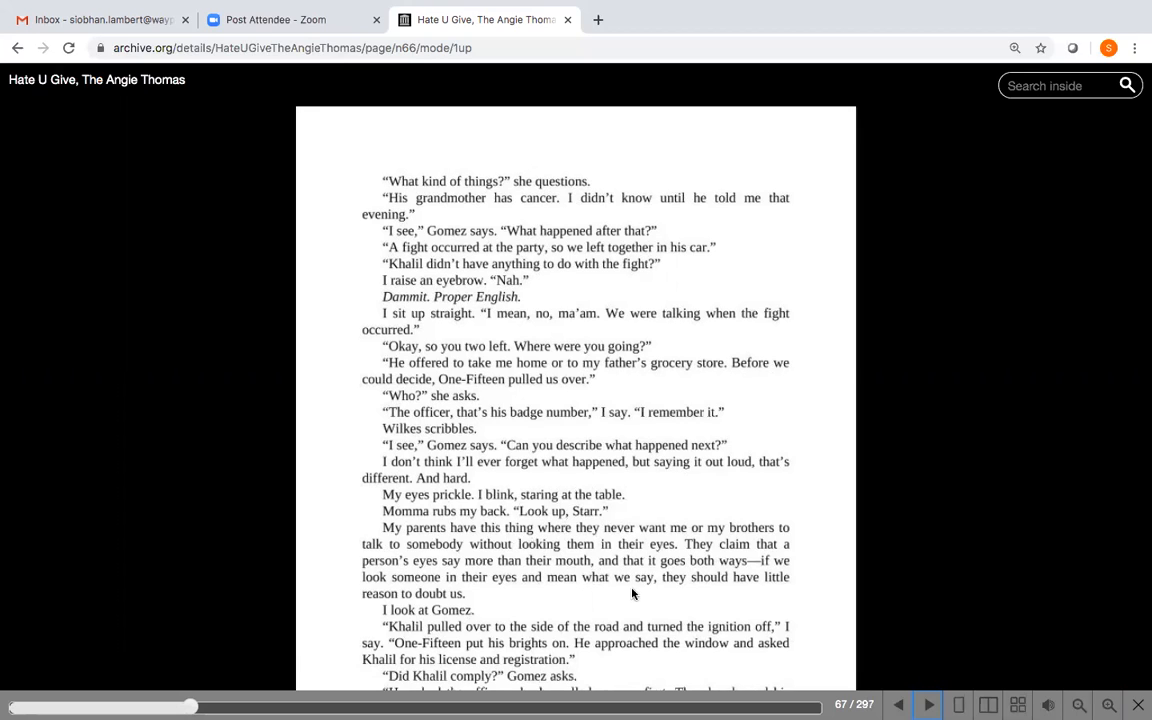
mouse_move(706, 584)
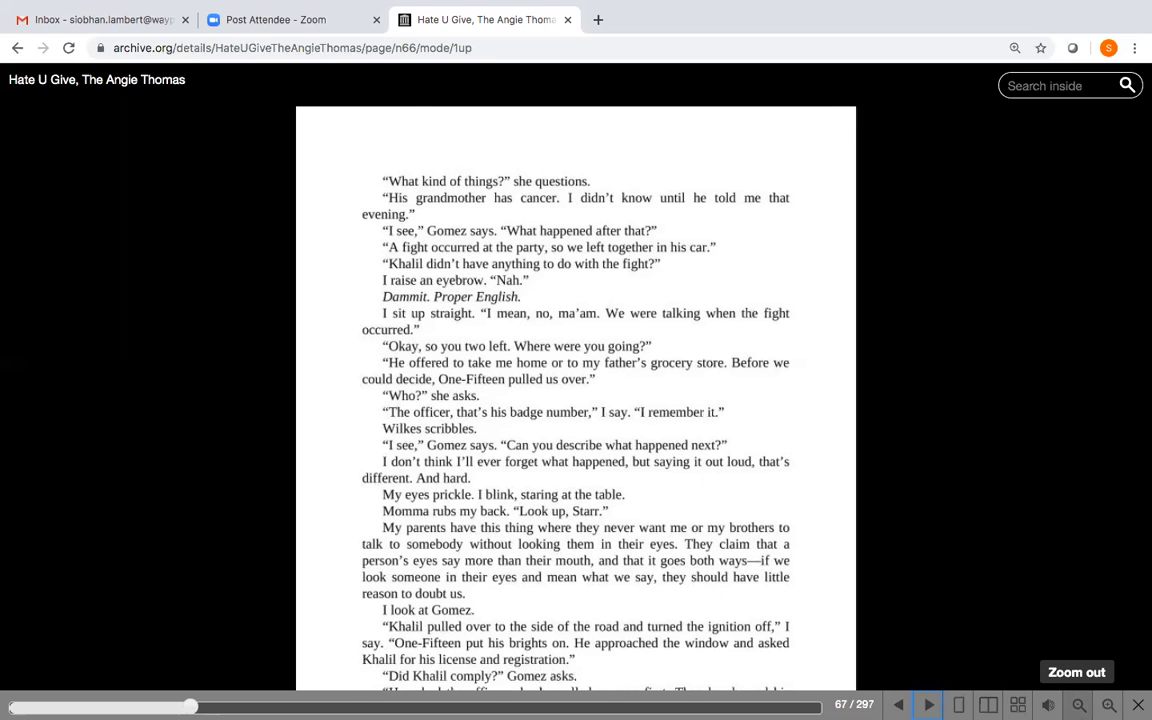
Shrink the page view, then flip ahead to page 67 of 297 showing Starr's statement to Gomez
left_click(896, 704)
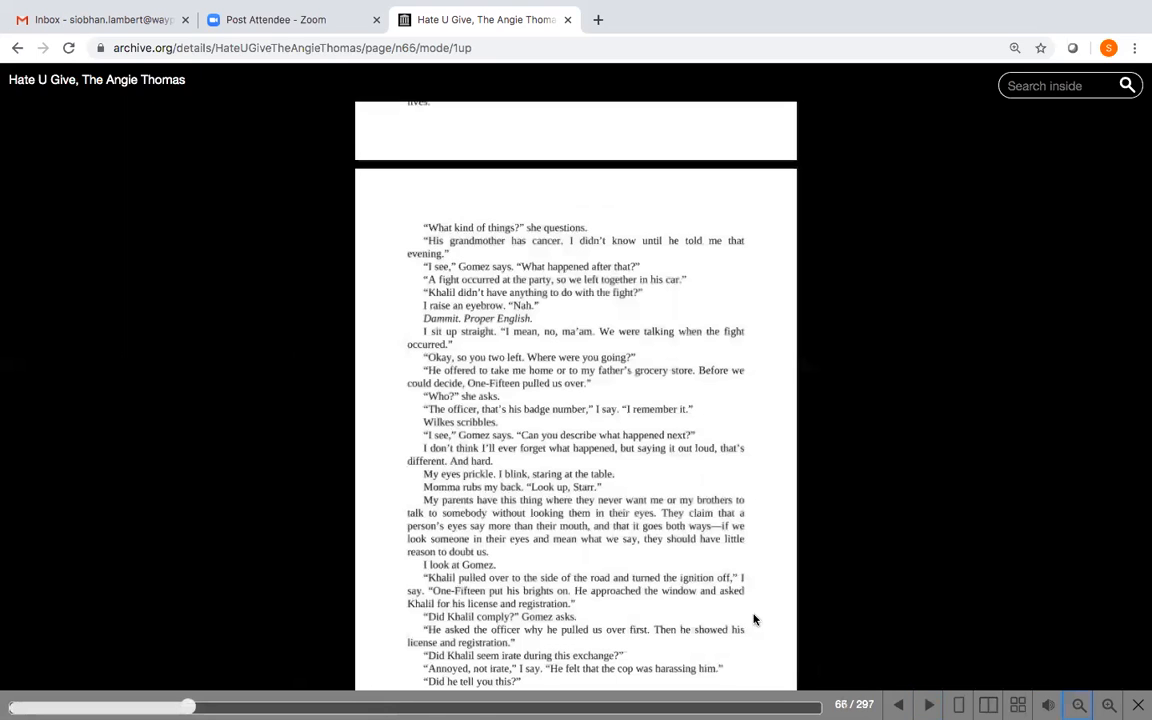
mouse_move(628, 604)
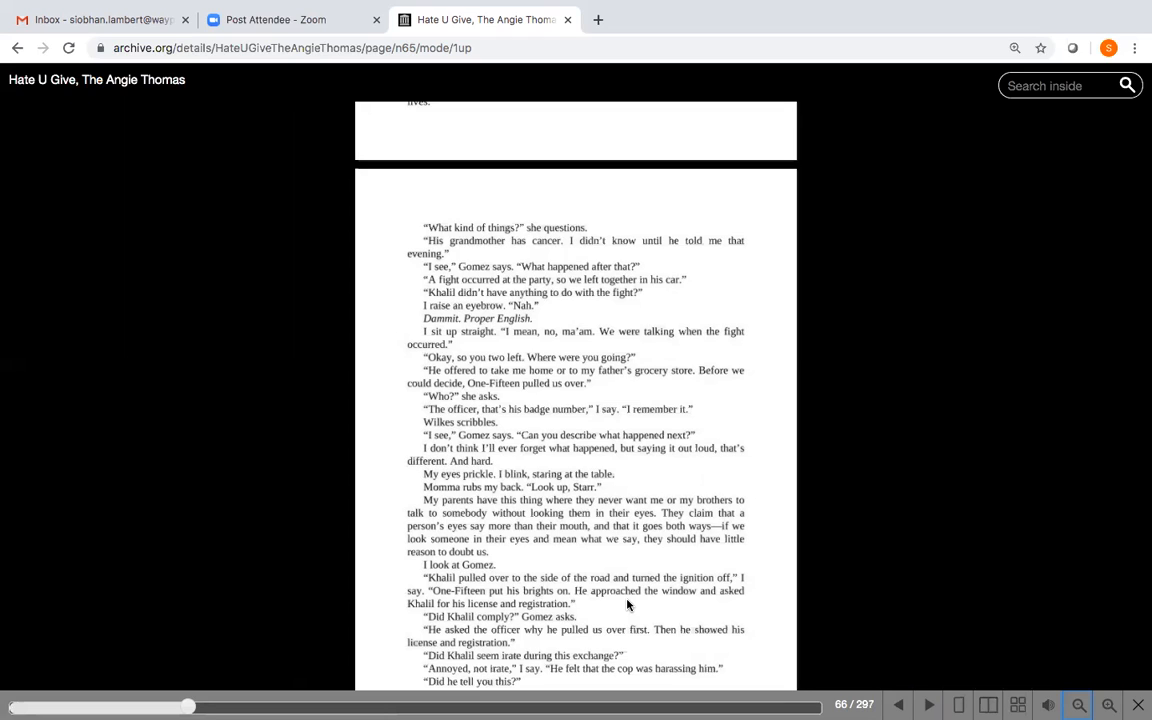
mouse_move(614, 616)
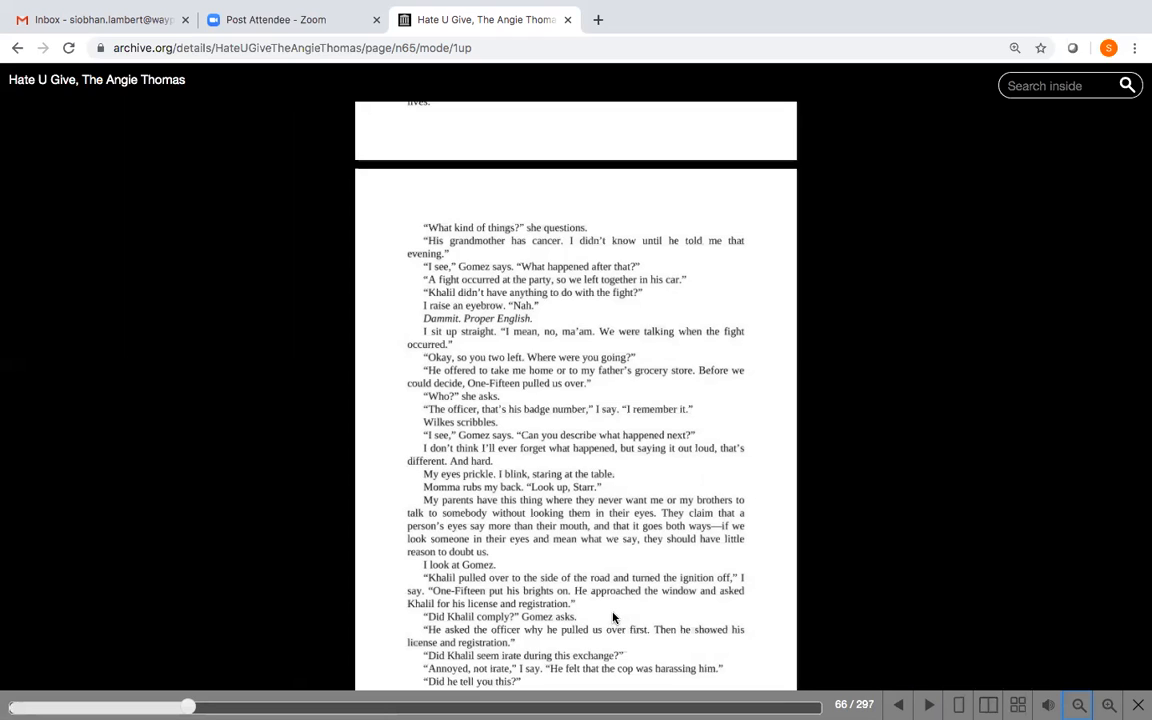
mouse_move(584, 640)
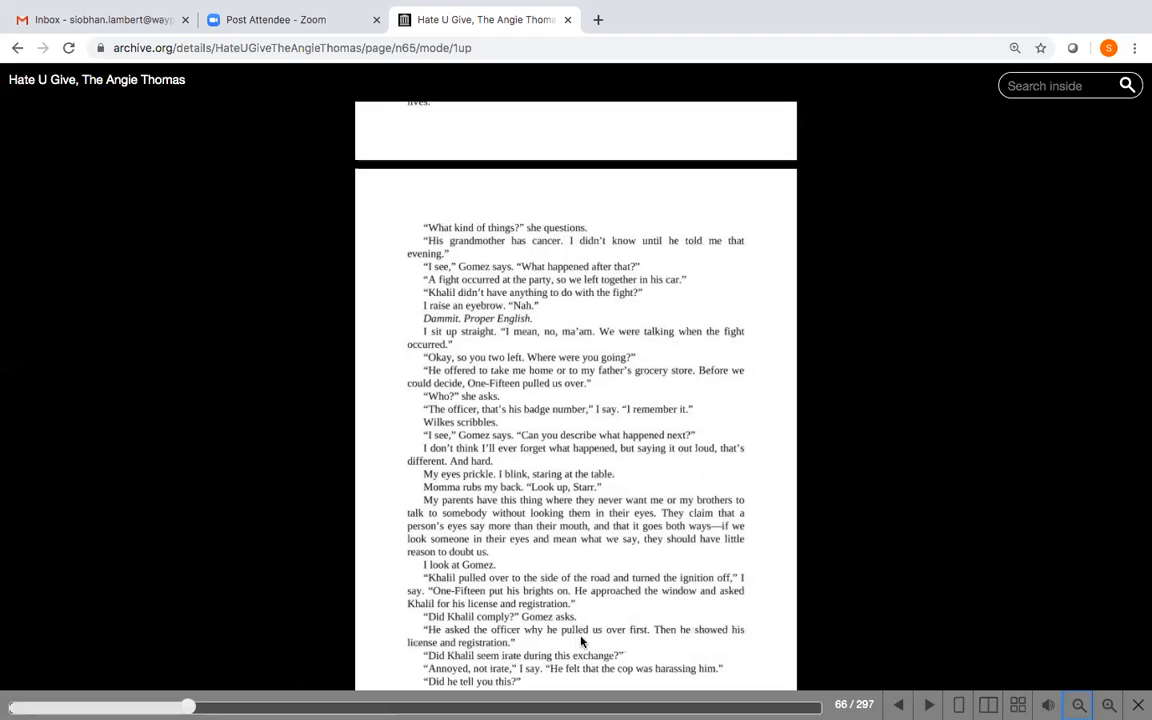
mouse_move(612, 644)
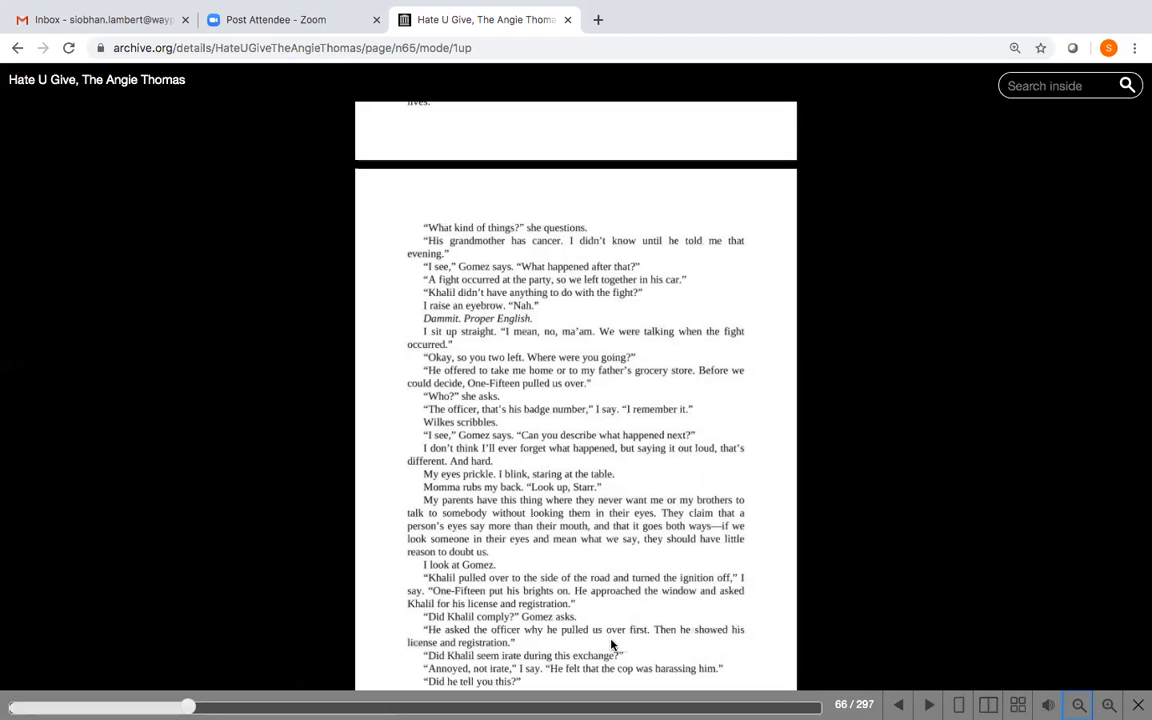
mouse_move(656, 672)
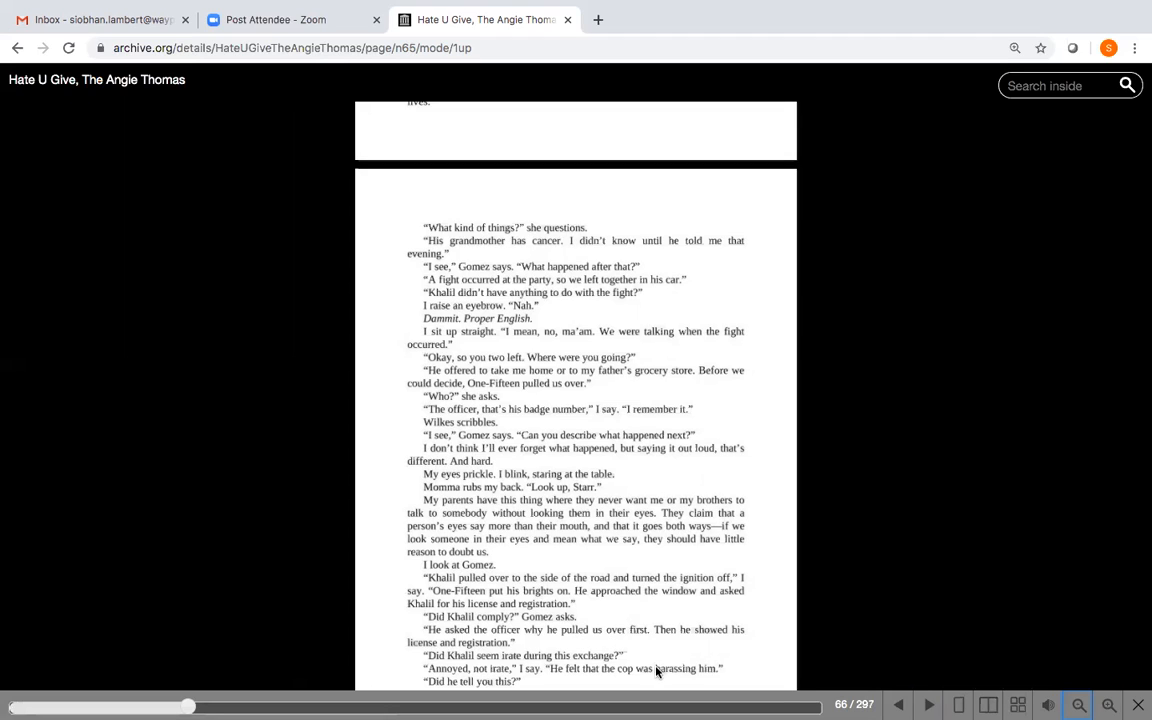
mouse_move(644, 652)
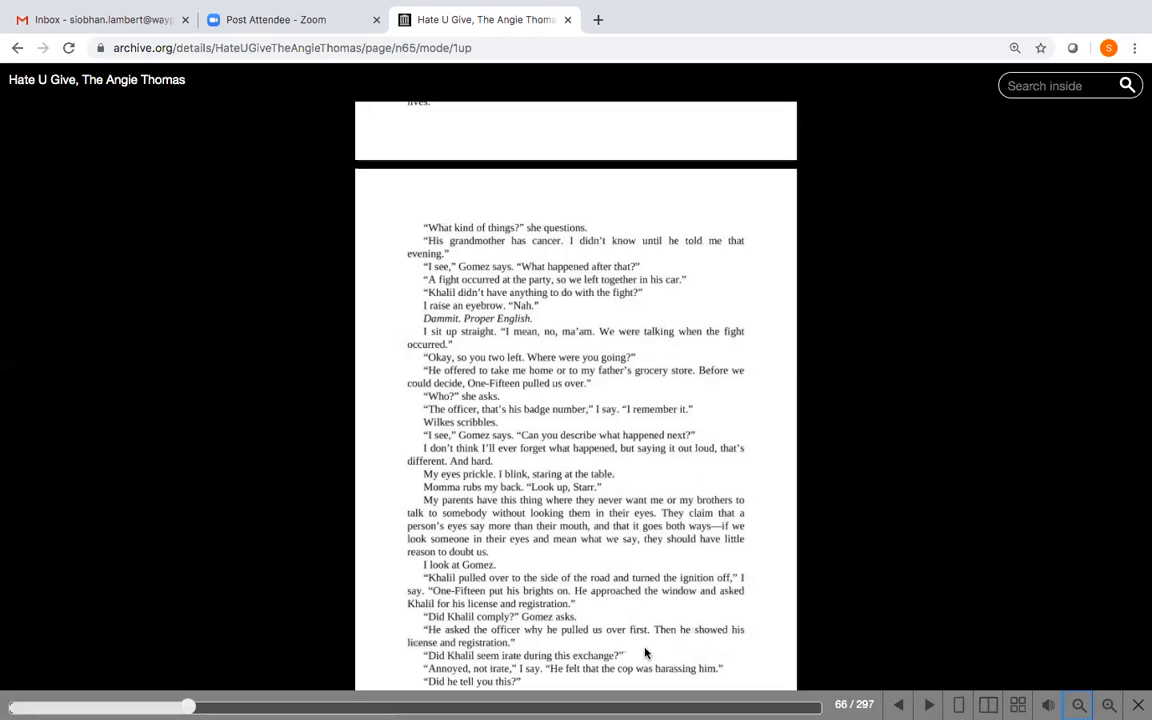
mouse_move(672, 652)
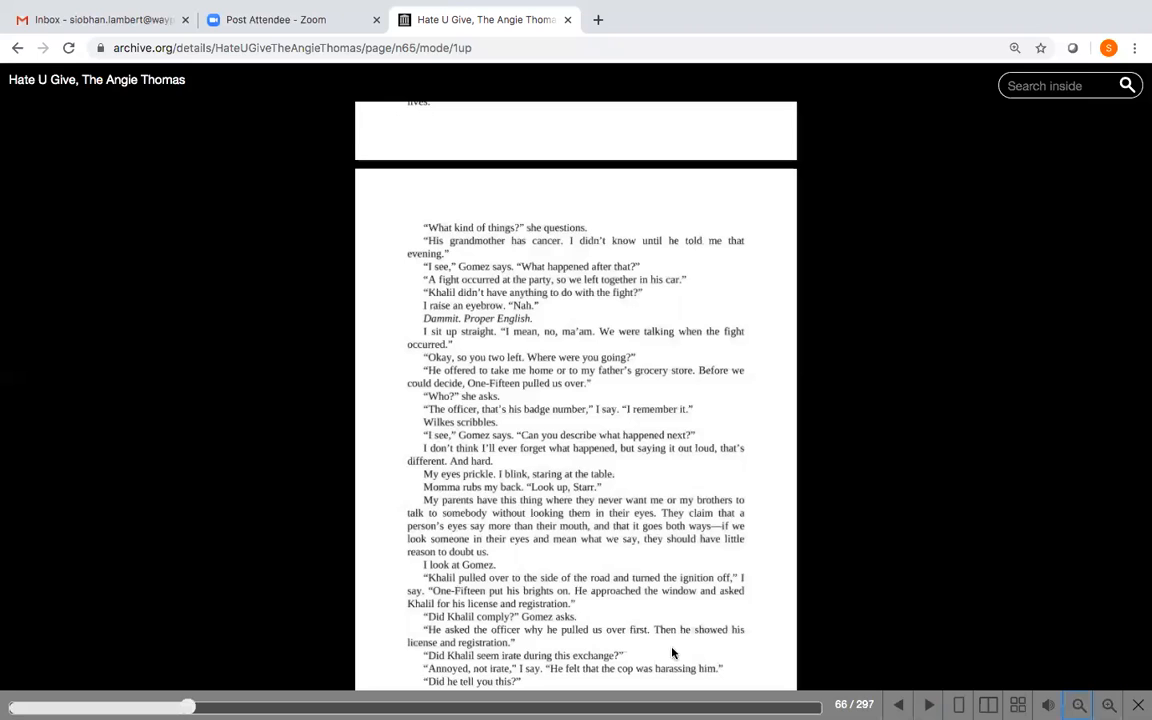
mouse_move(824, 692)
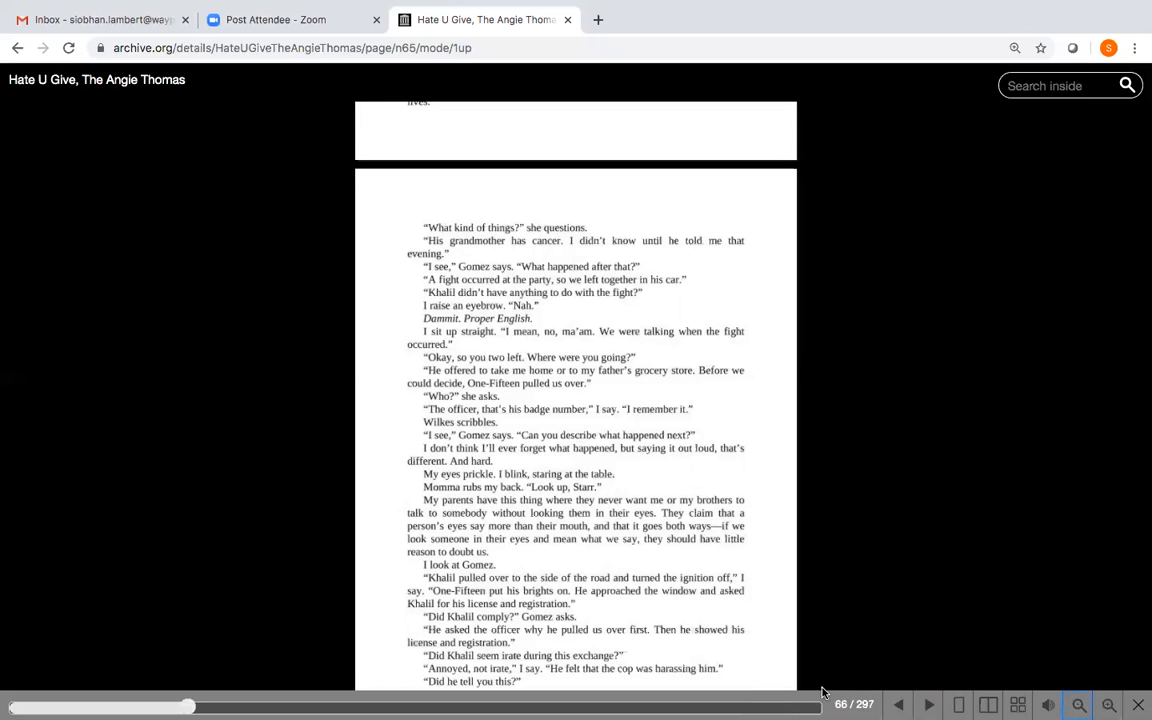
left_click(928, 704)
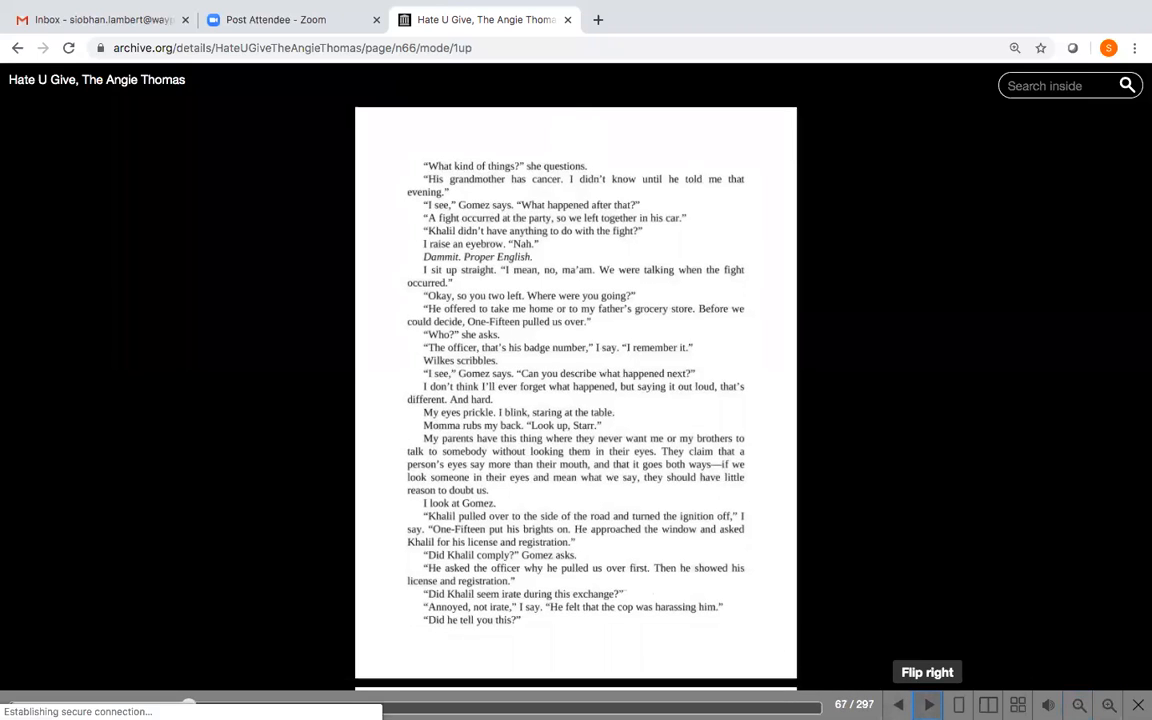
Flip forward through page 68 to page 69, where Gomez asks whether Khalil sold narcotics
left_click(926, 672)
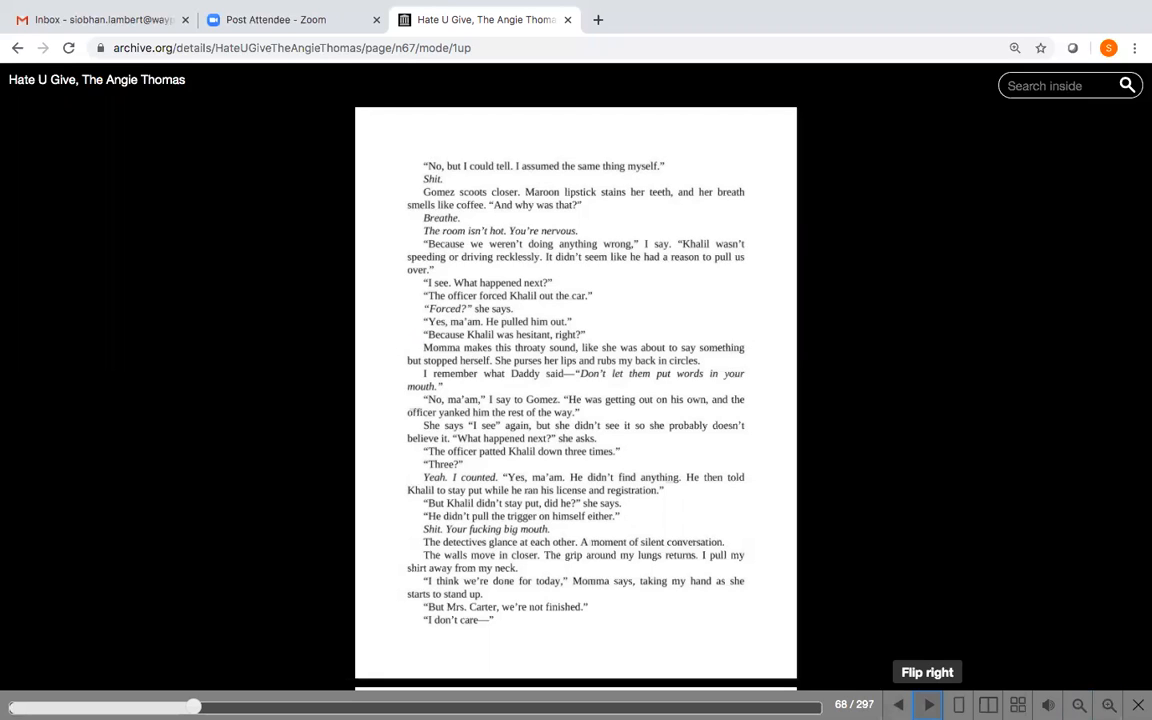
mouse_move(644, 264)
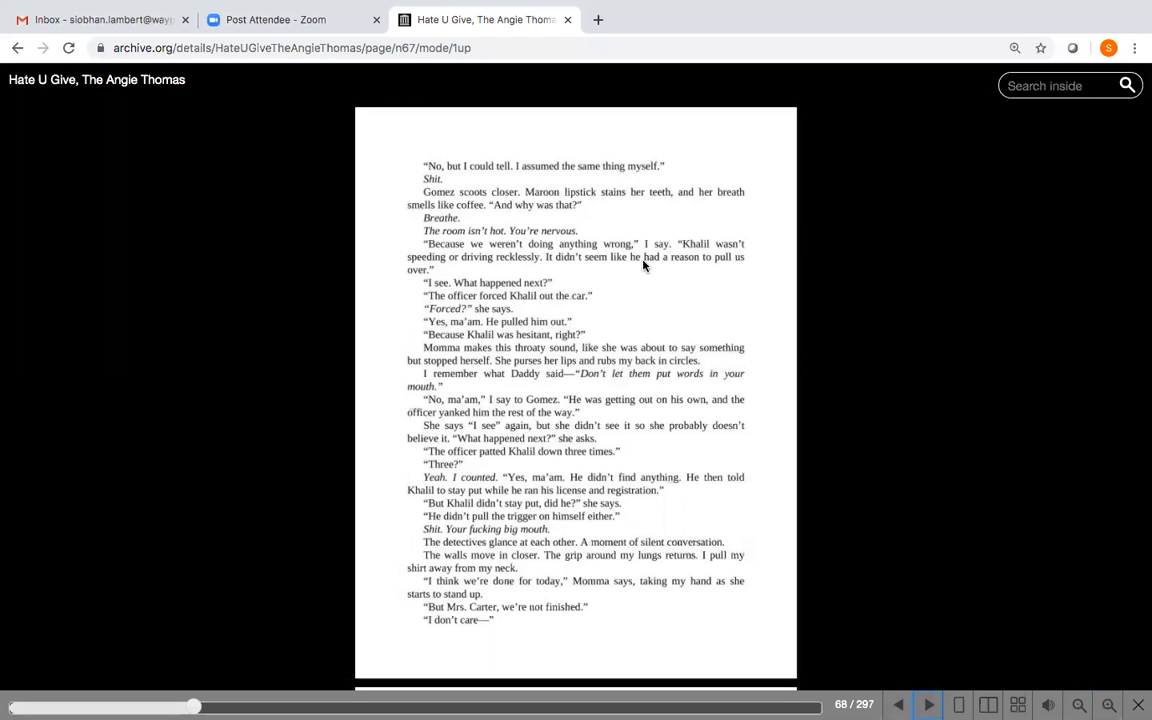
mouse_move(500, 224)
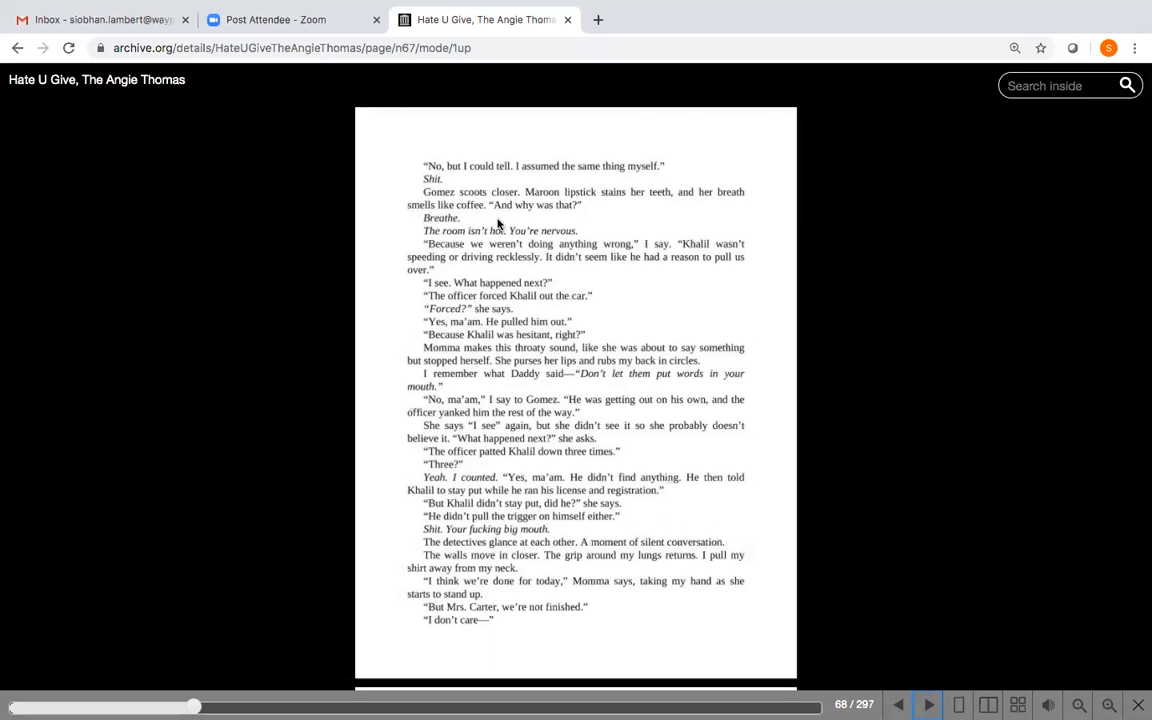
mouse_move(588, 240)
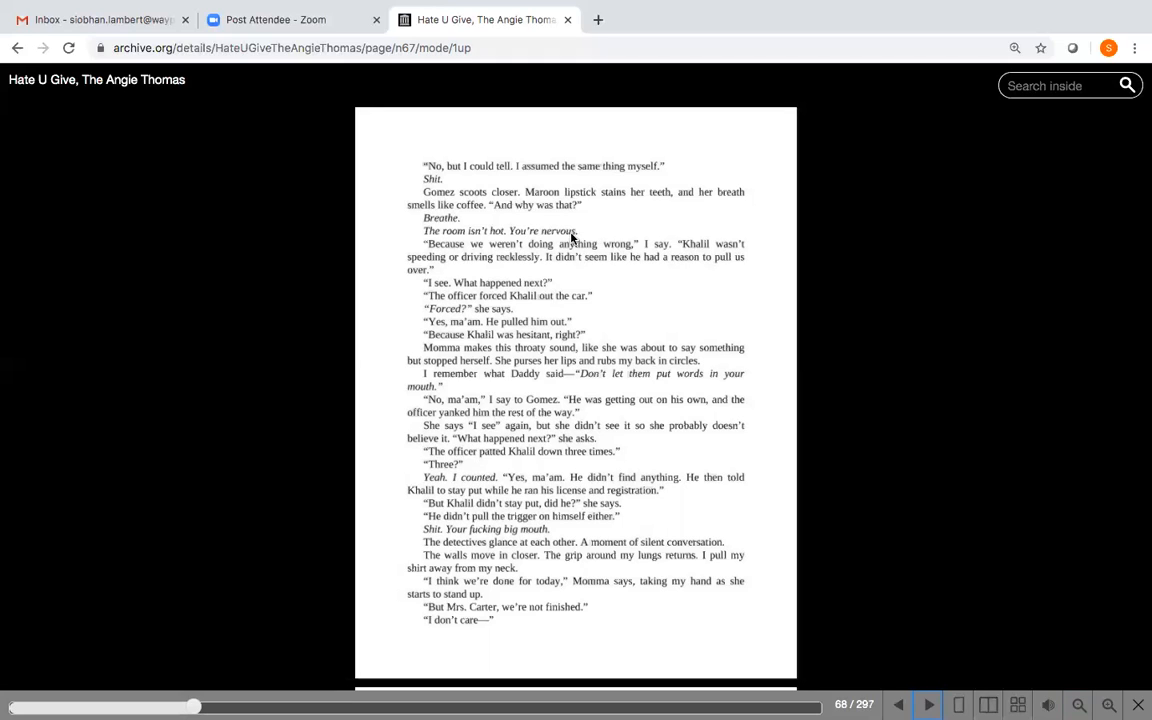
mouse_move(588, 240)
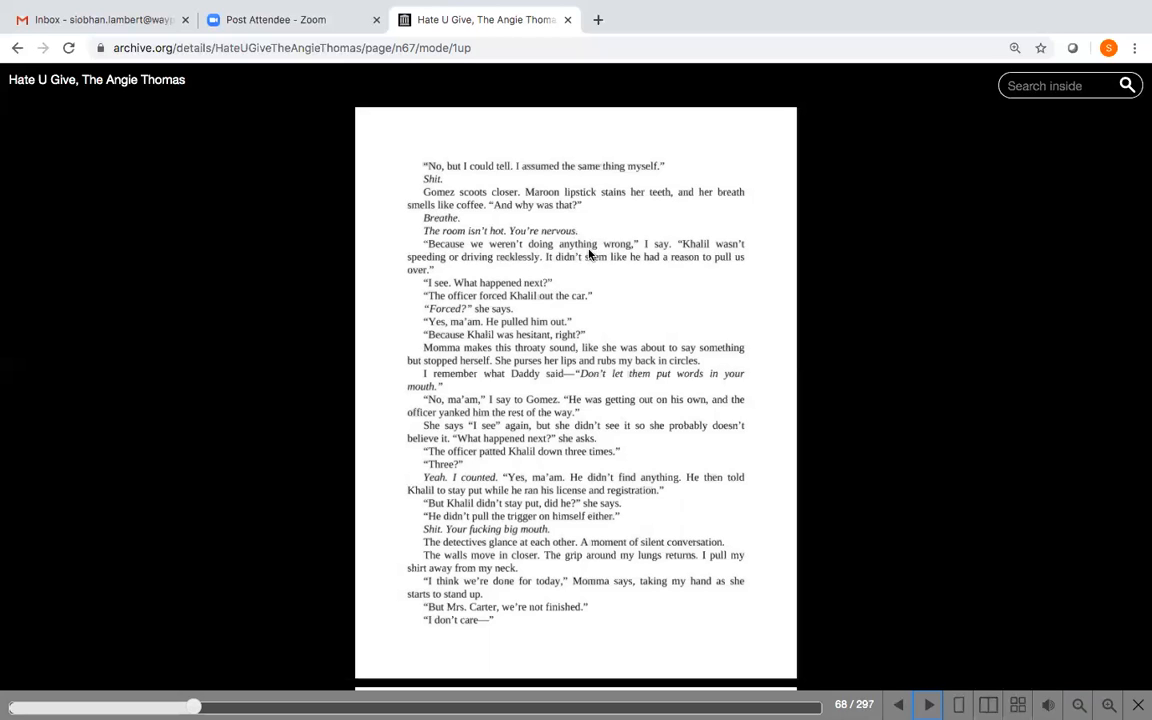
mouse_move(510, 278)
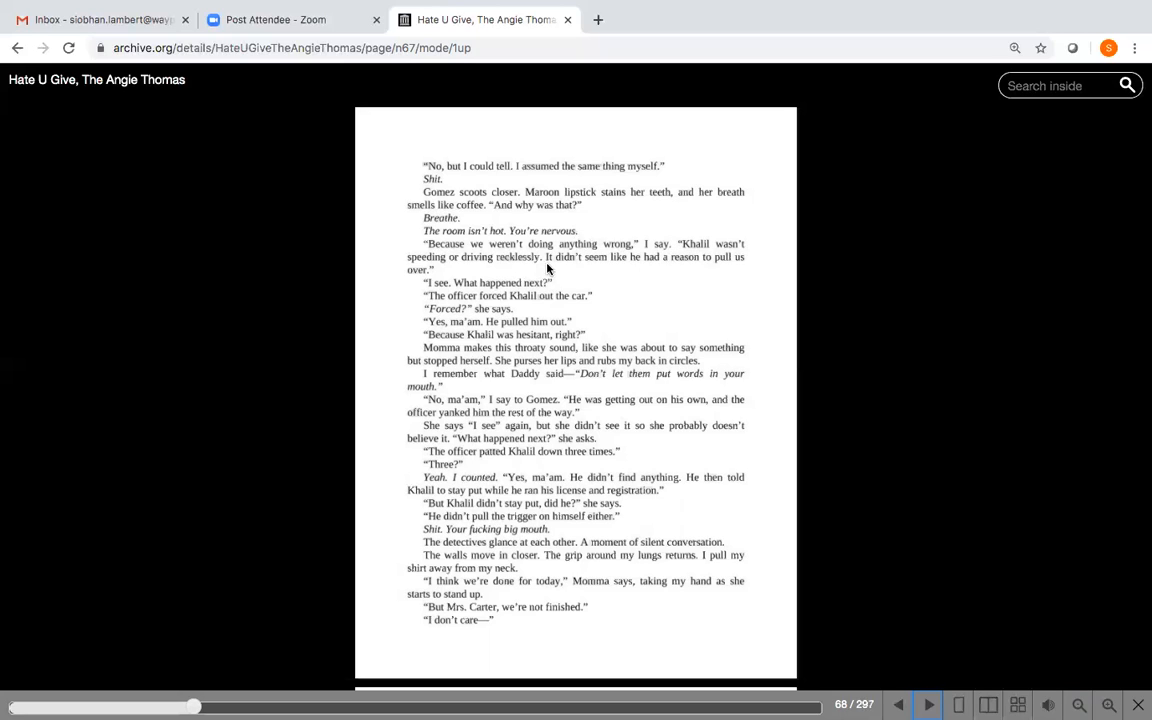
mouse_move(576, 270)
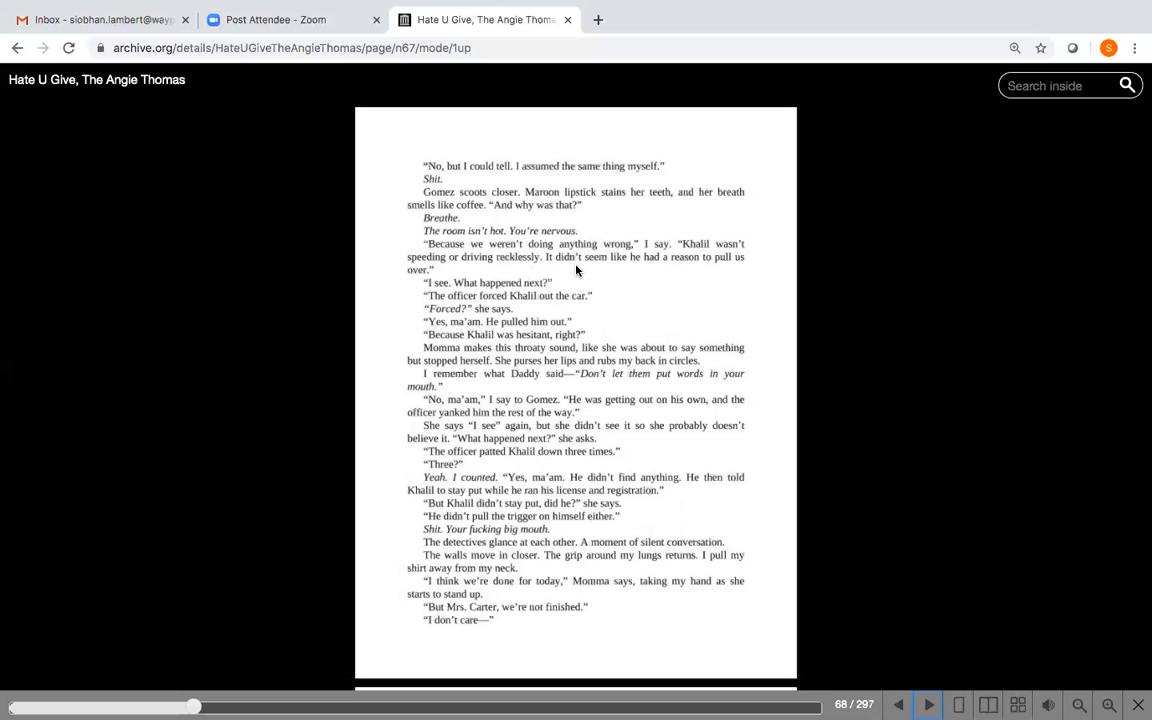
mouse_move(592, 290)
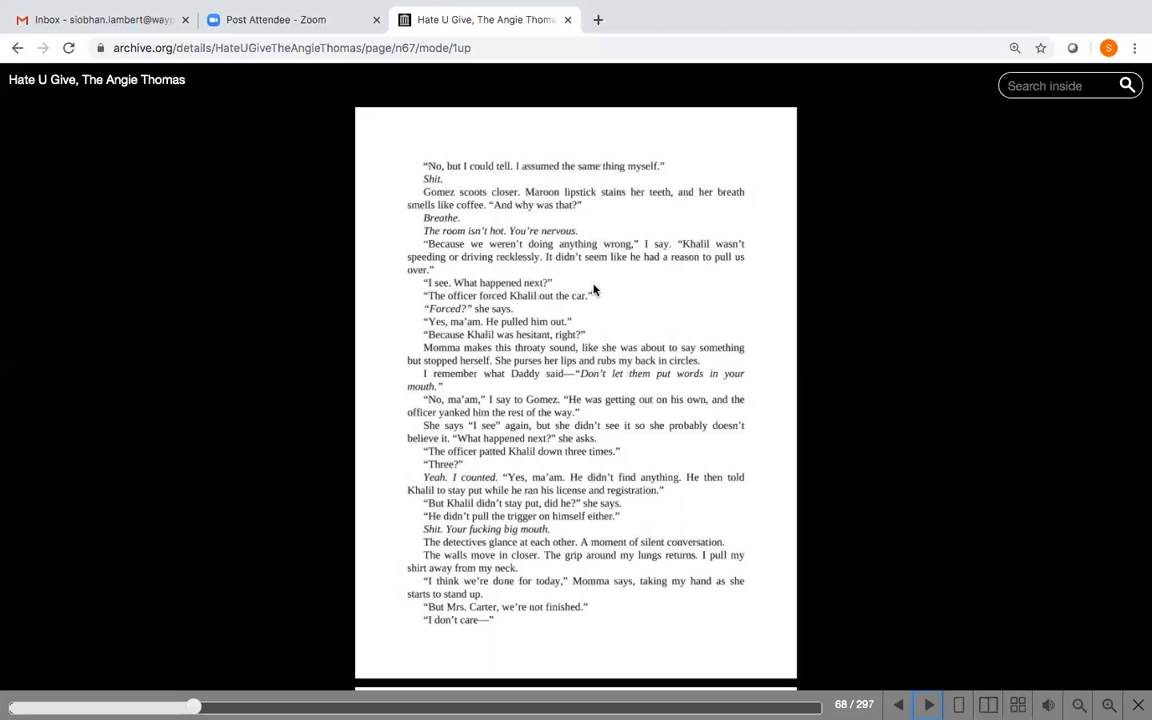
mouse_move(612, 300)
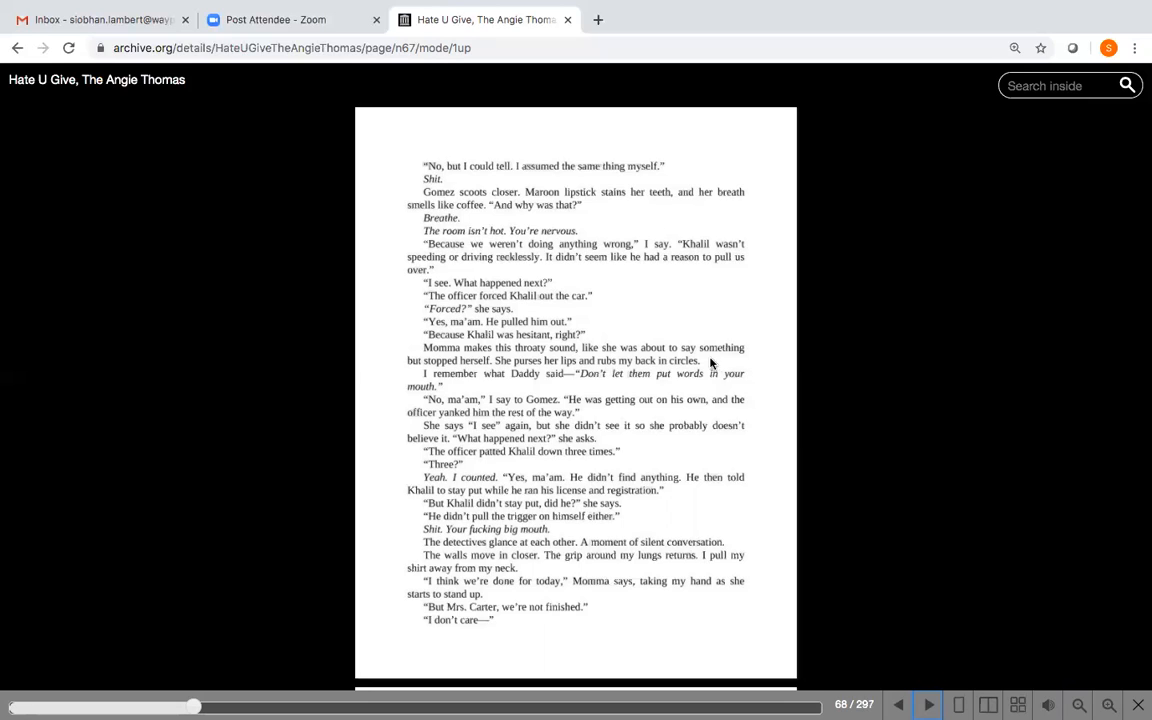
mouse_move(518, 396)
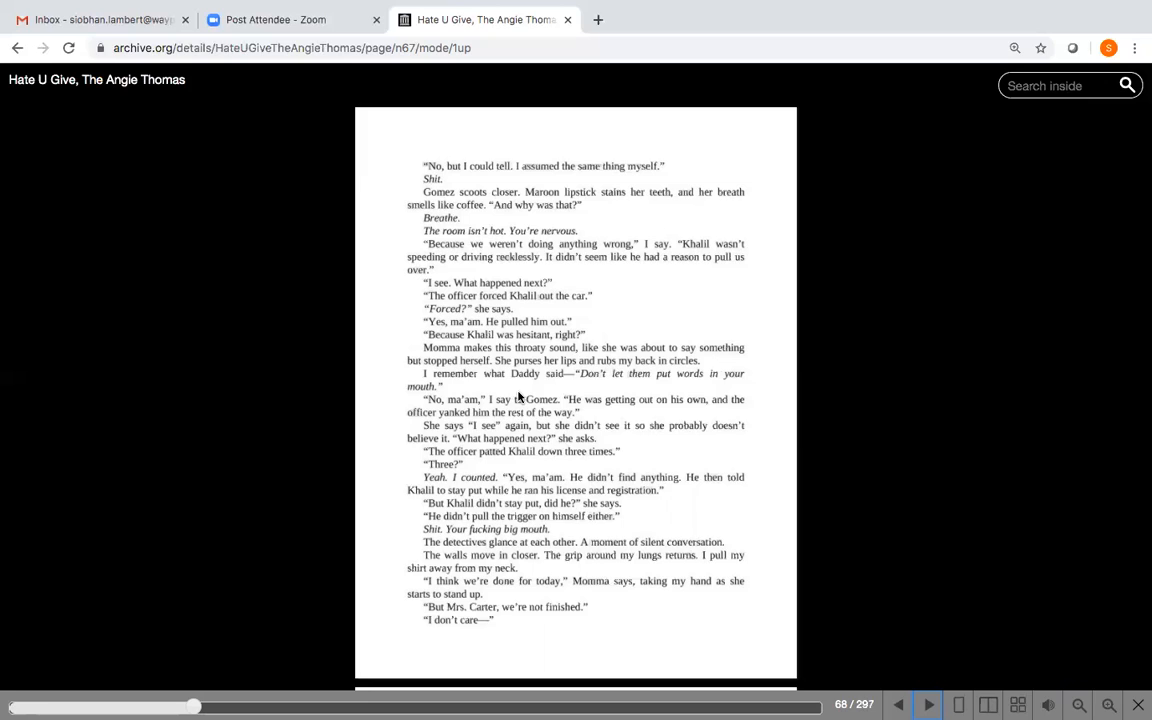
mouse_move(504, 412)
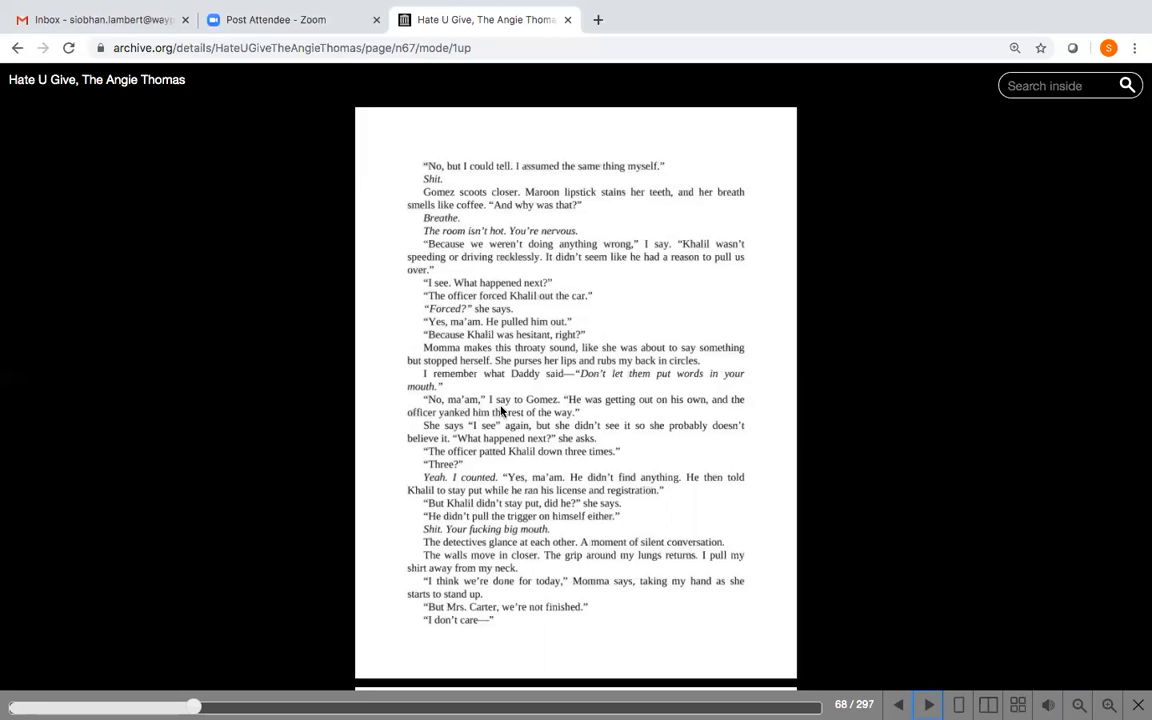
mouse_move(612, 428)
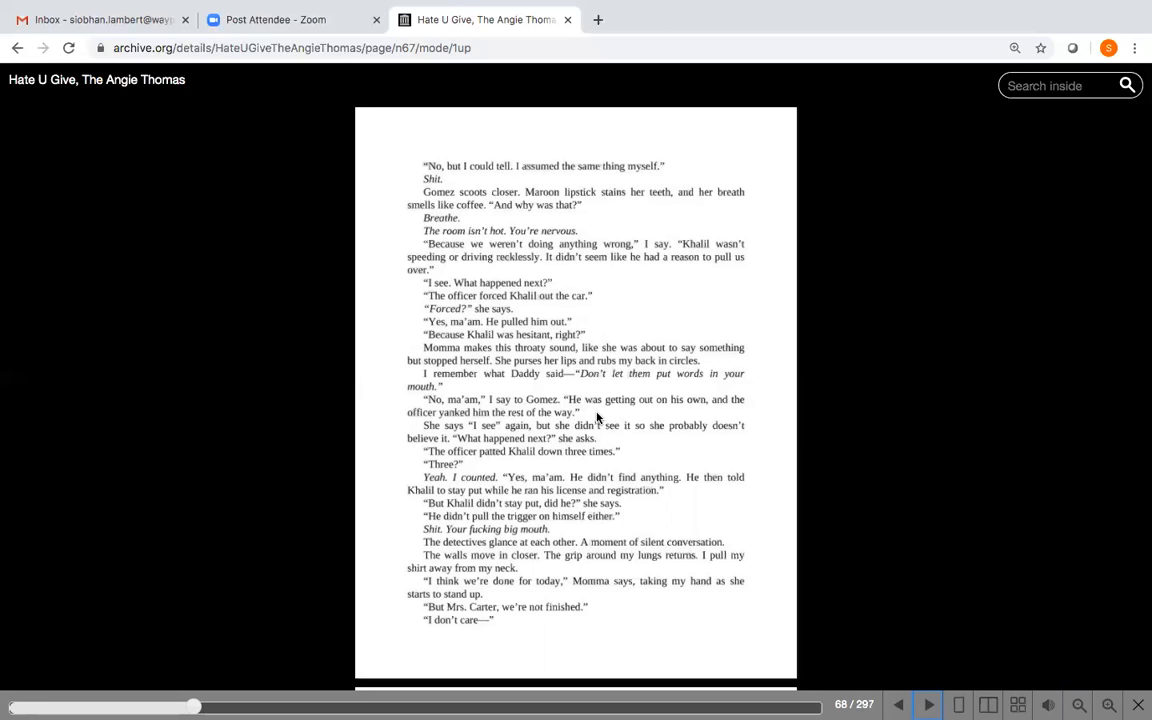
mouse_move(616, 448)
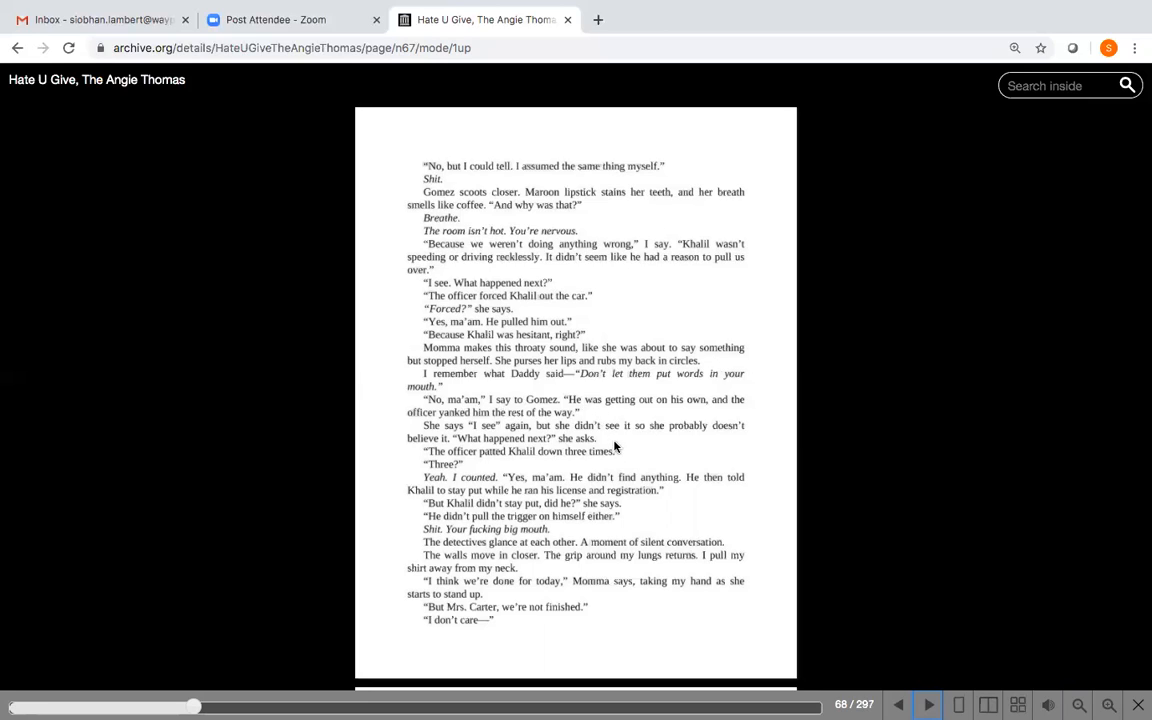
mouse_move(624, 440)
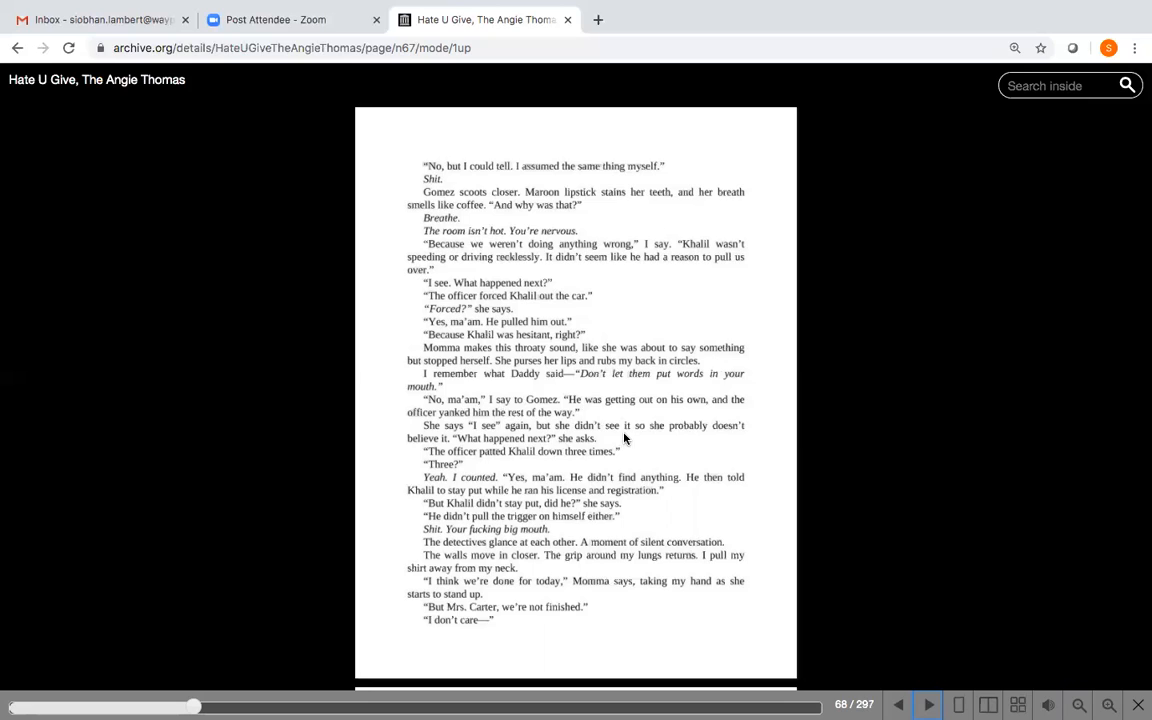
mouse_move(644, 442)
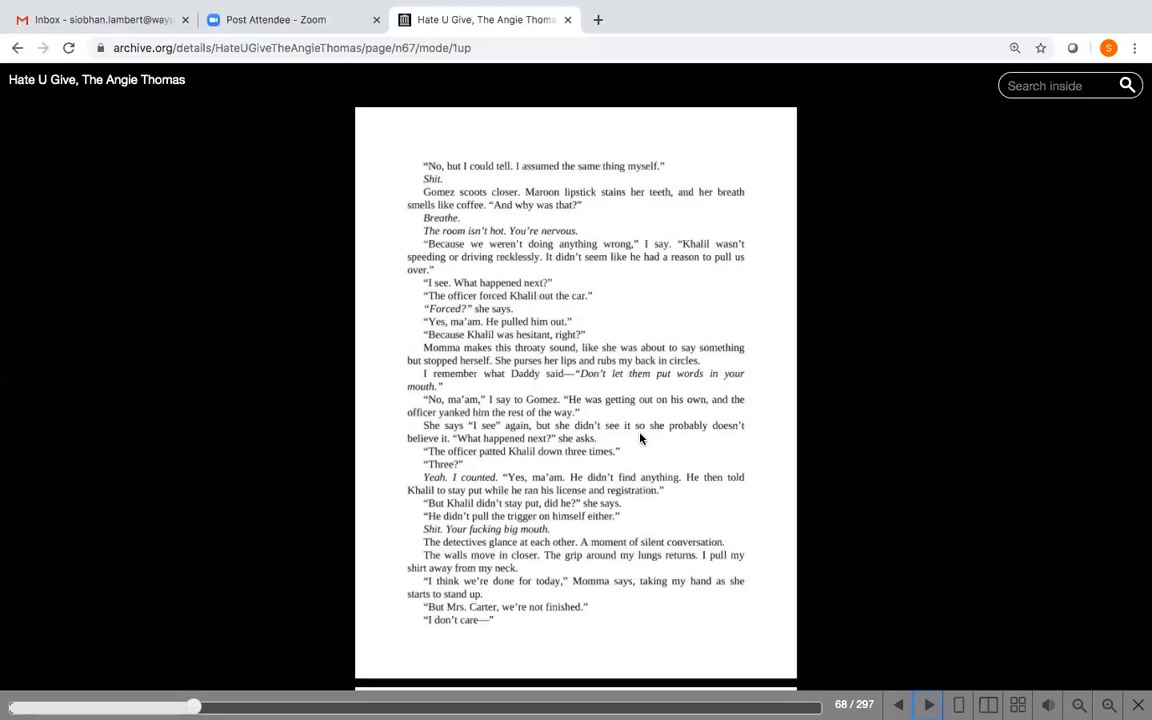
mouse_move(630, 436)
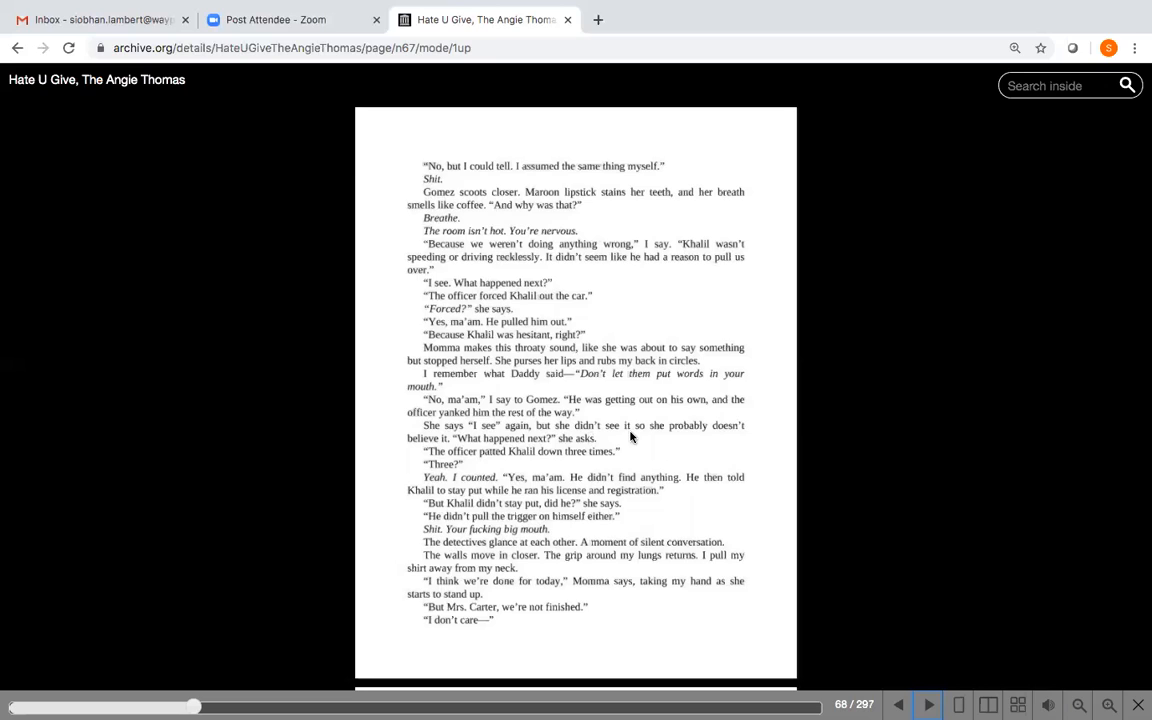
mouse_move(656, 444)
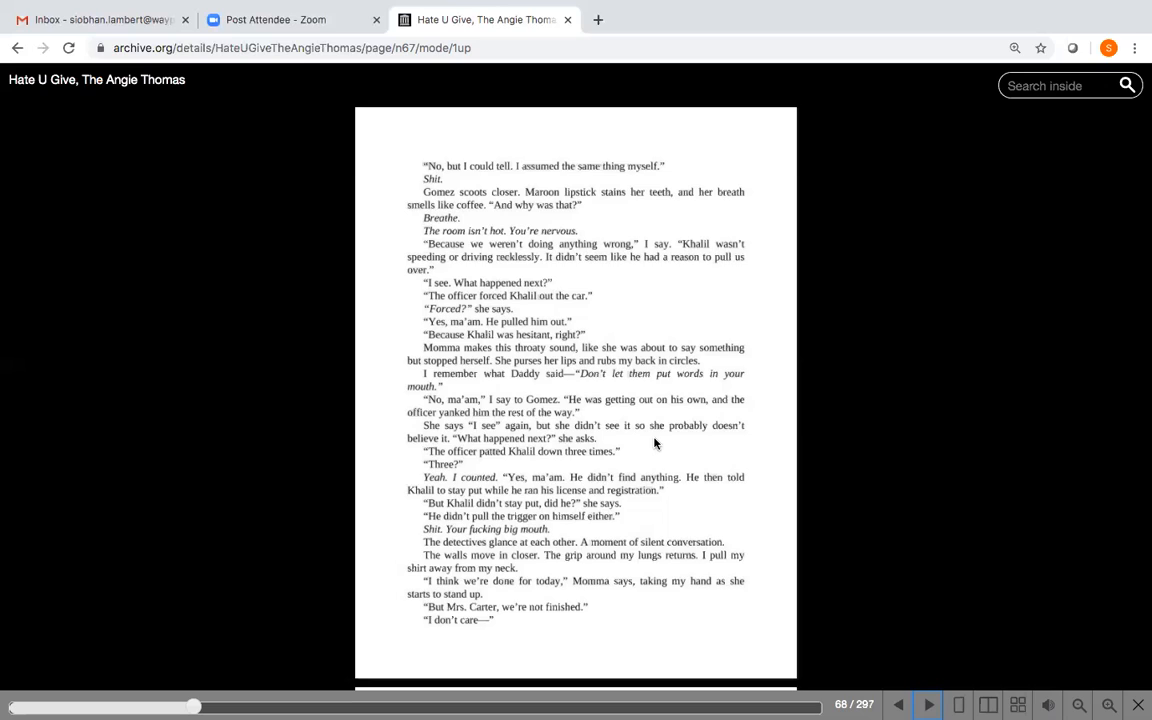
mouse_move(670, 510)
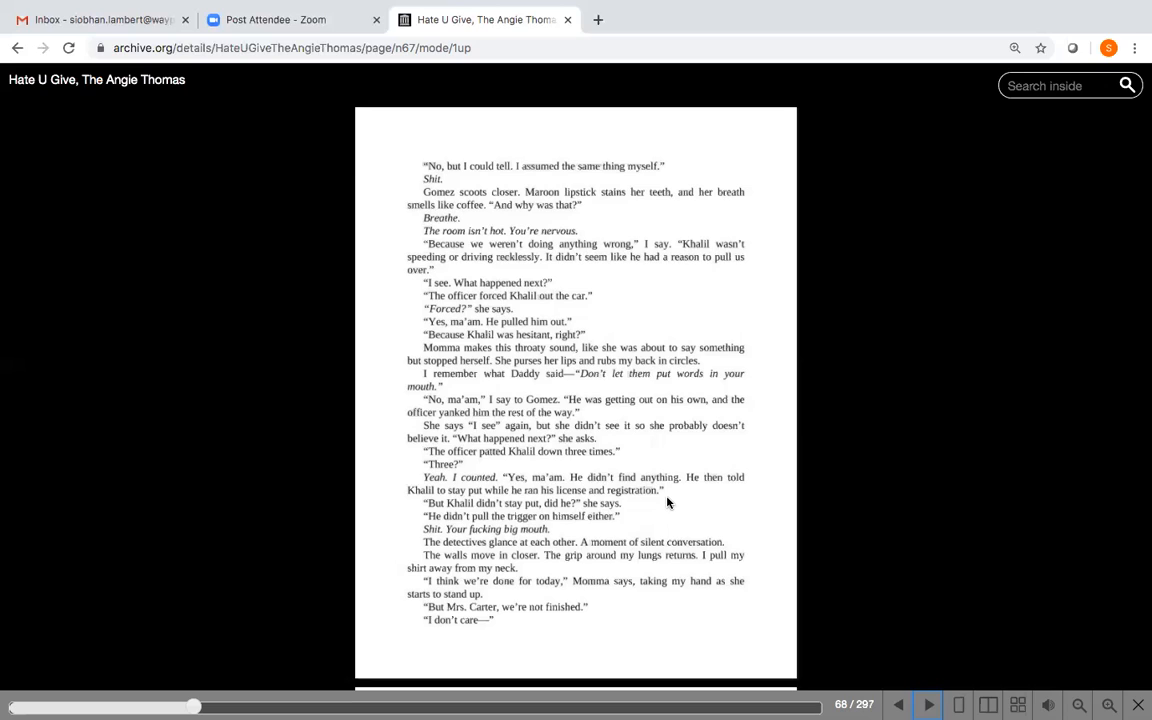
mouse_move(524, 536)
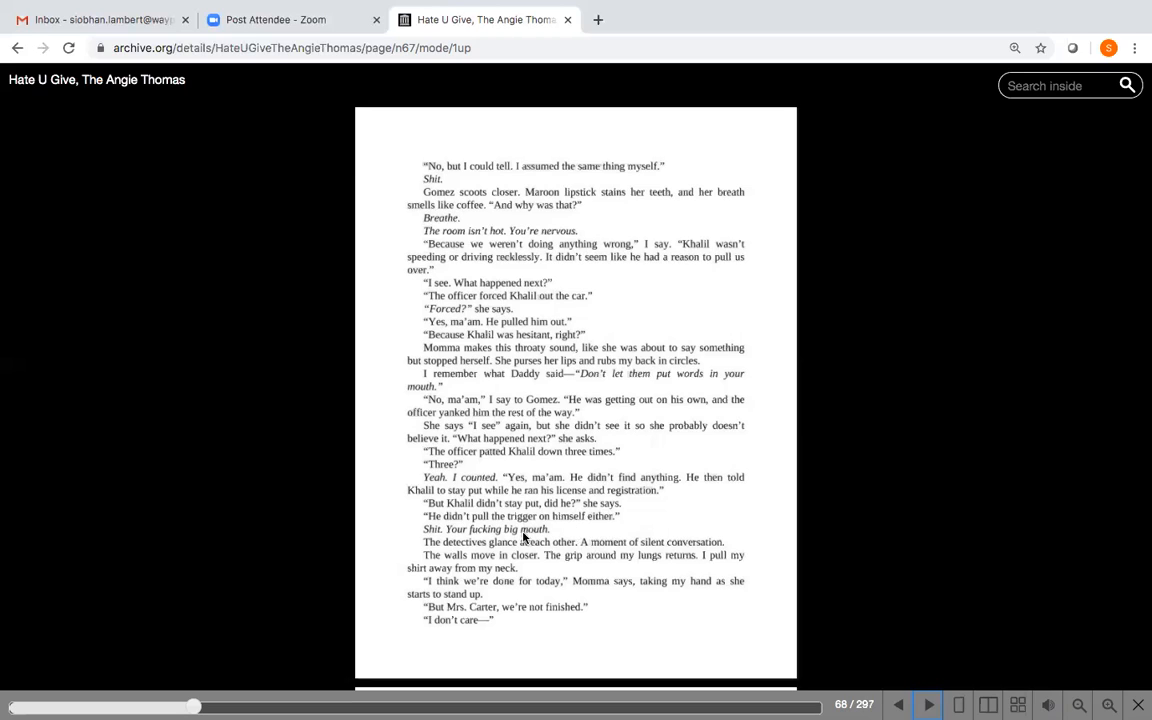
mouse_move(484, 540)
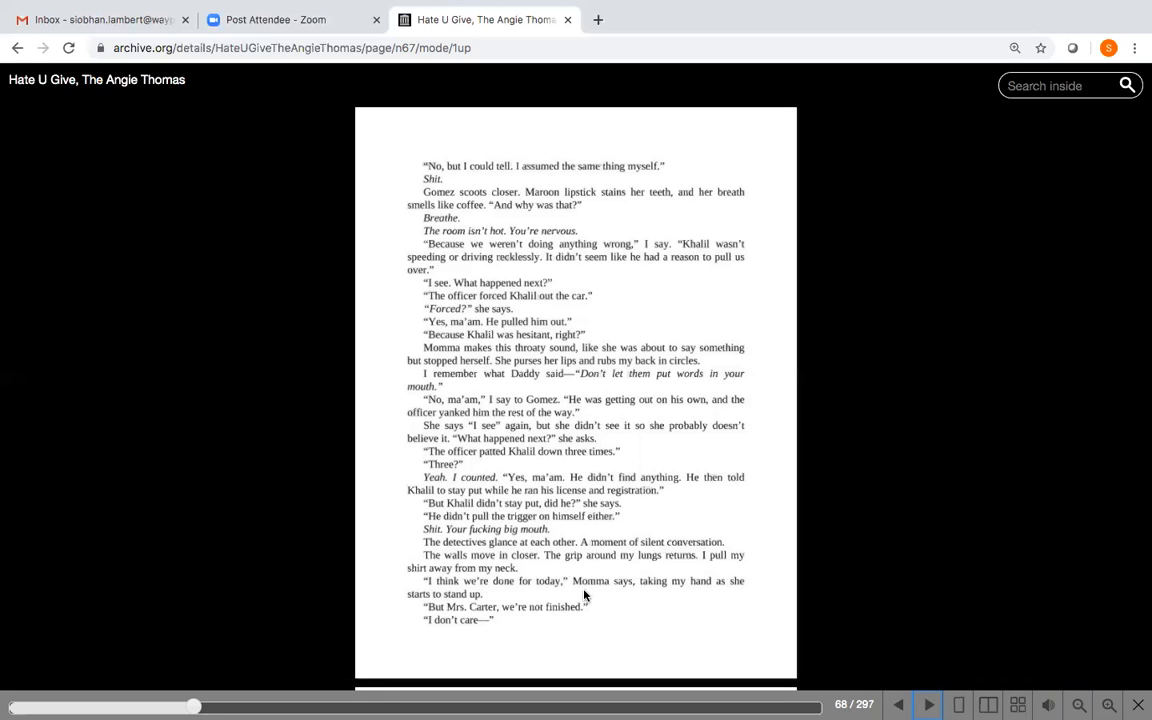
mouse_move(776, 636)
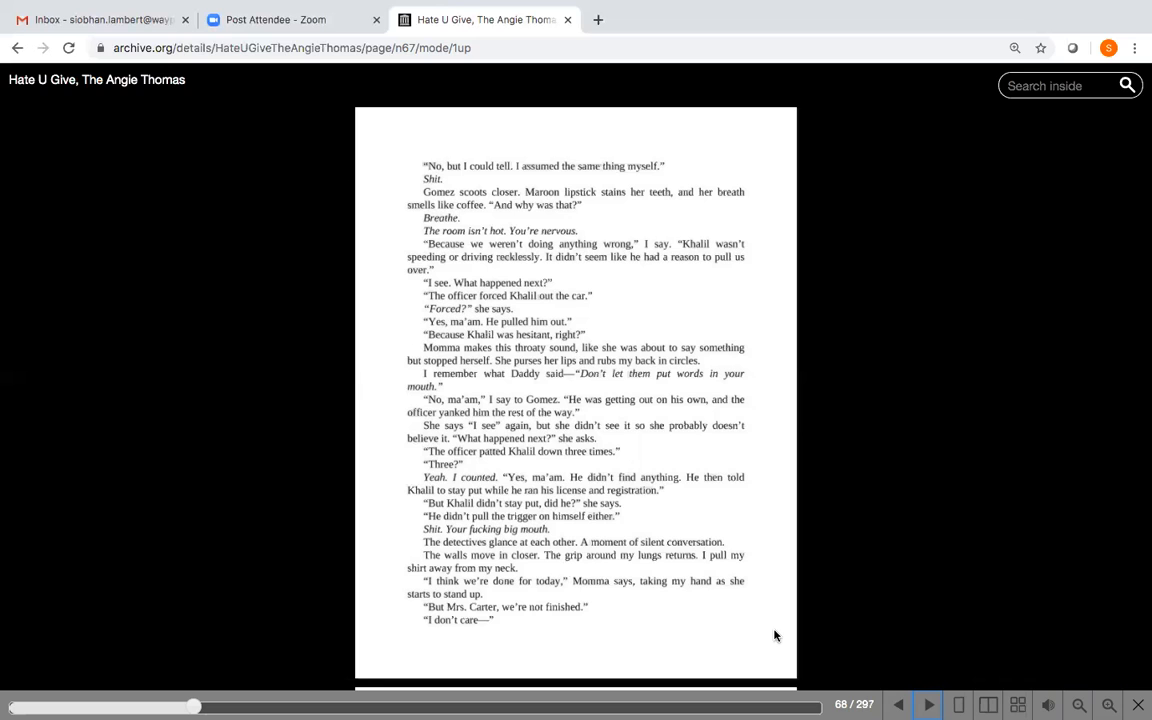
mouse_move(864, 682)
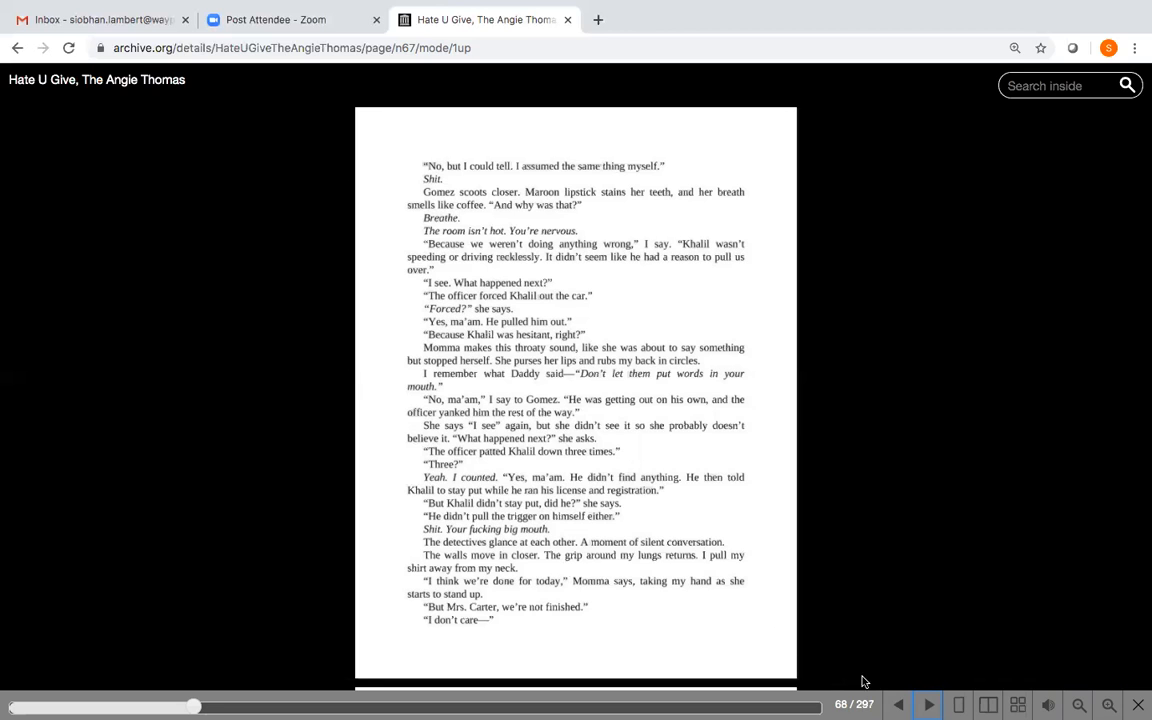
left_click(926, 704)
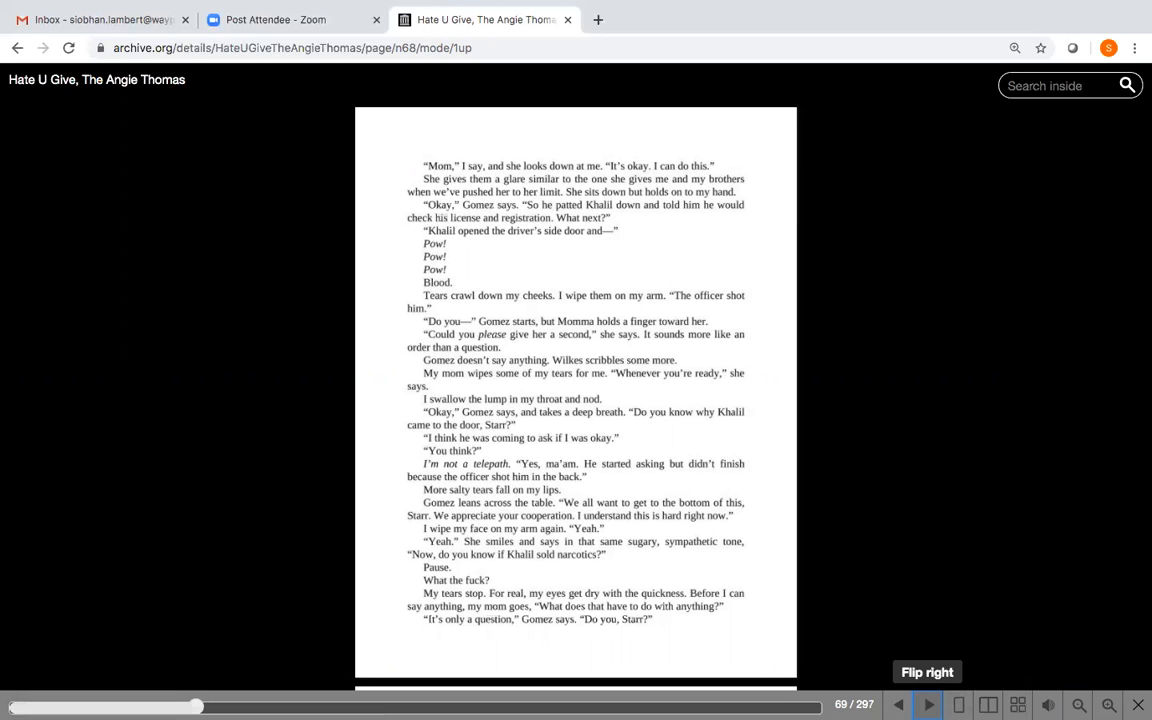
mouse_move(572, 174)
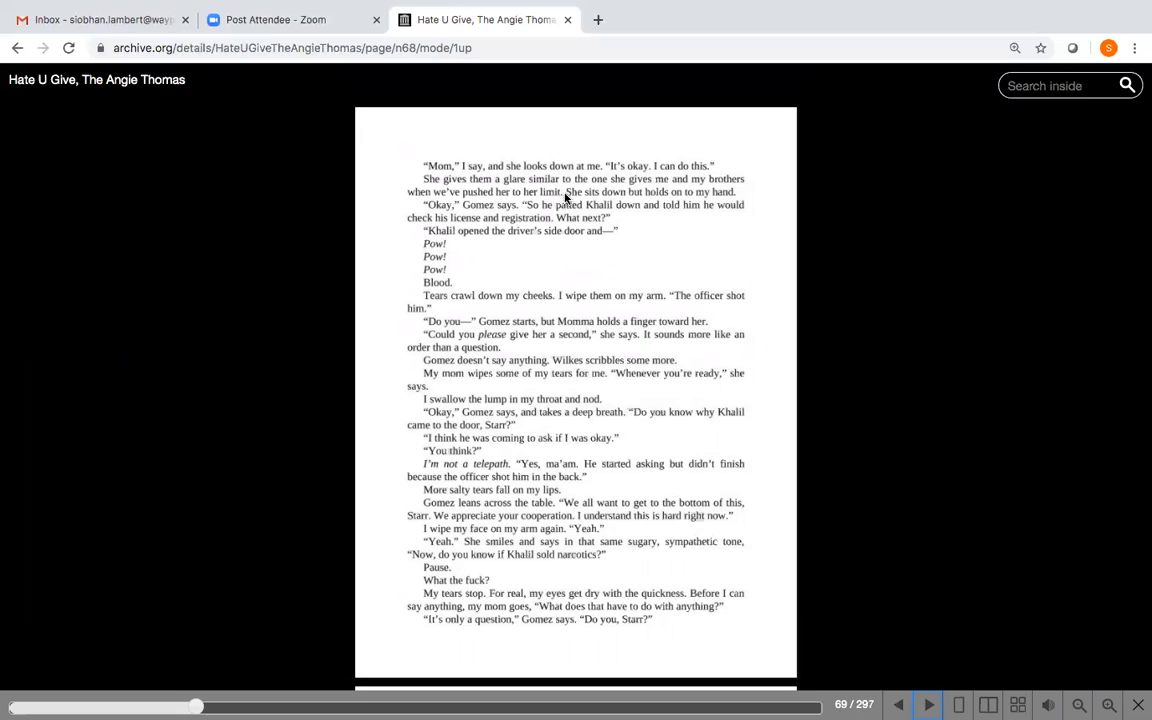
mouse_move(480, 230)
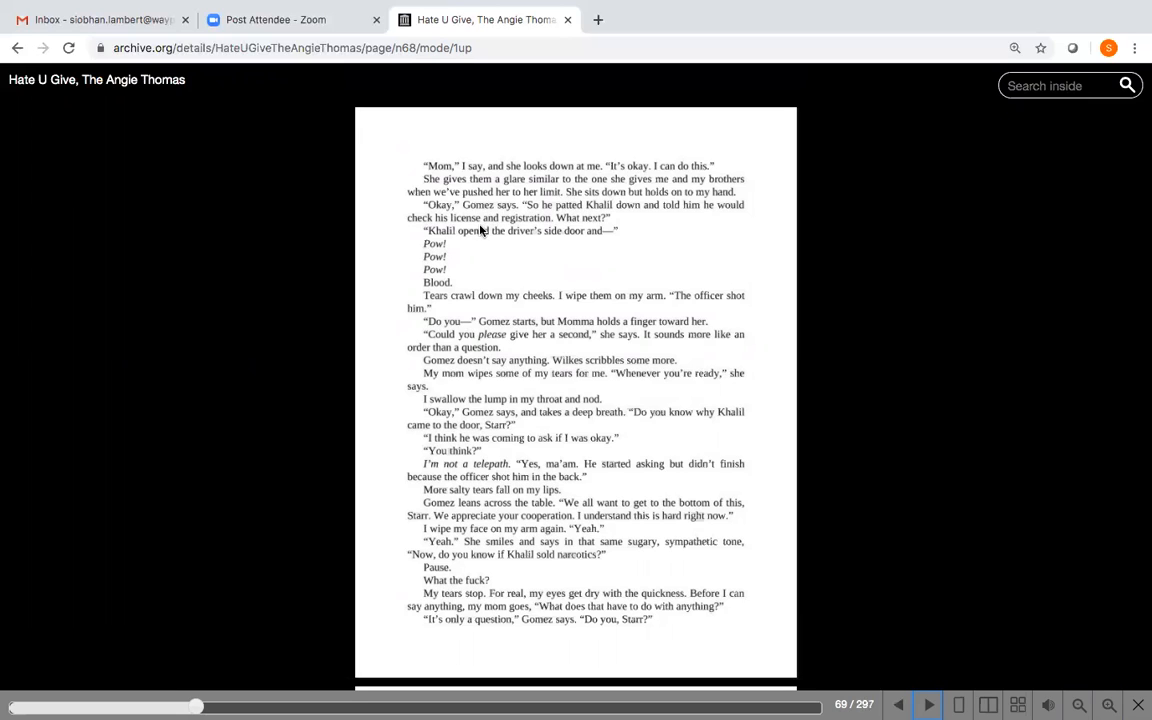
mouse_move(570, 210)
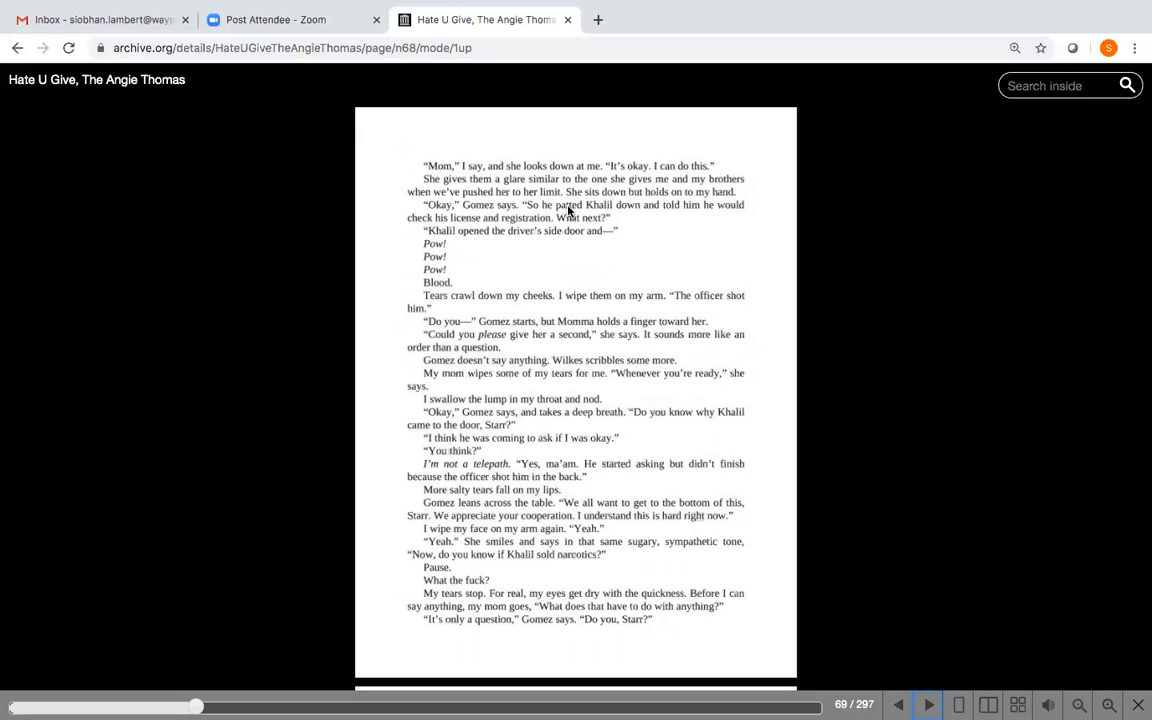
mouse_move(644, 222)
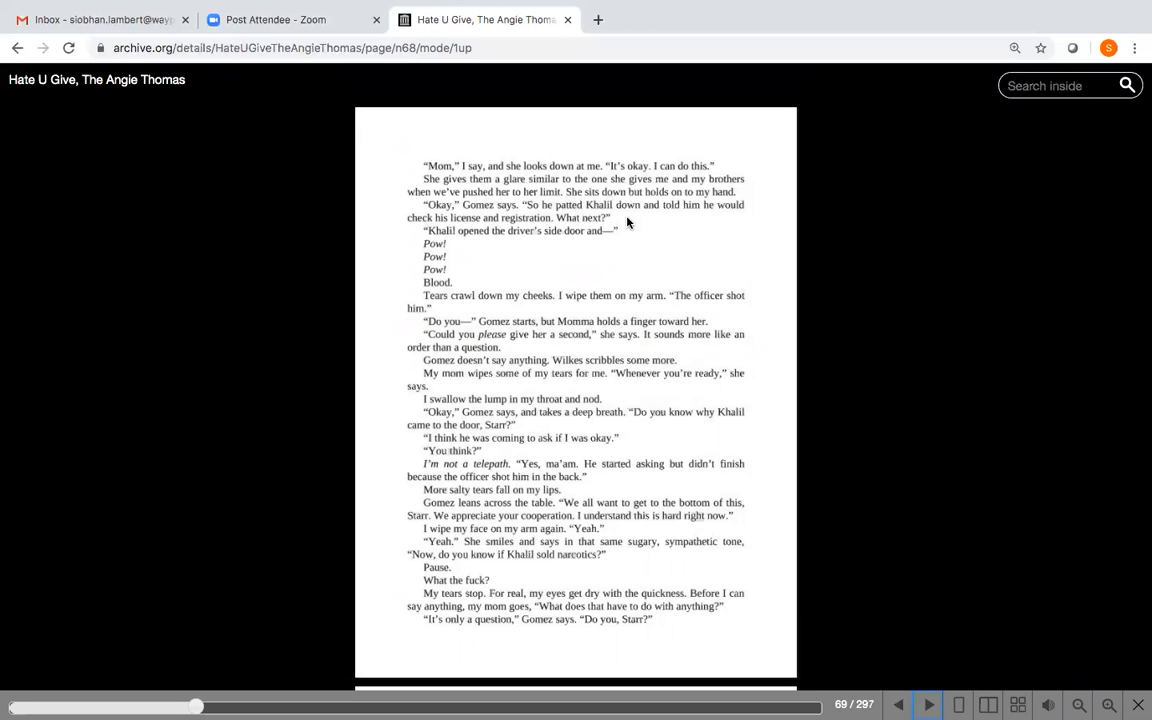
mouse_move(500, 252)
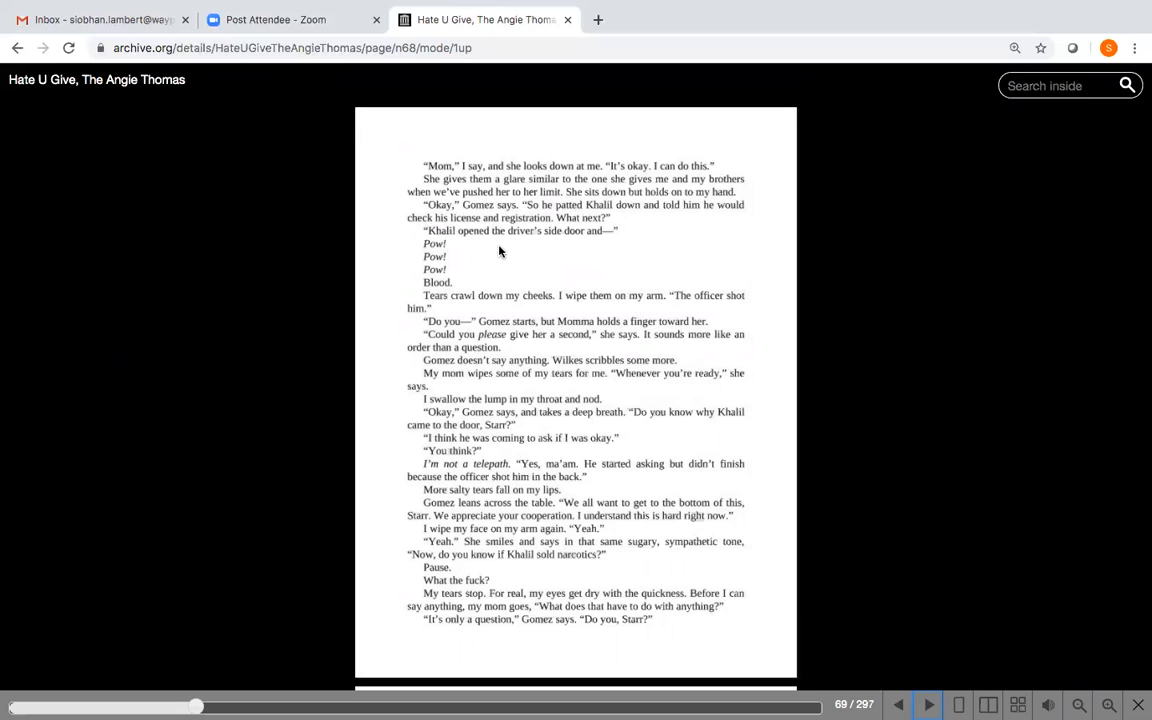
mouse_move(456, 252)
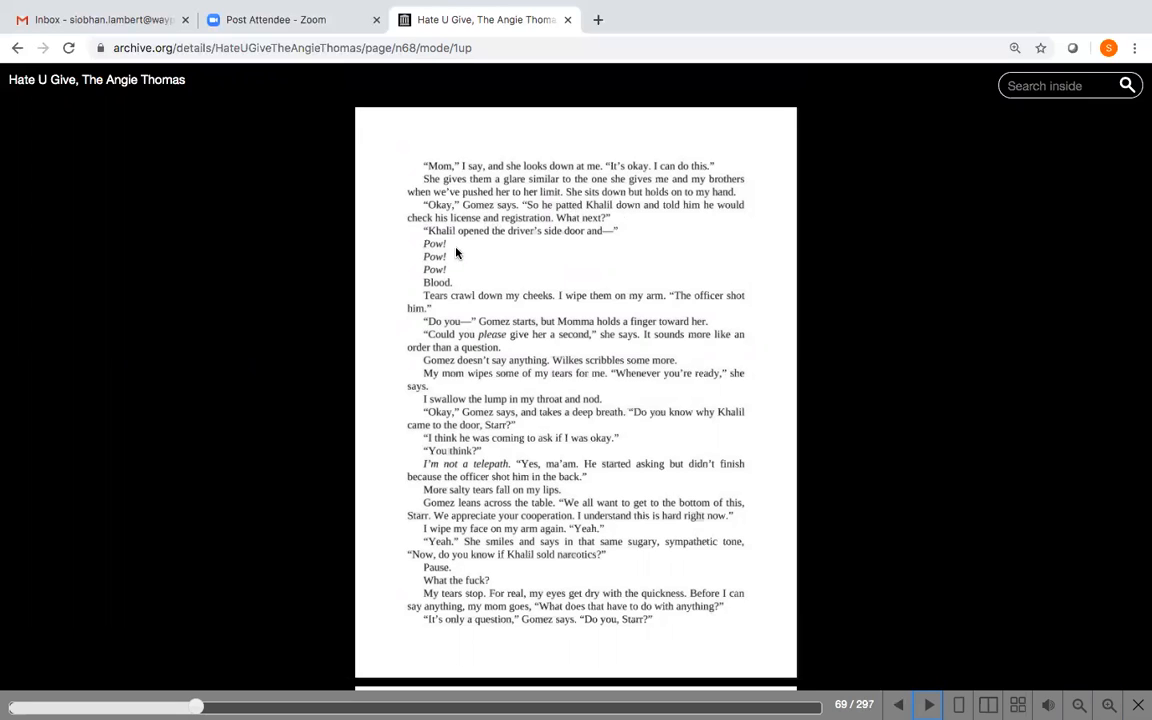
mouse_move(460, 280)
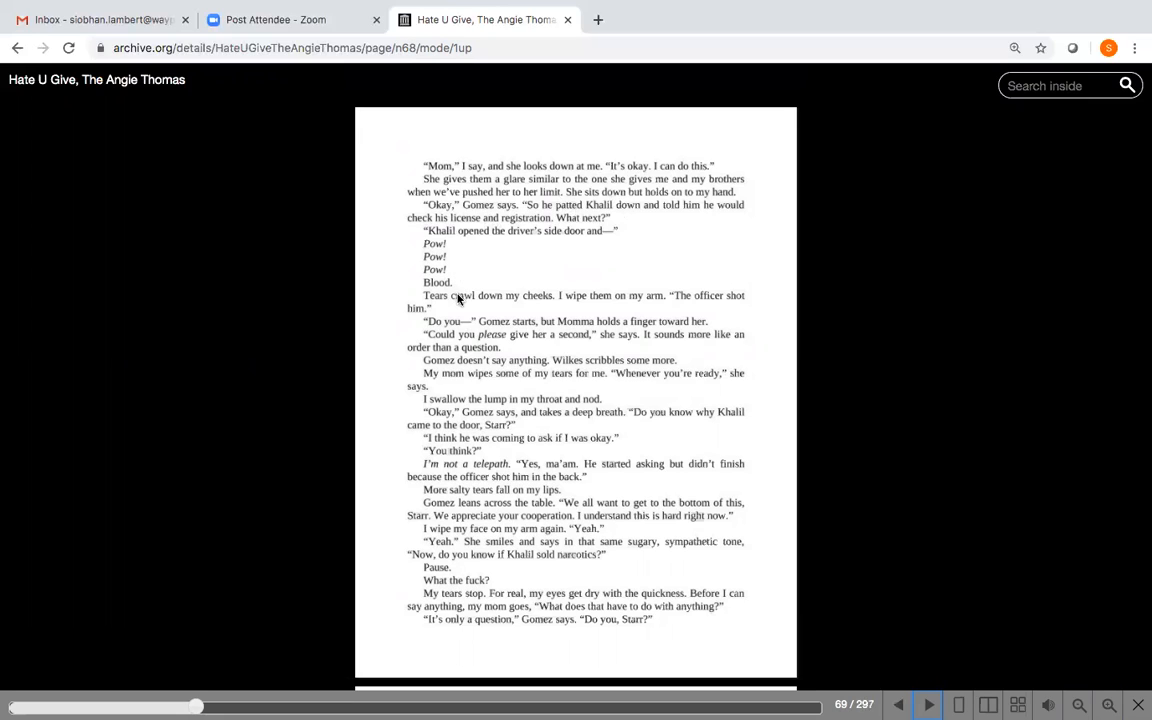
mouse_move(480, 320)
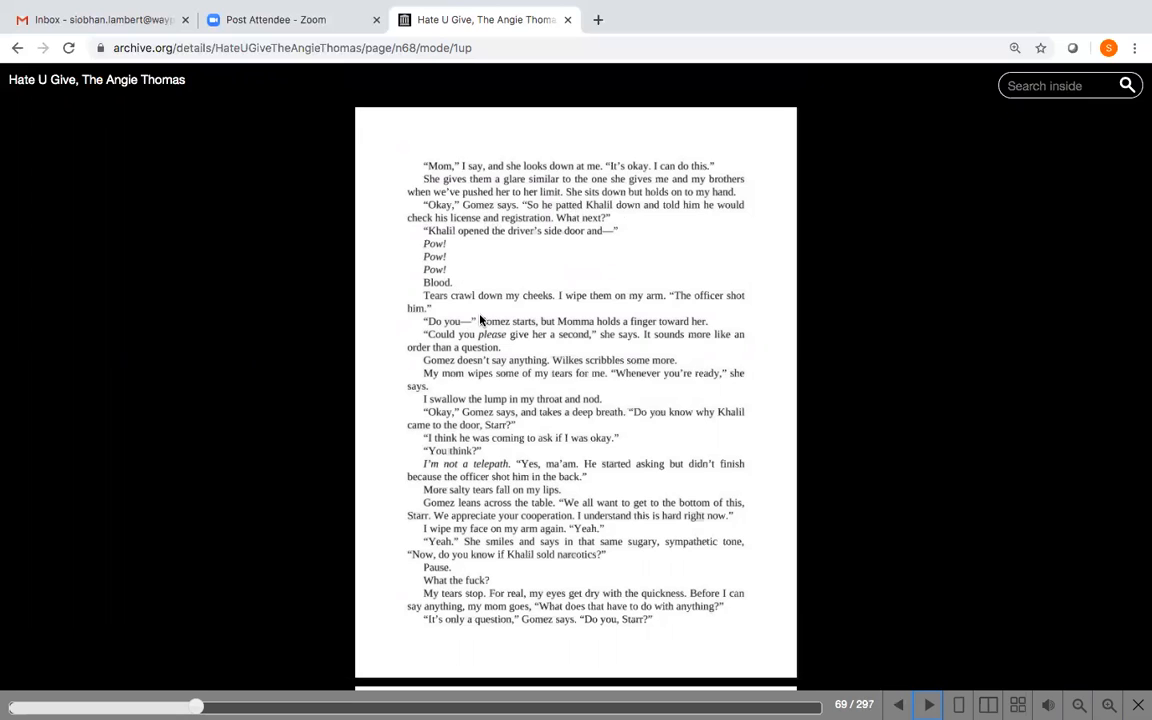
mouse_move(496, 332)
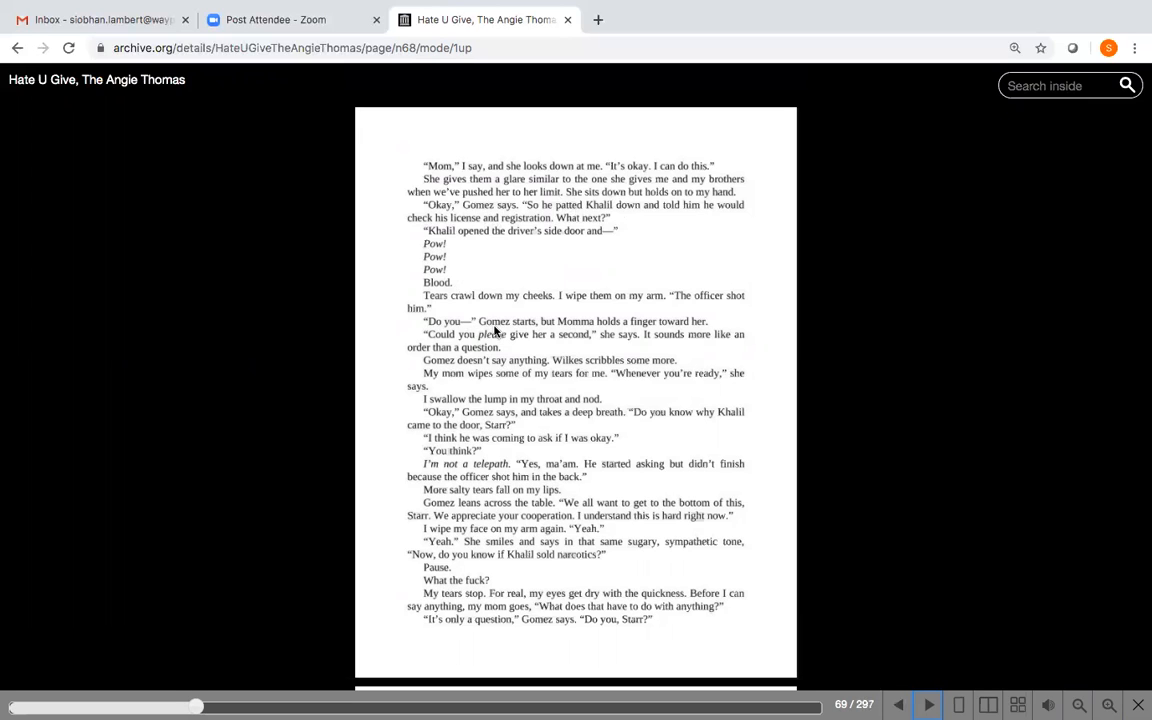
mouse_move(716, 328)
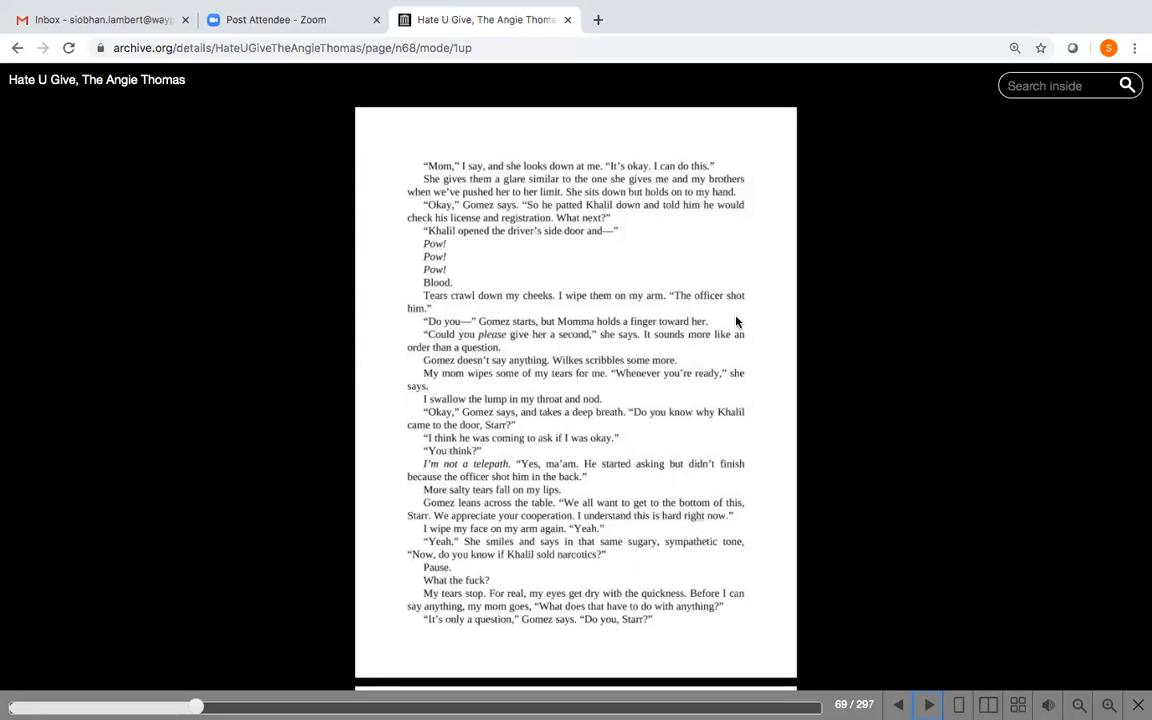
mouse_move(752, 348)
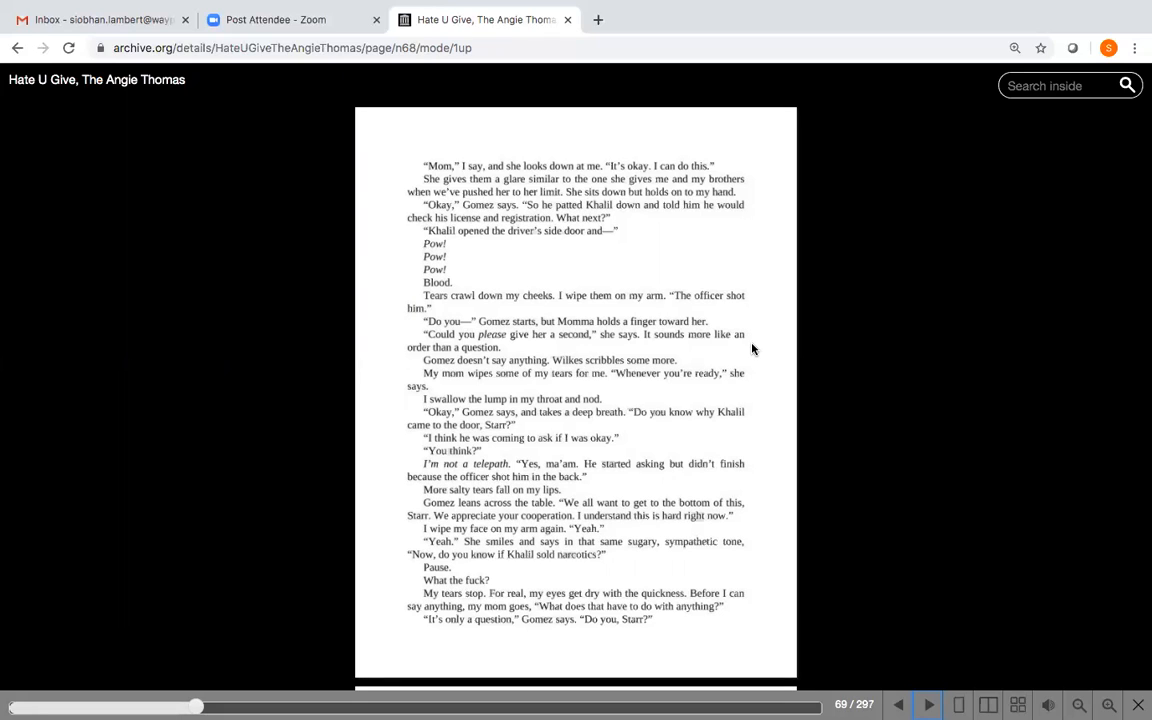
mouse_move(706, 360)
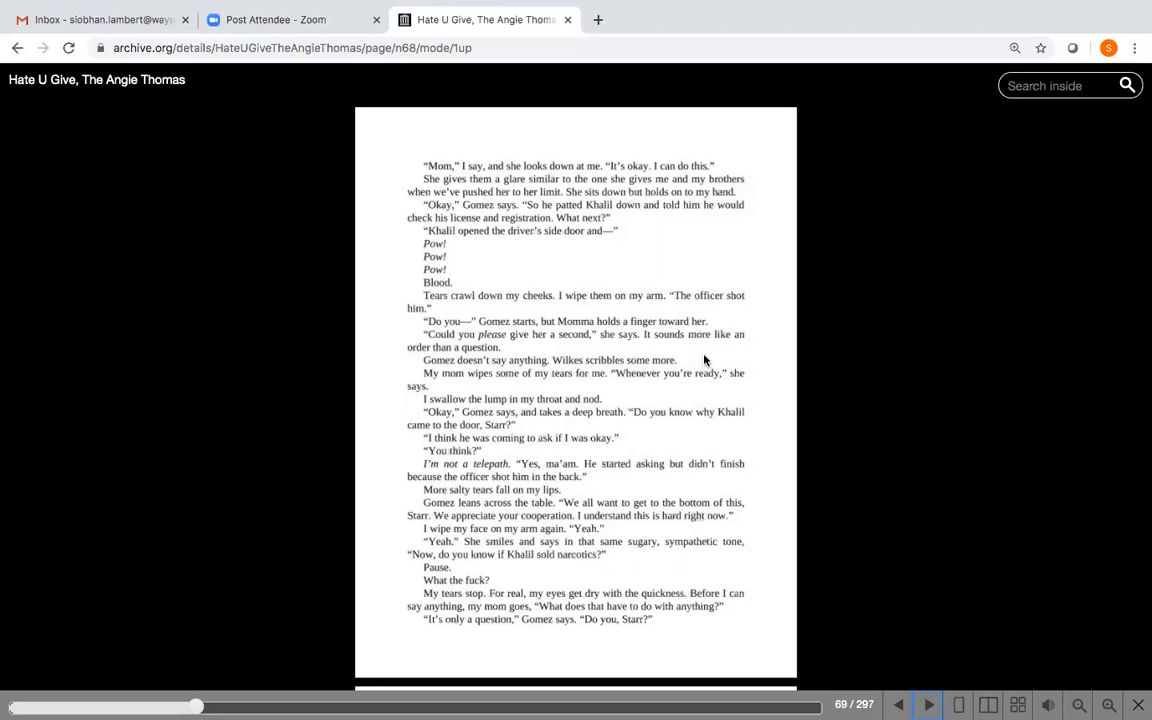
mouse_move(692, 390)
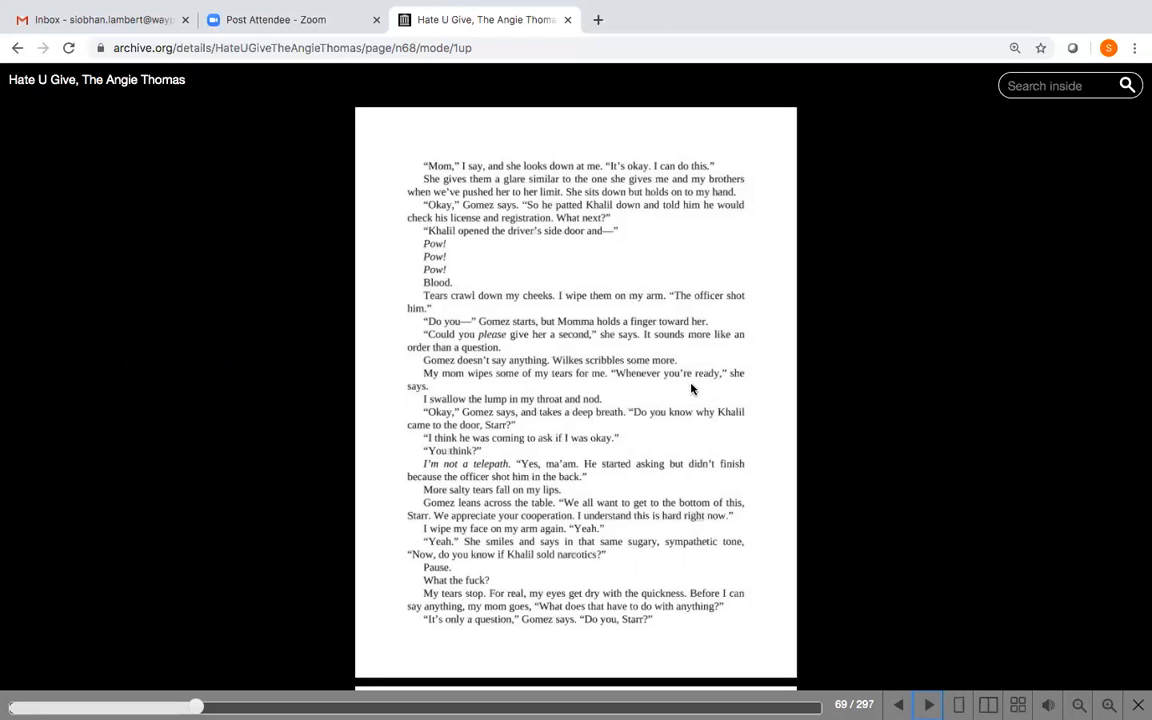
mouse_move(636, 400)
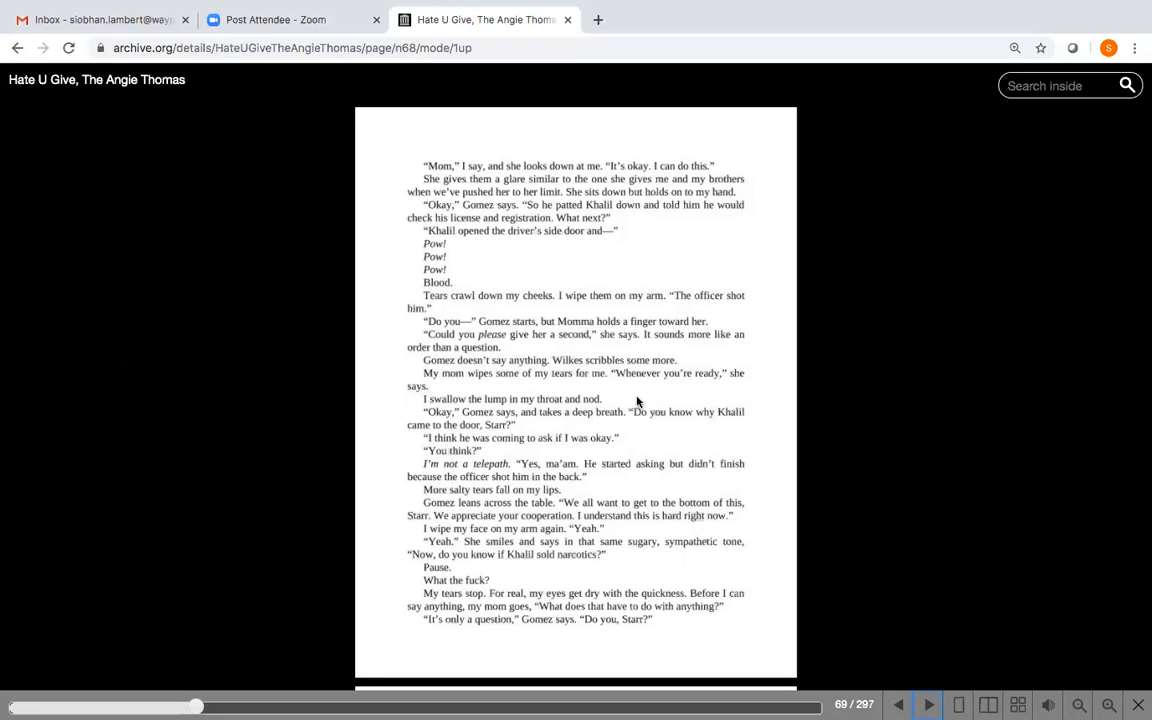
mouse_move(628, 424)
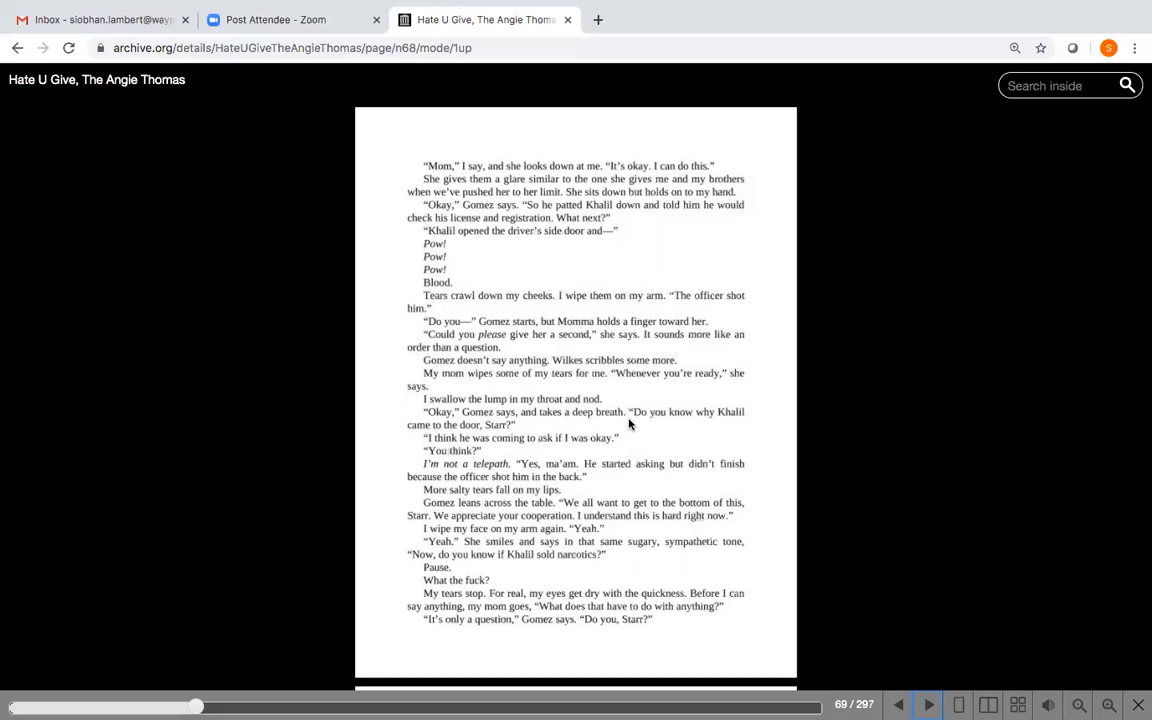
mouse_move(698, 424)
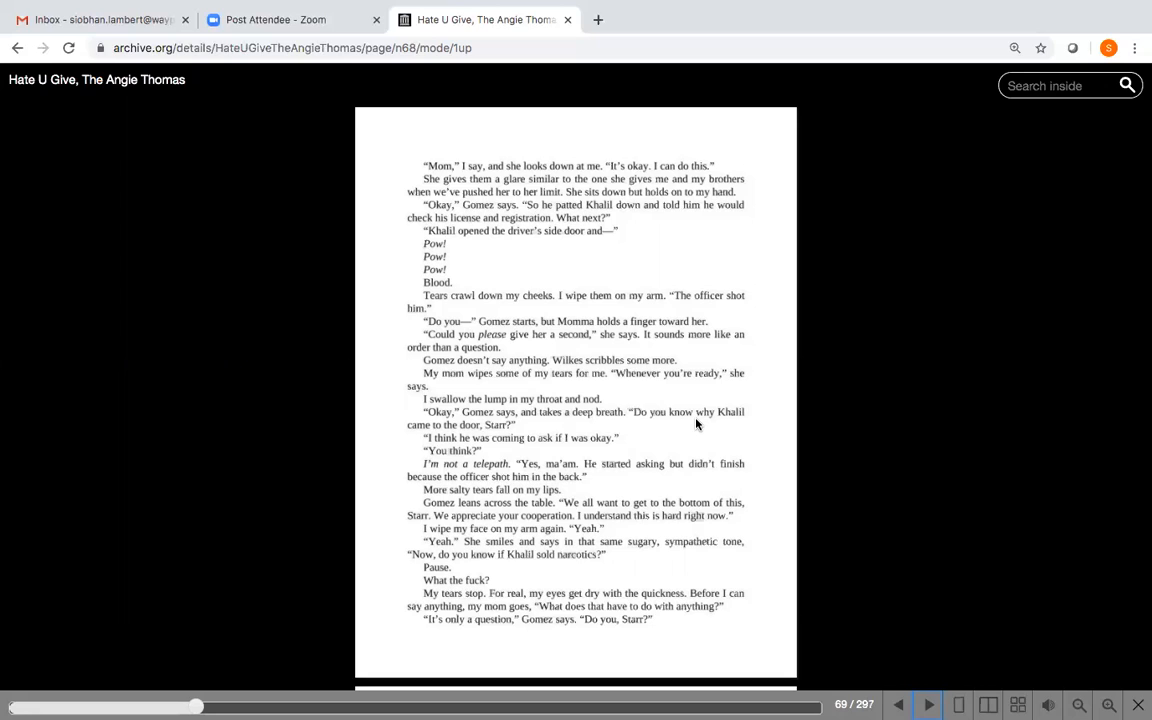
mouse_move(620, 446)
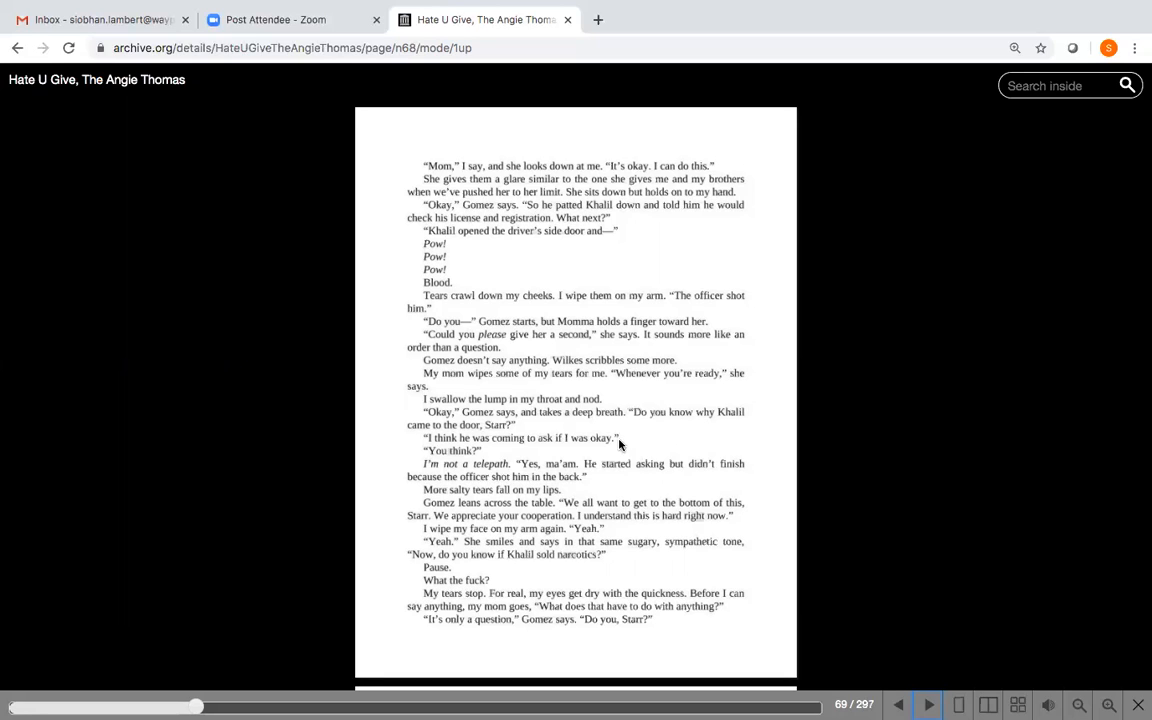
mouse_move(642, 450)
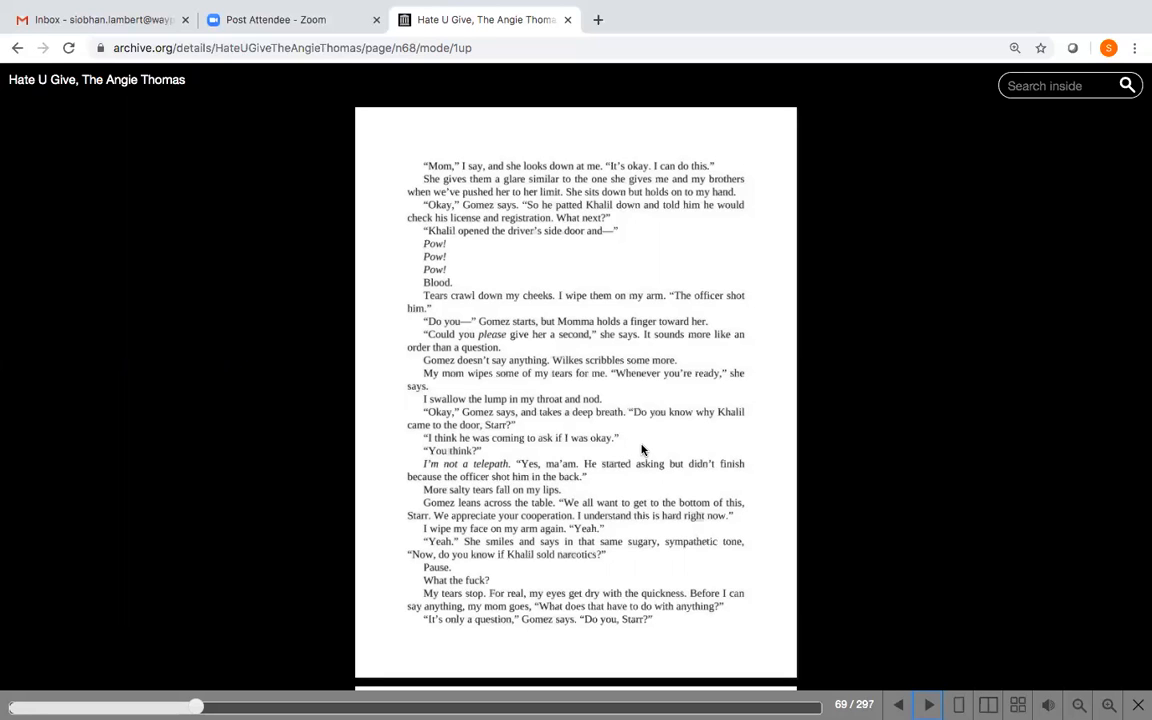
mouse_move(488, 476)
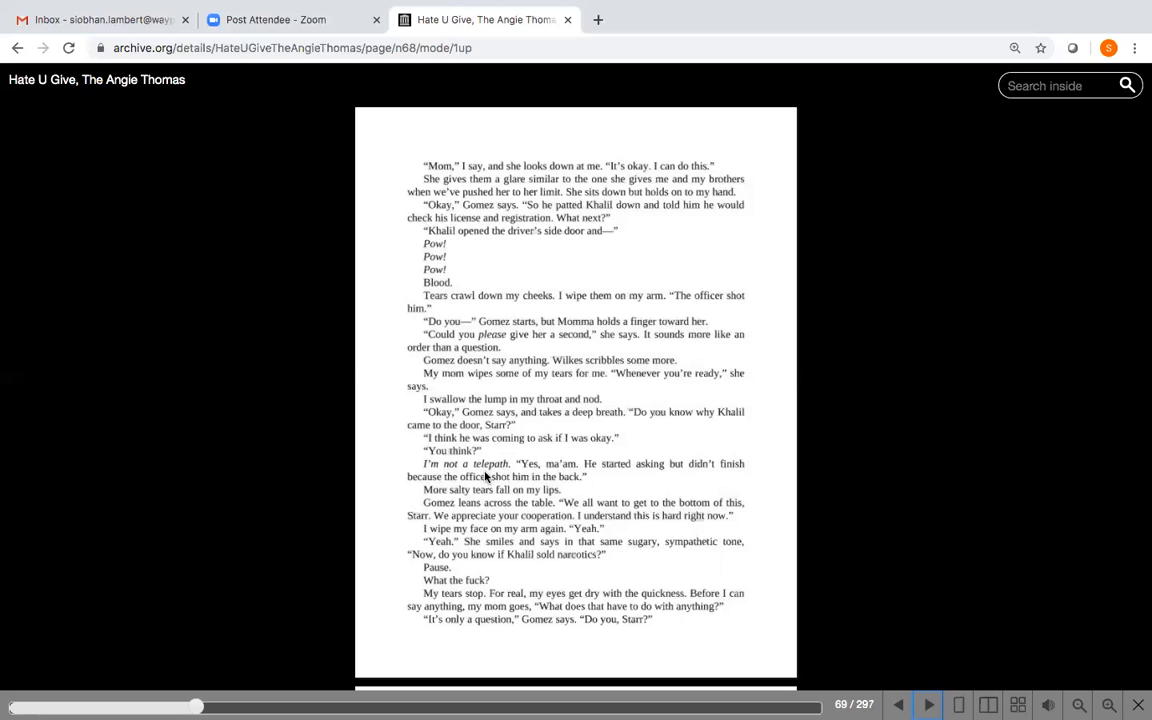
mouse_move(590, 492)
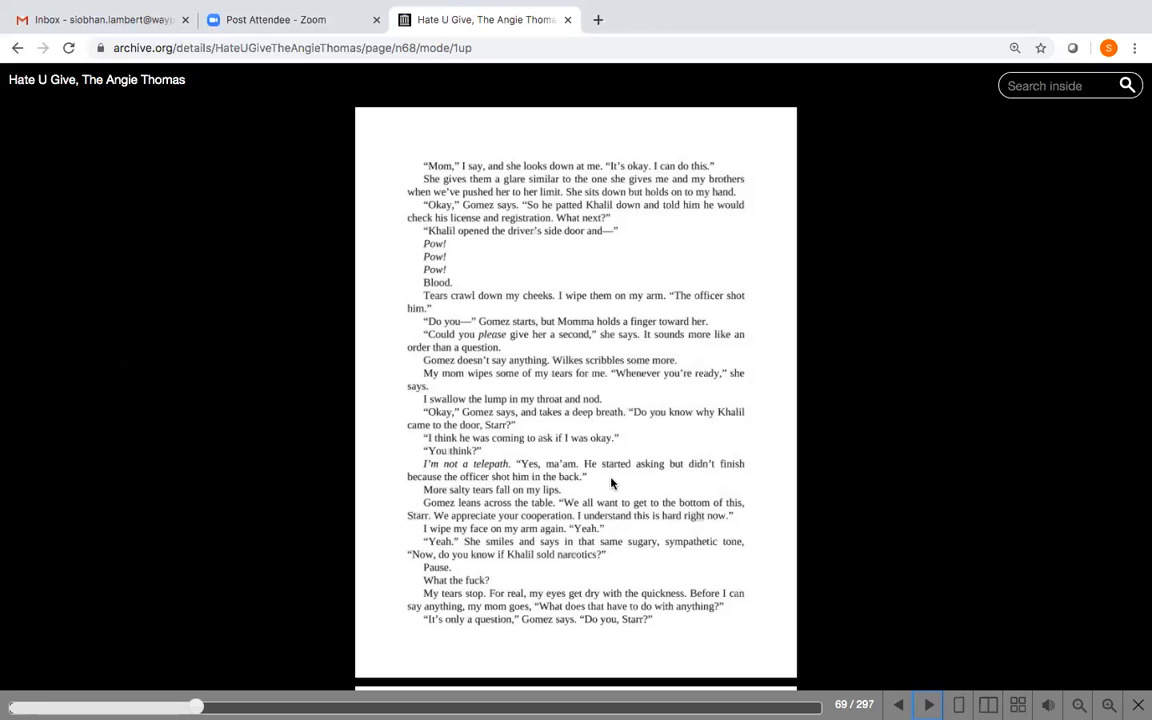
mouse_move(588, 498)
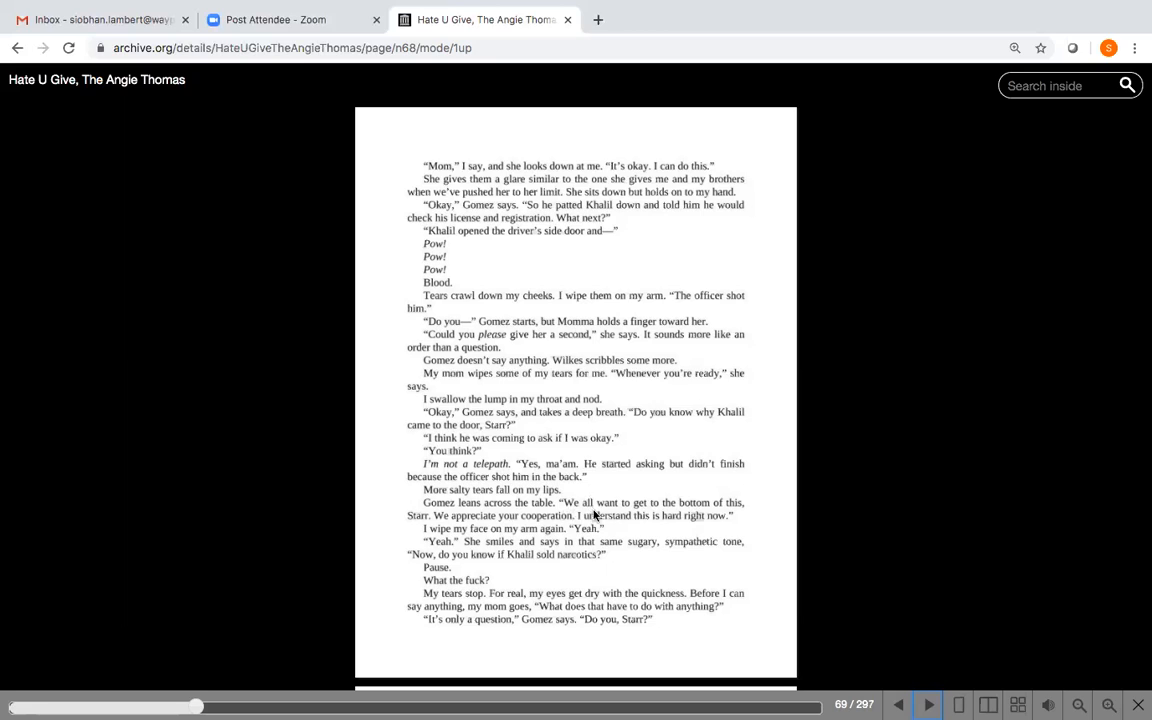
mouse_move(620, 520)
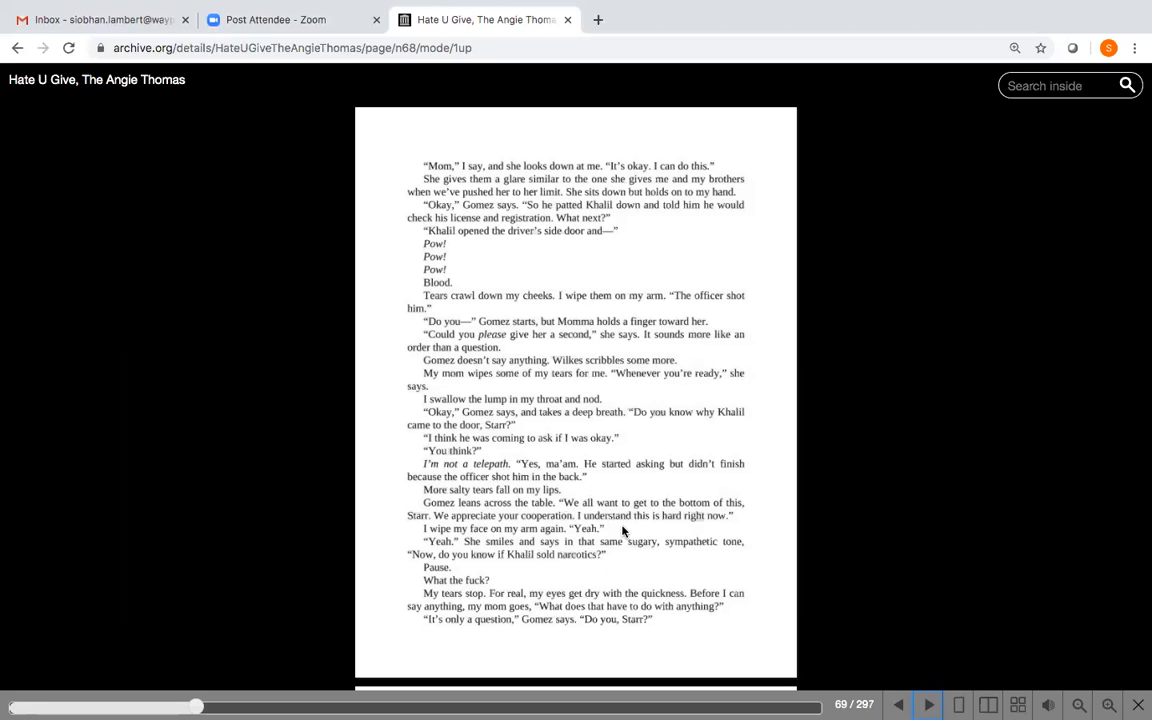
mouse_move(580, 562)
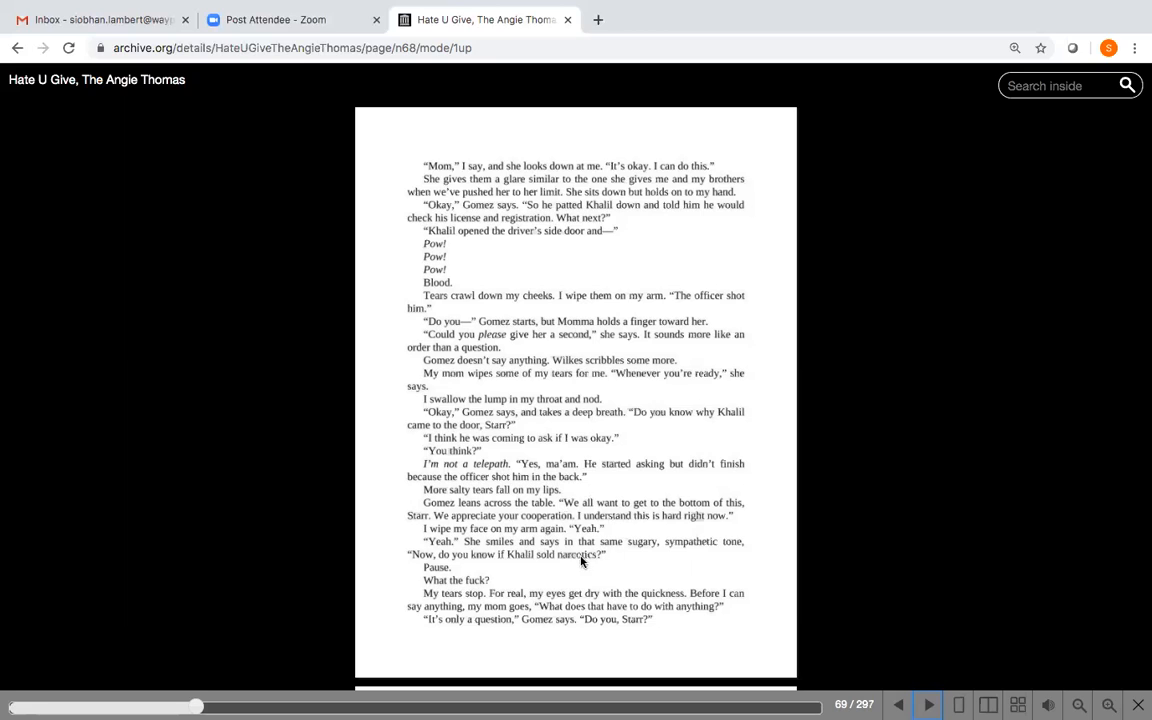
mouse_move(640, 558)
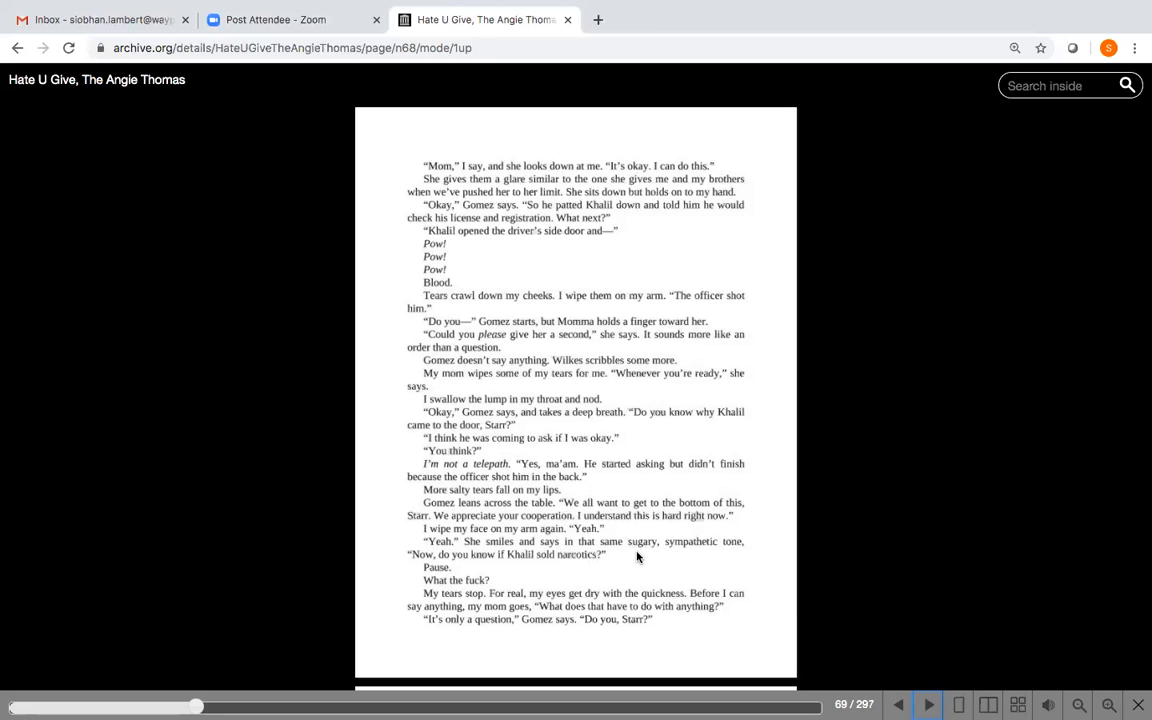
mouse_move(612, 564)
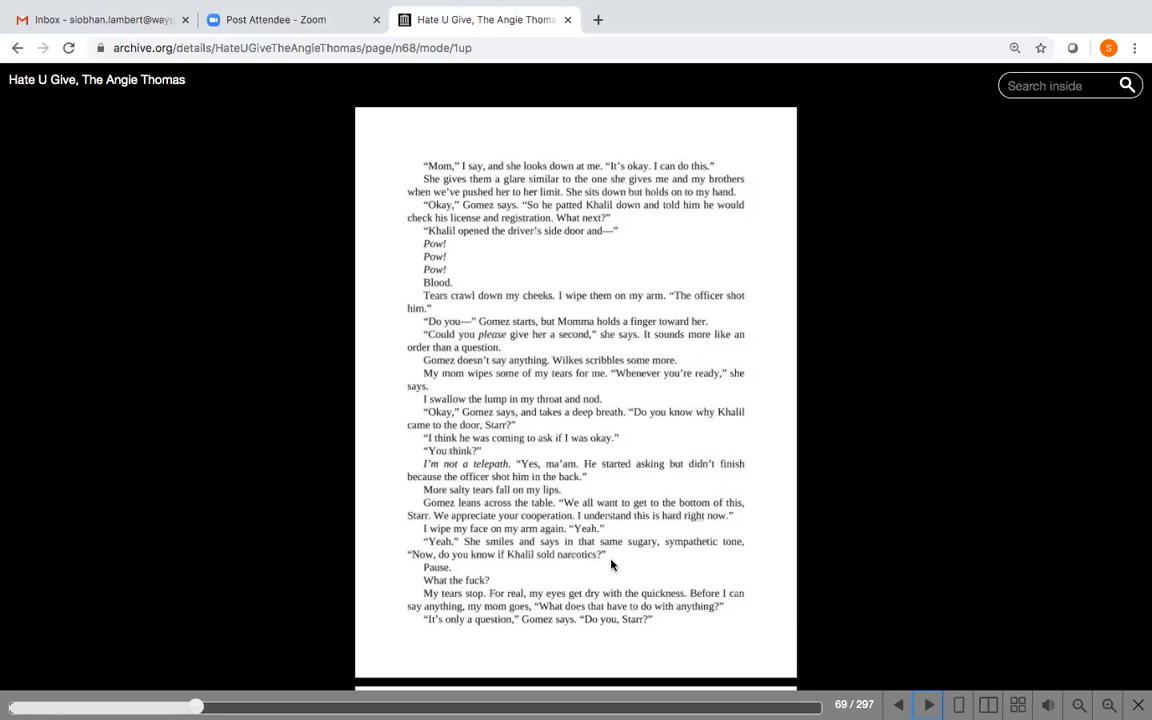
mouse_move(474, 570)
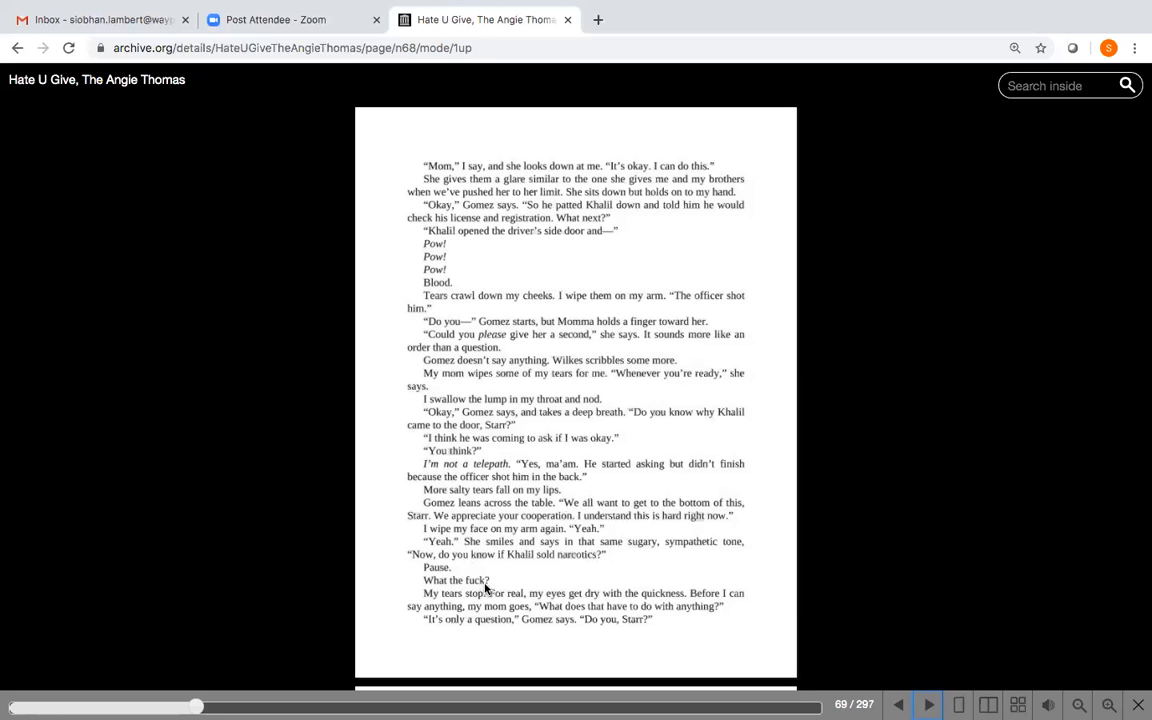
mouse_move(484, 616)
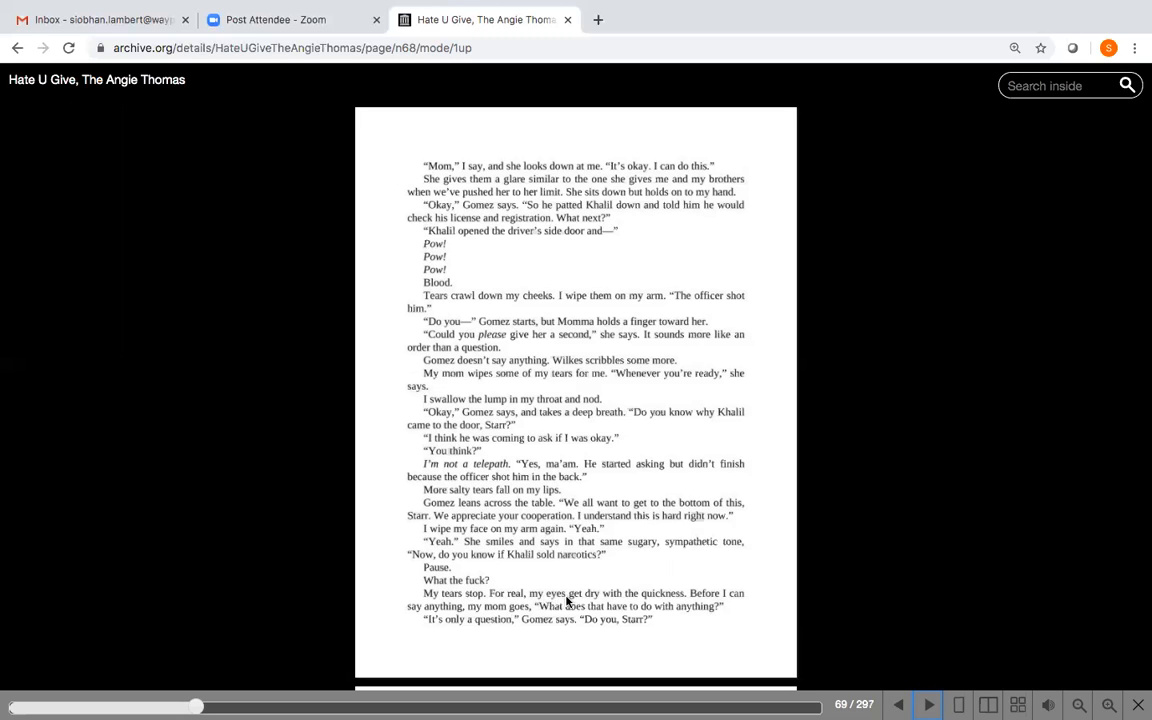
mouse_move(692, 608)
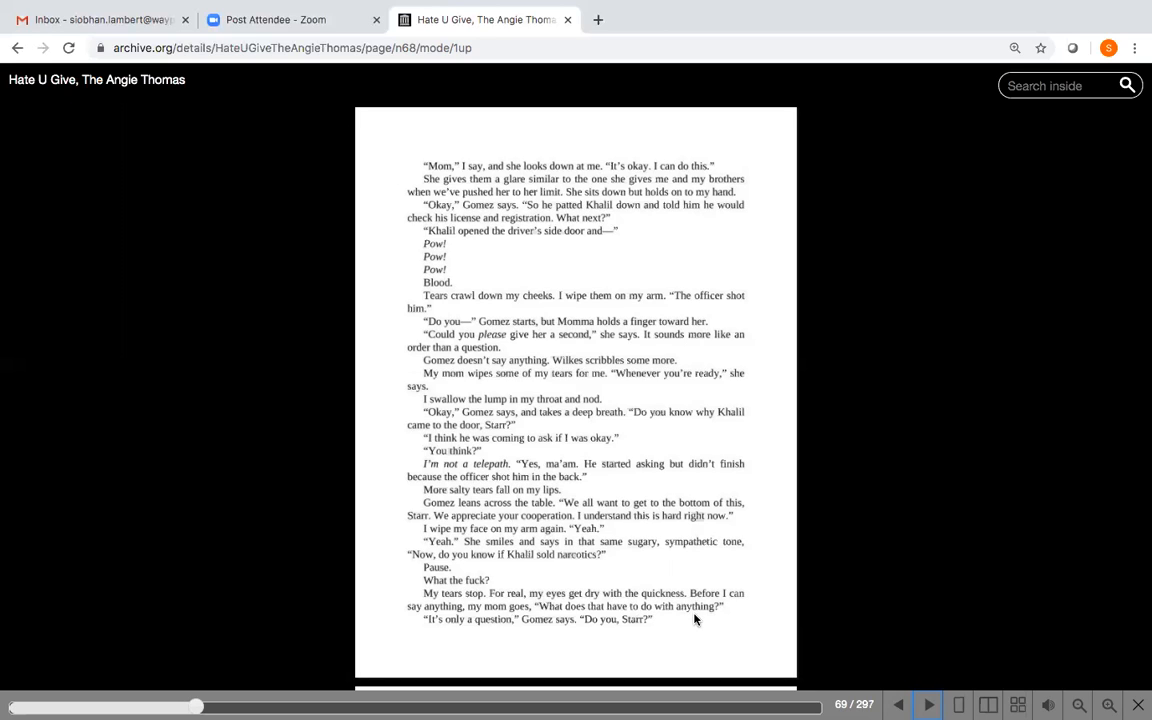
mouse_move(768, 650)
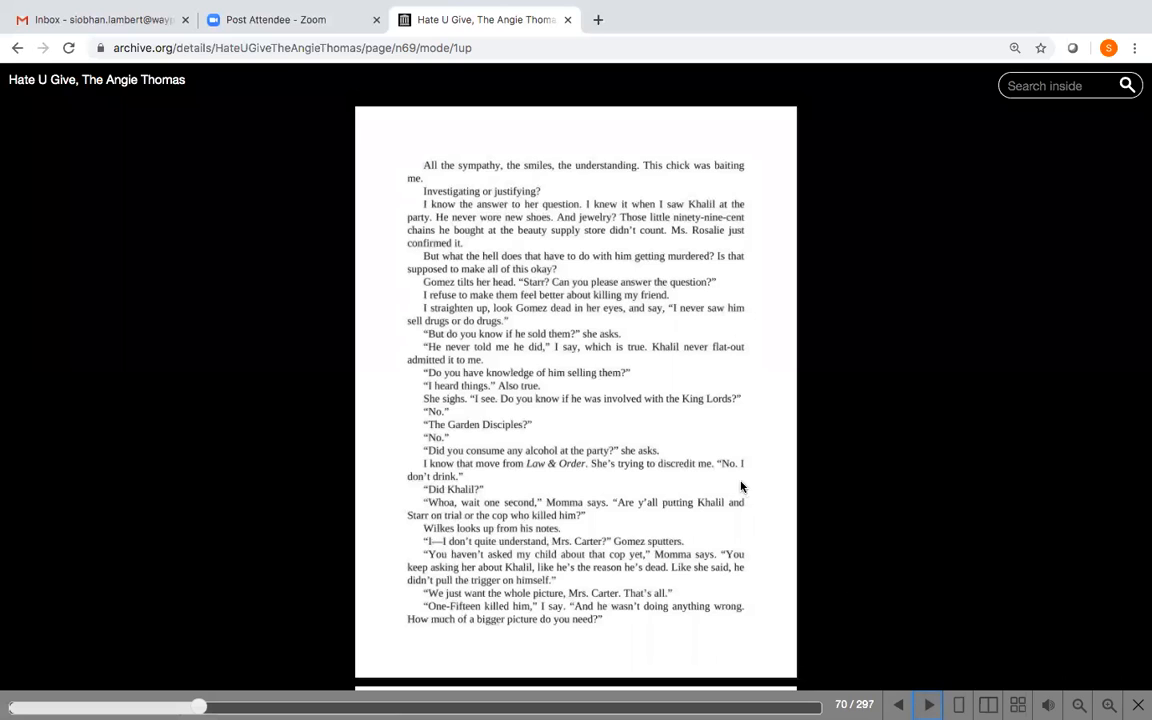
mouse_move(664, 178)
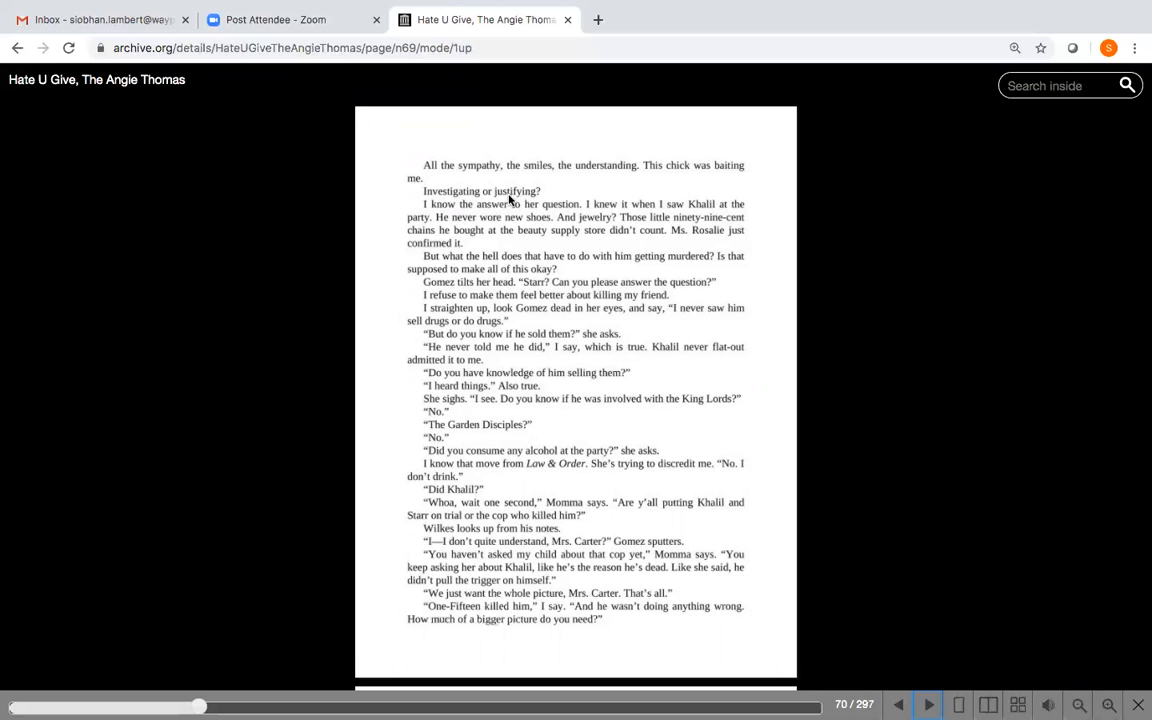
mouse_move(528, 194)
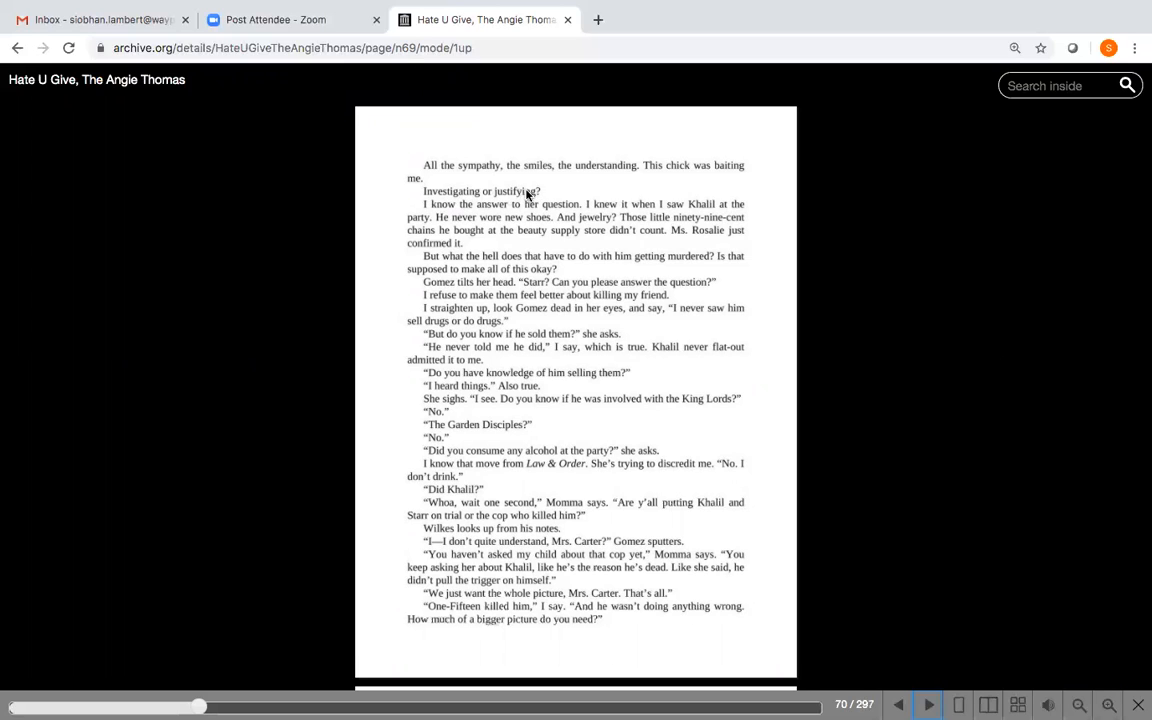
mouse_move(448, 196)
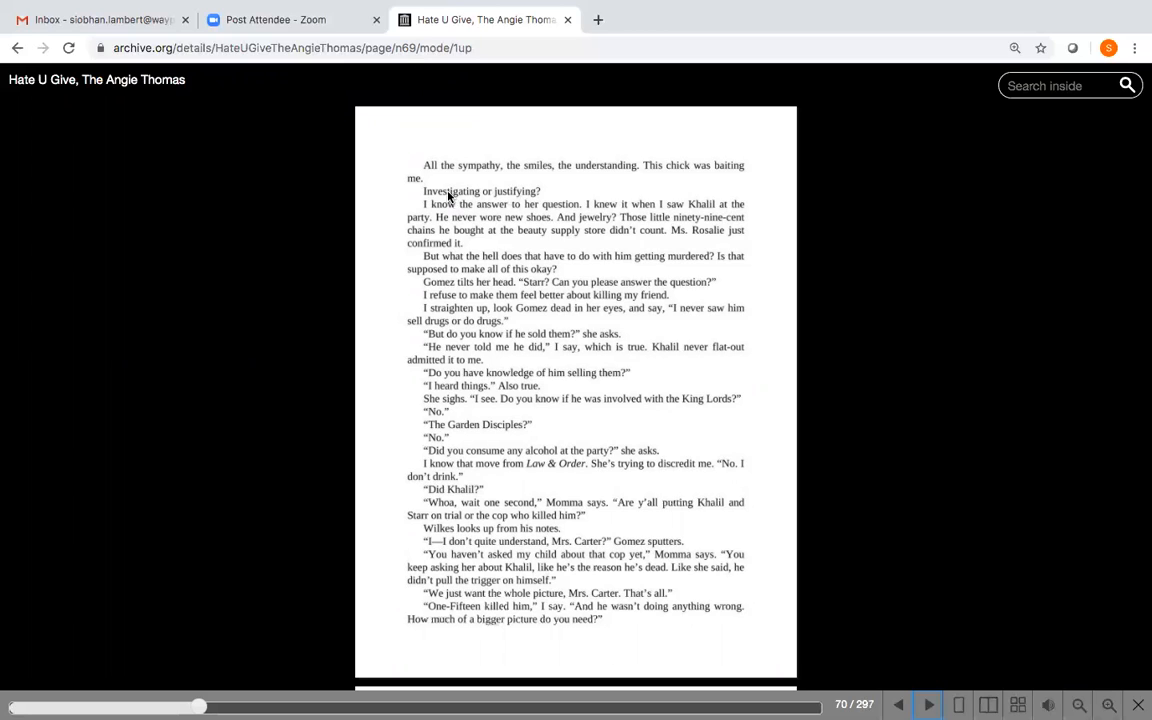
mouse_move(532, 192)
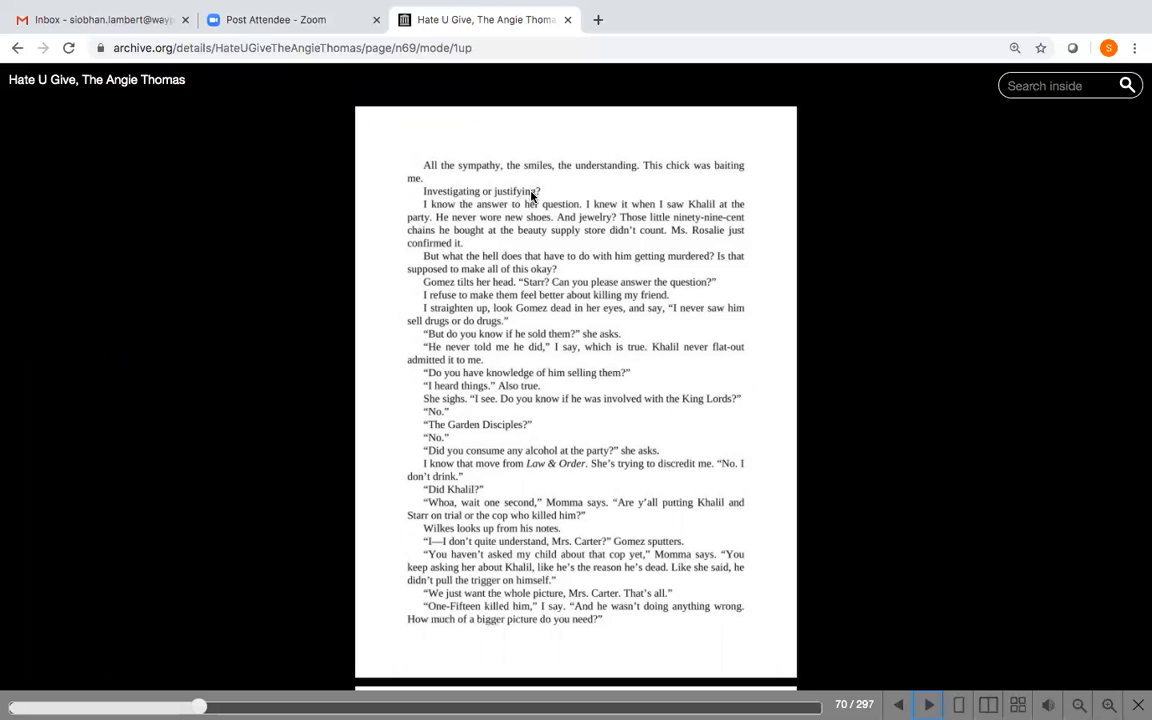
mouse_move(444, 200)
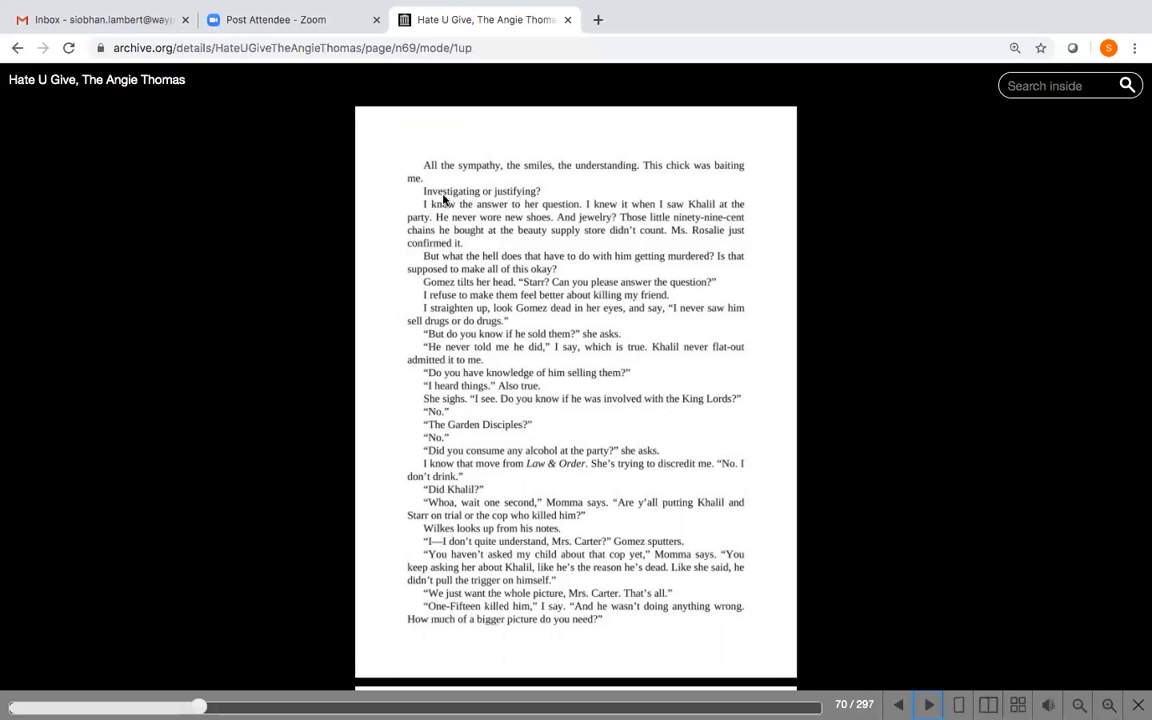
mouse_move(490, 228)
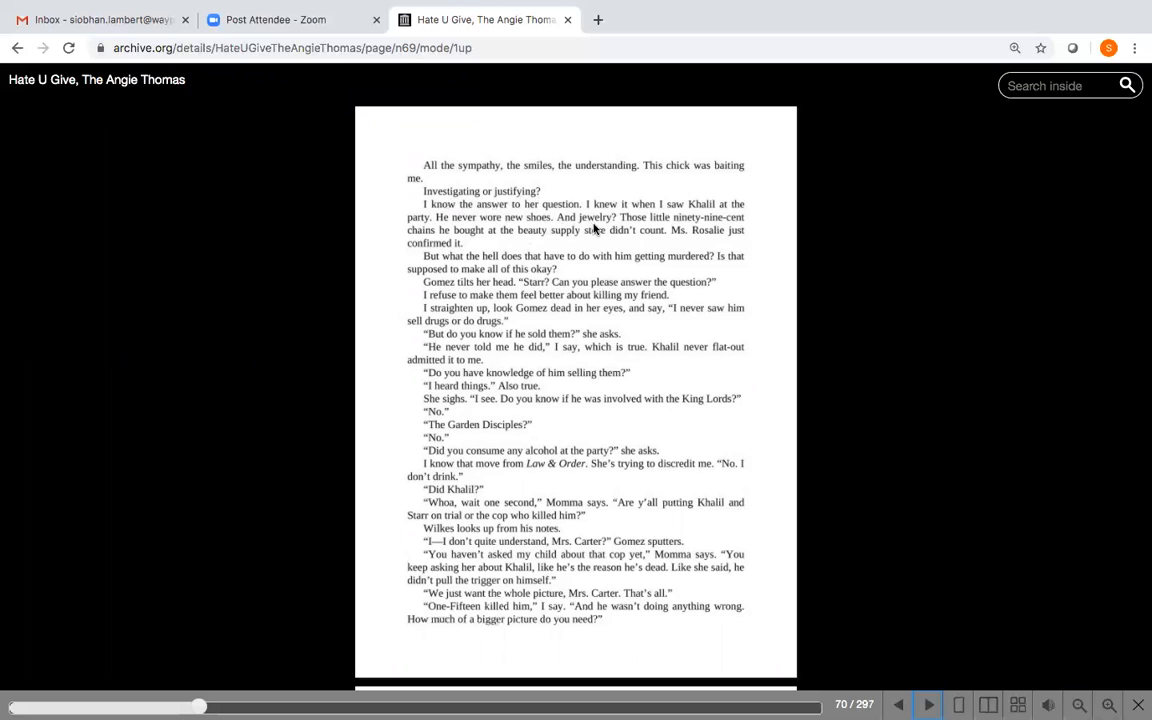
mouse_move(752, 228)
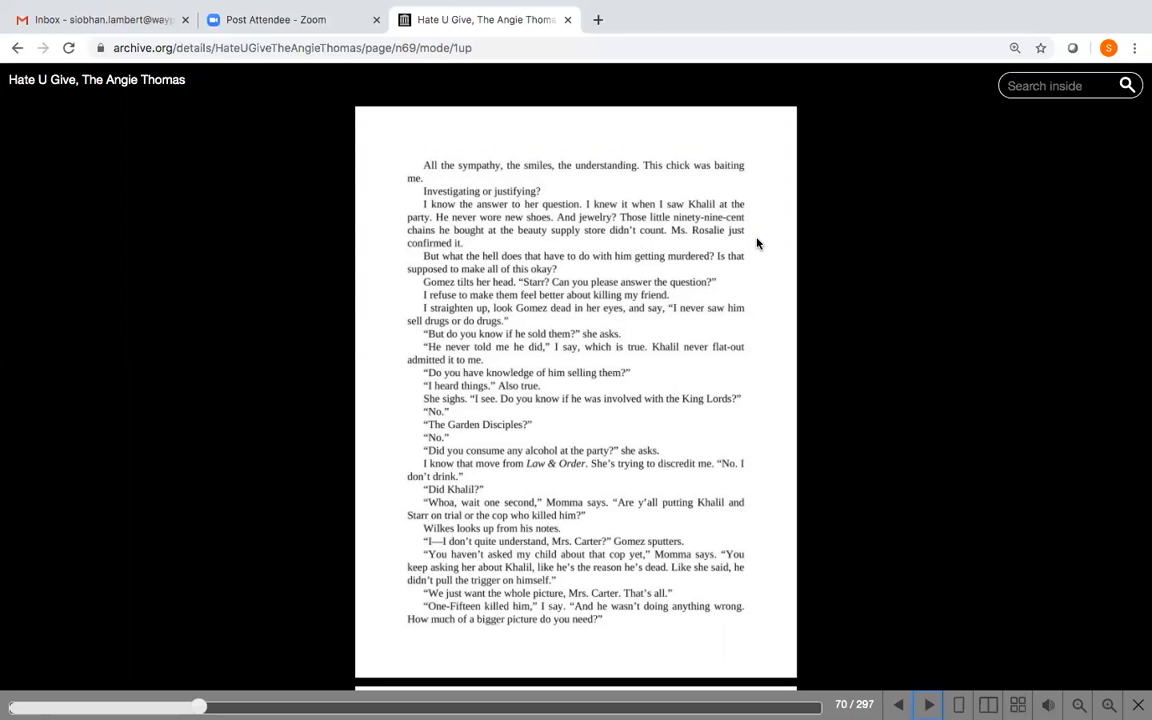
mouse_move(572, 268)
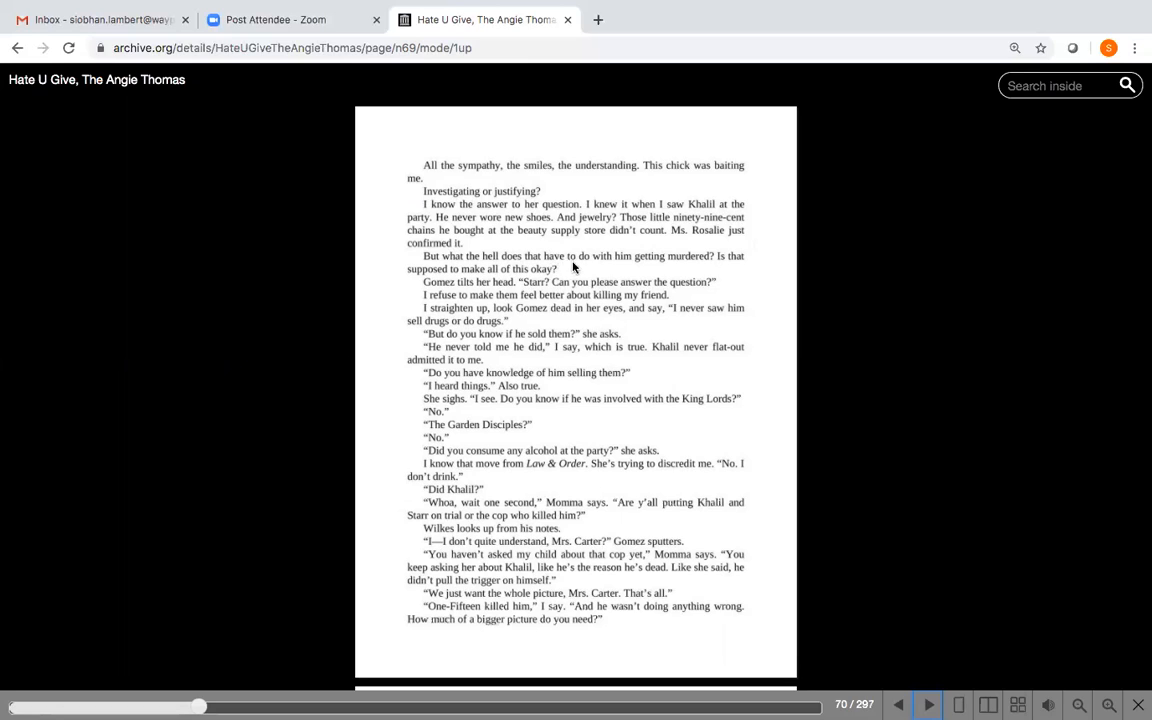
mouse_move(720, 266)
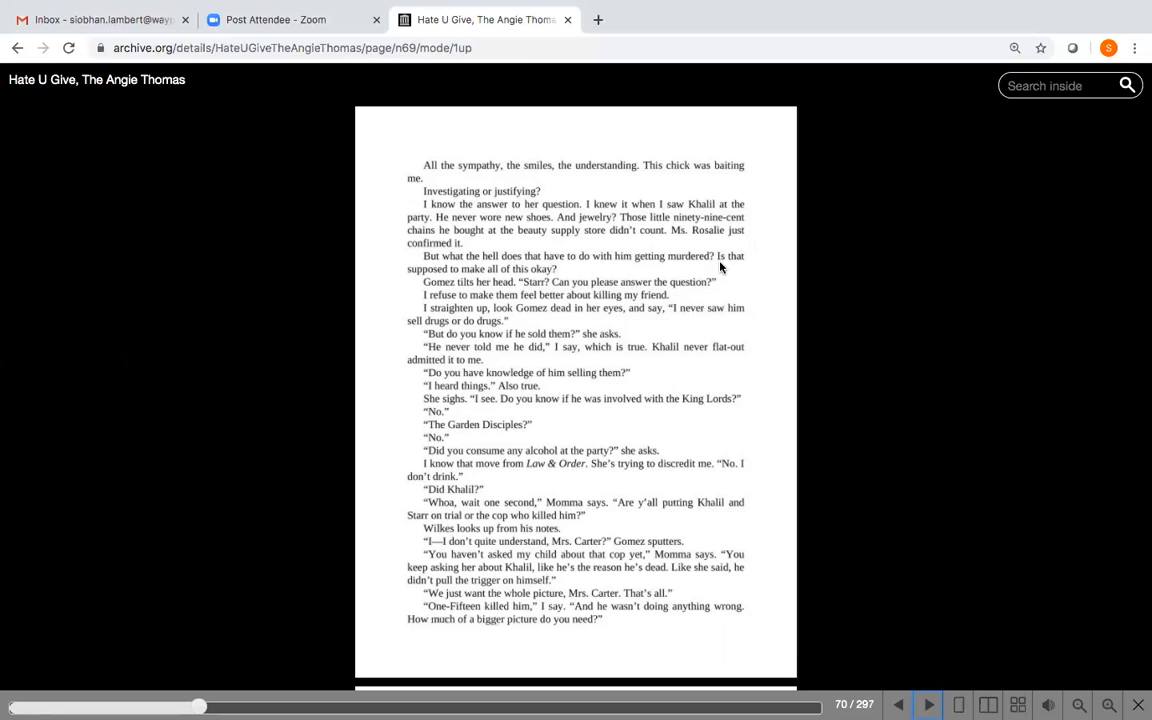
mouse_move(584, 278)
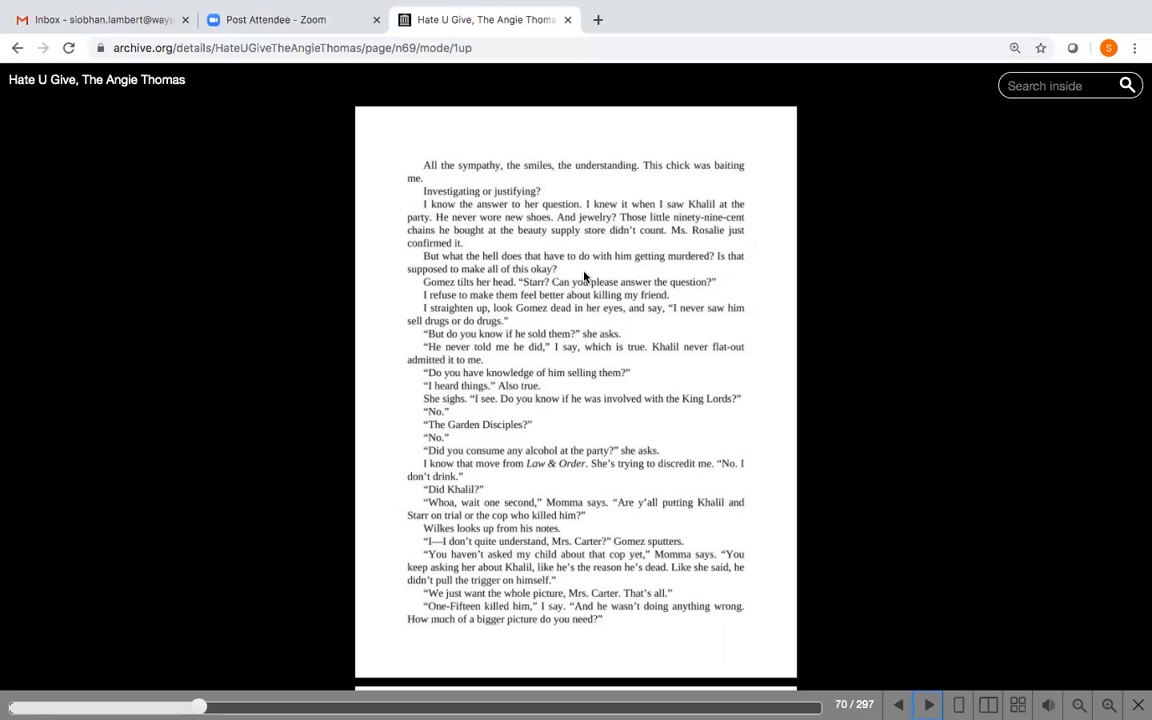
mouse_move(696, 296)
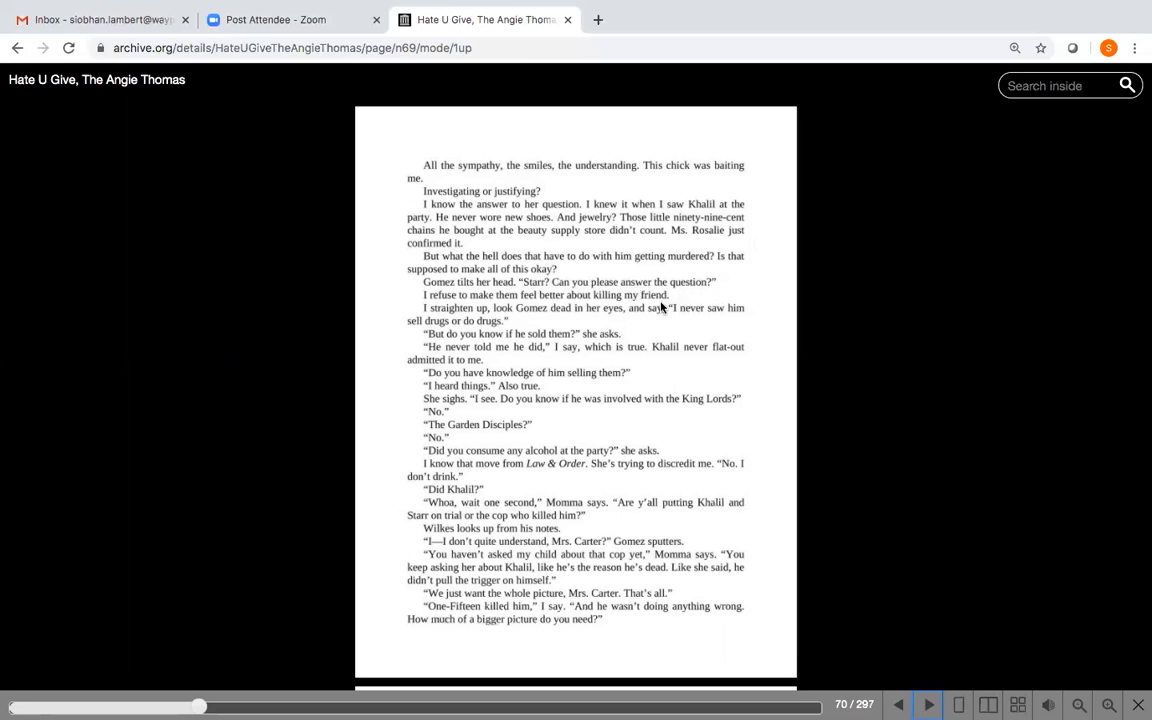
mouse_move(560, 326)
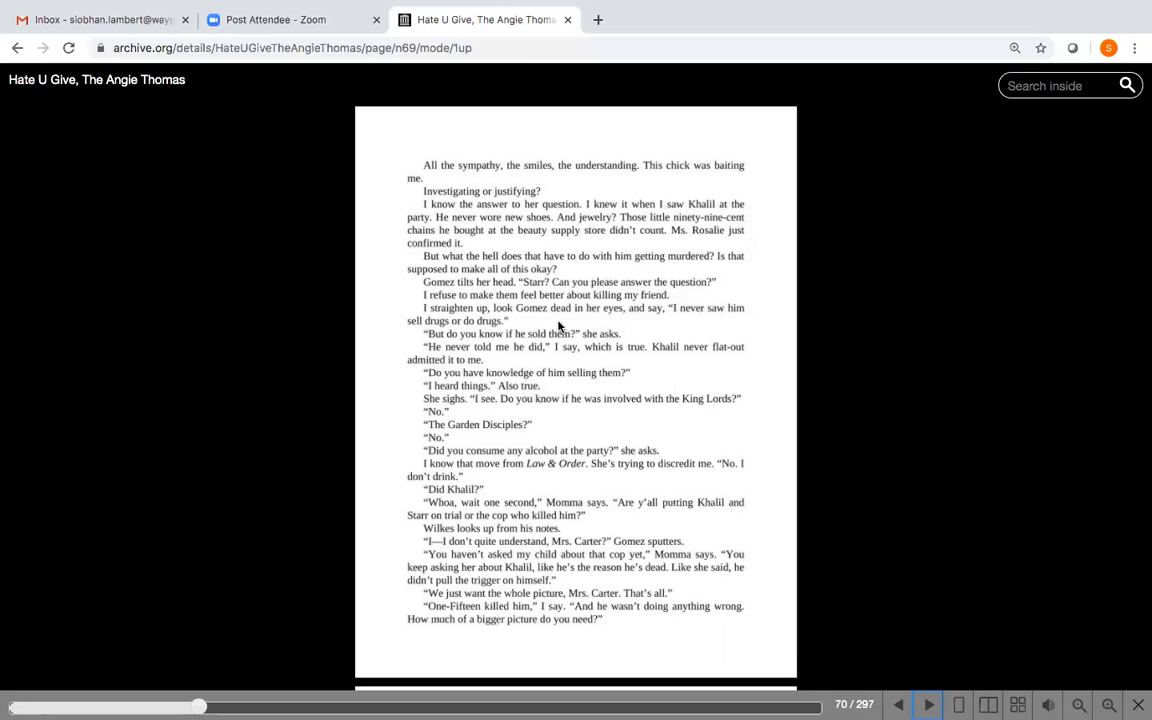
mouse_move(664, 338)
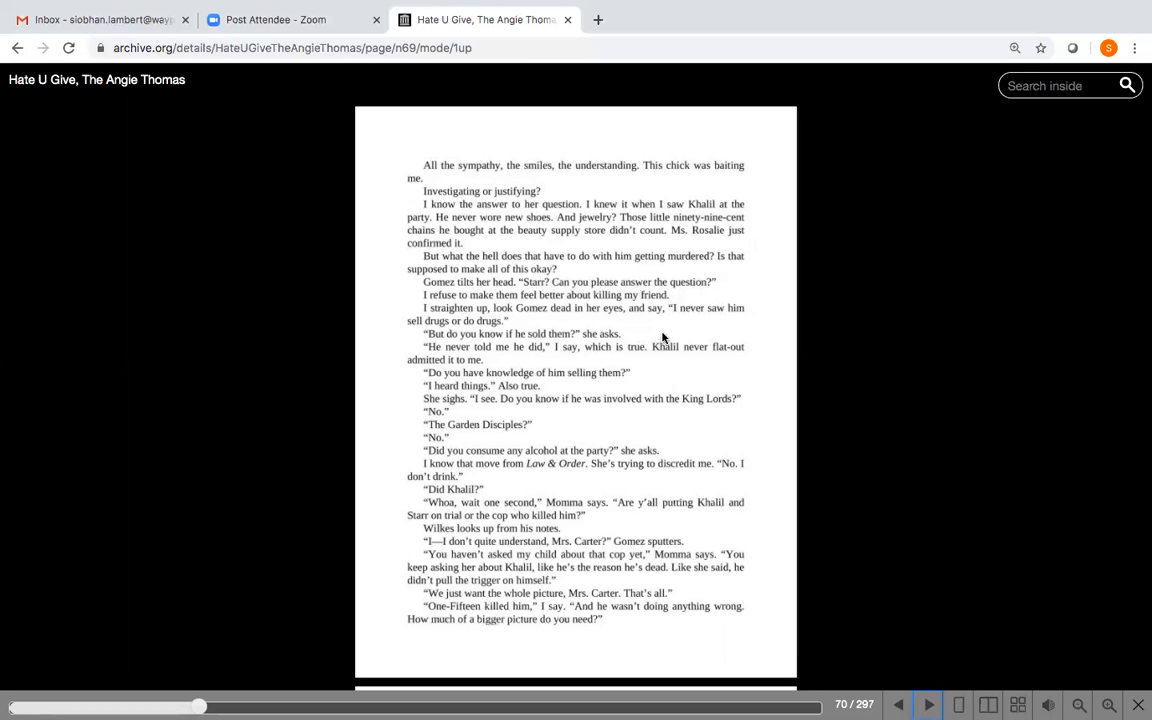
mouse_move(682, 344)
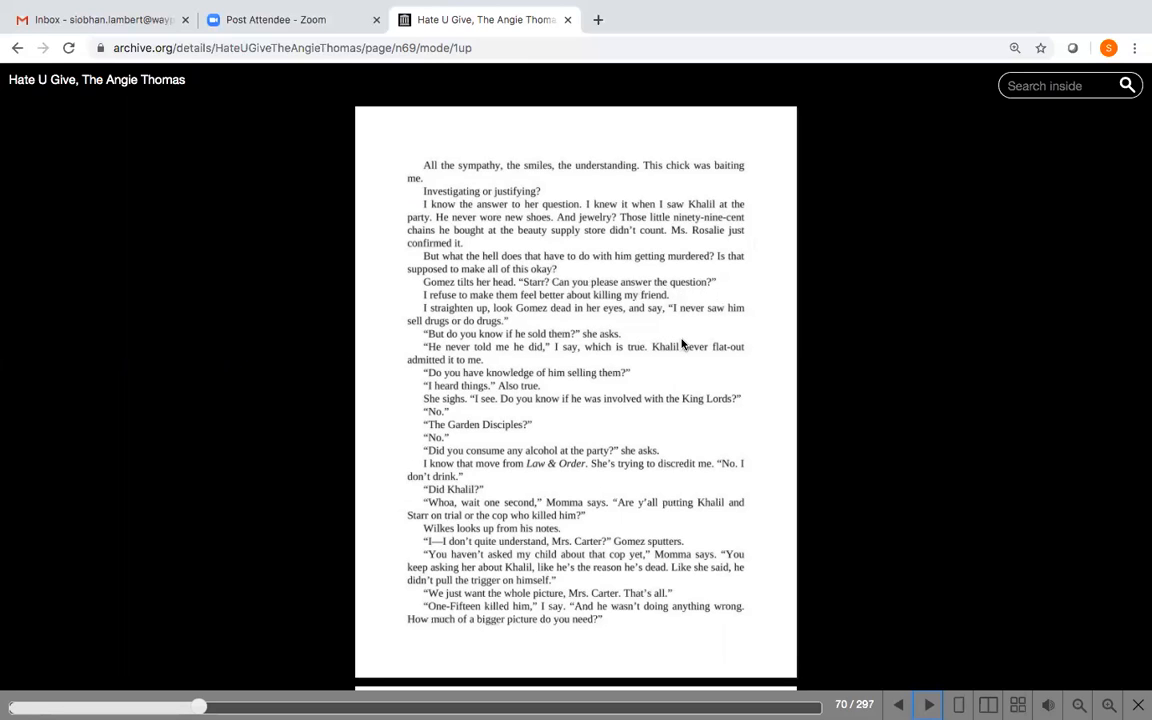
mouse_move(678, 364)
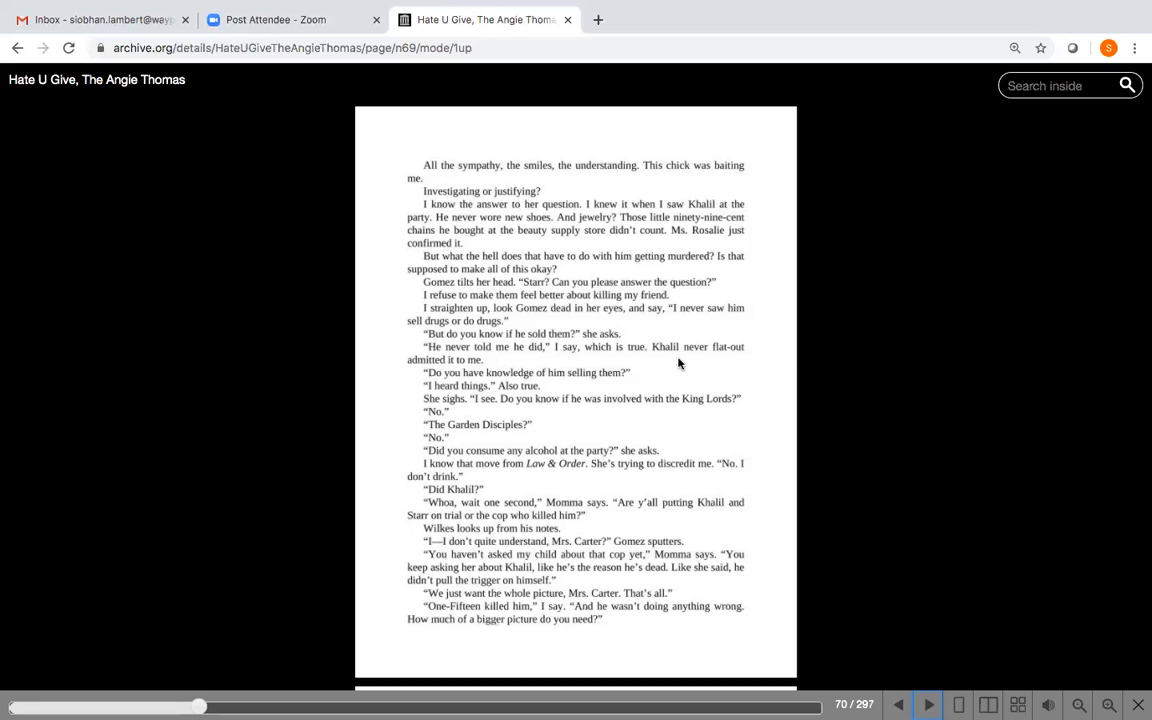
mouse_move(584, 388)
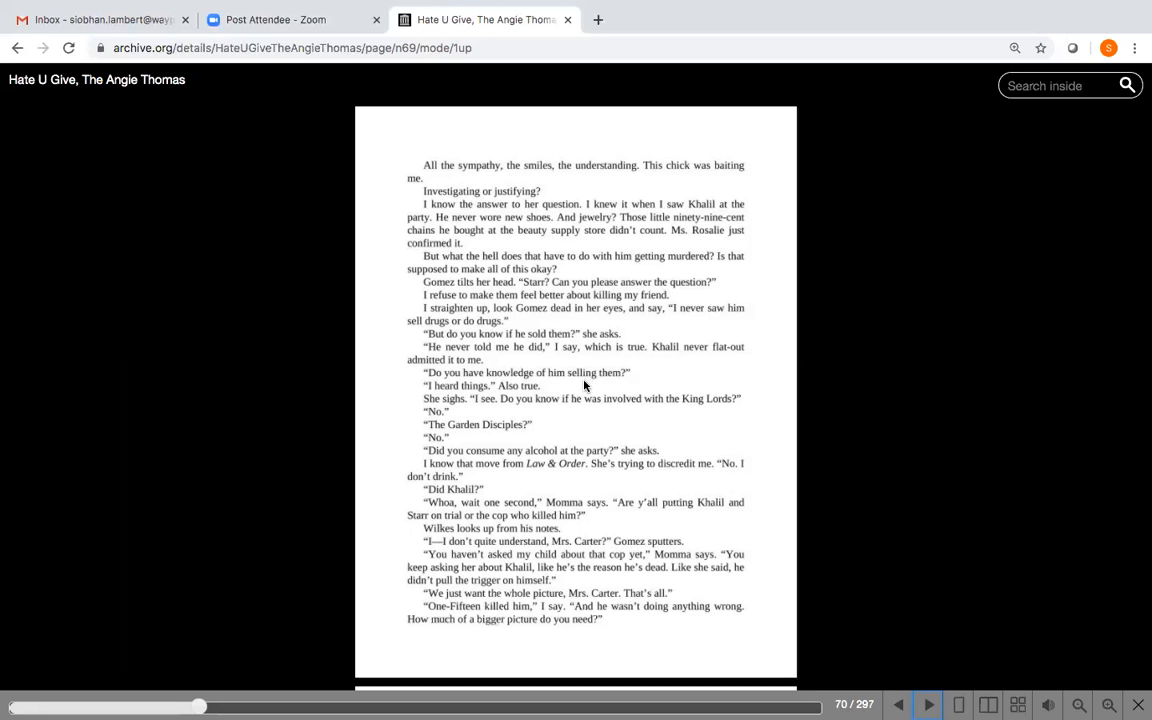
mouse_move(556, 412)
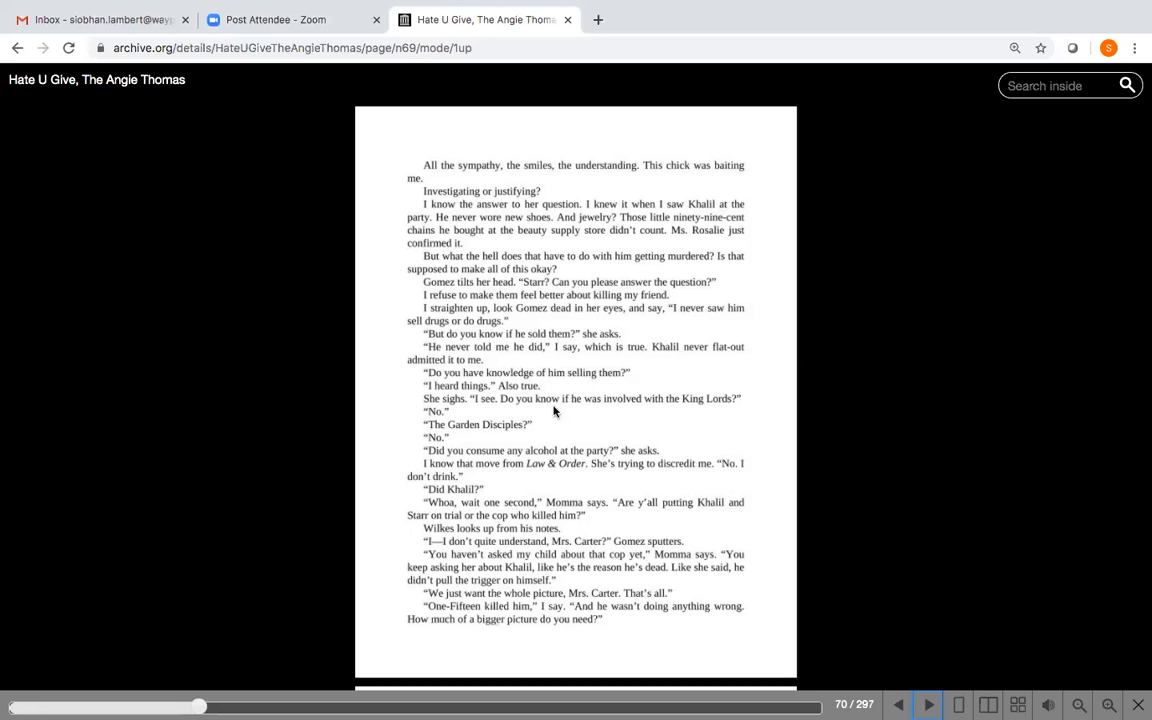
mouse_move(580, 408)
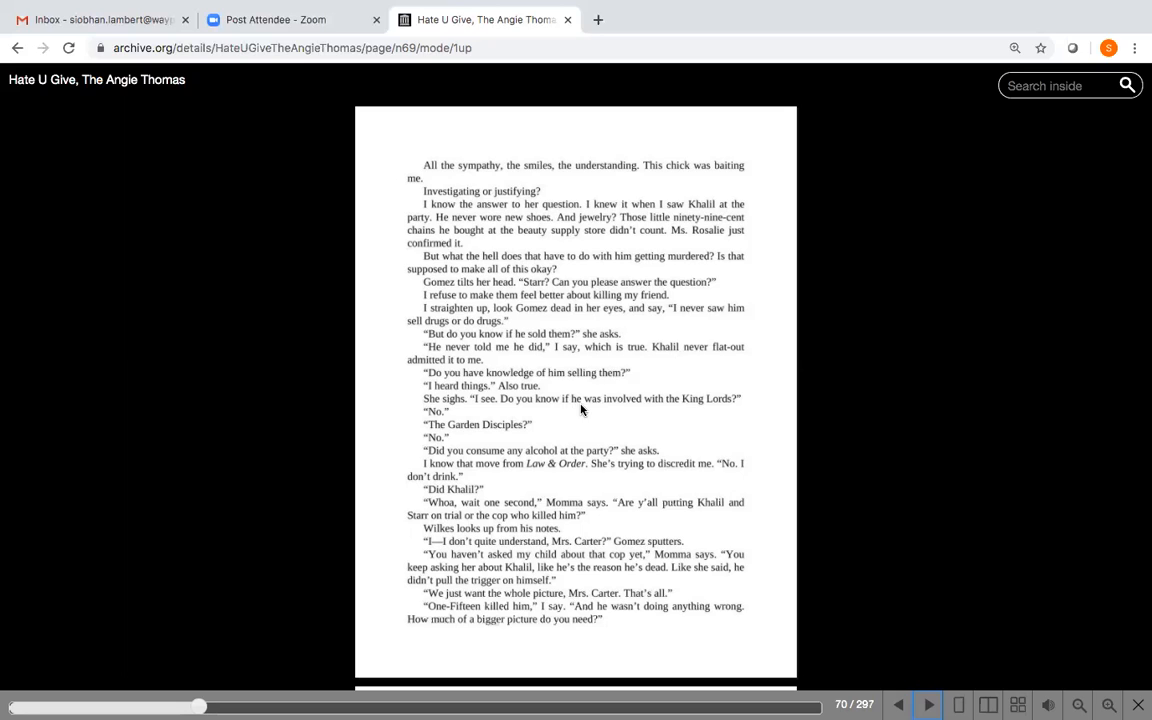
mouse_move(700, 404)
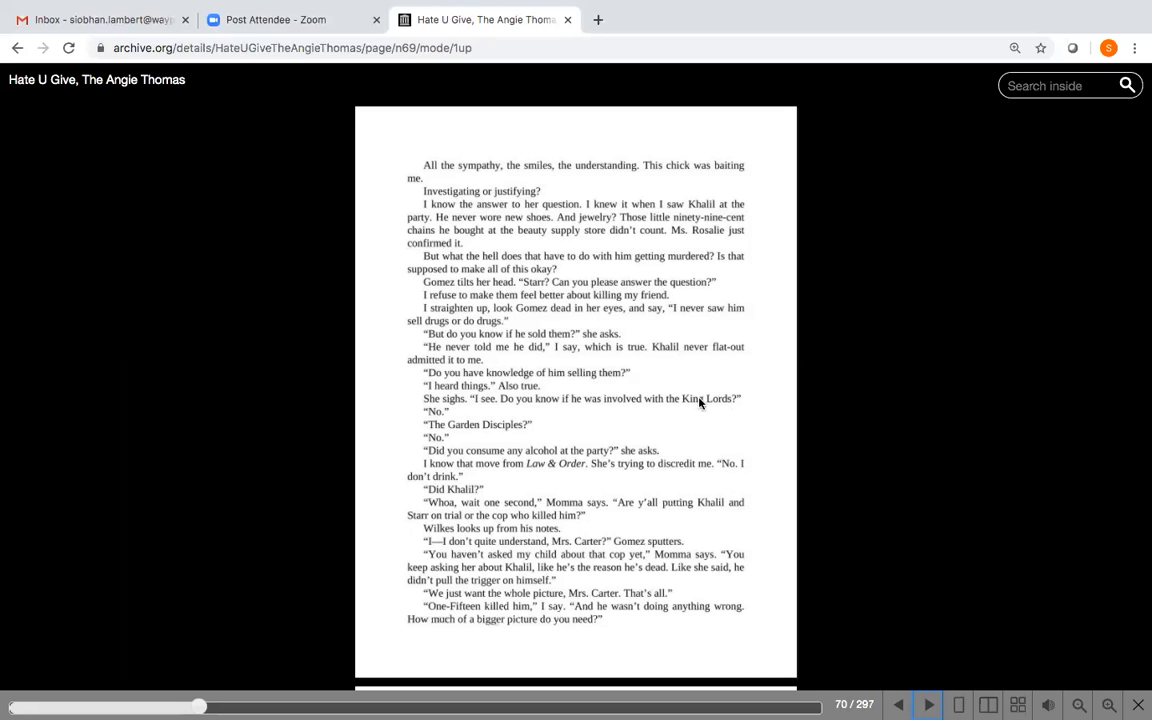
mouse_move(600, 424)
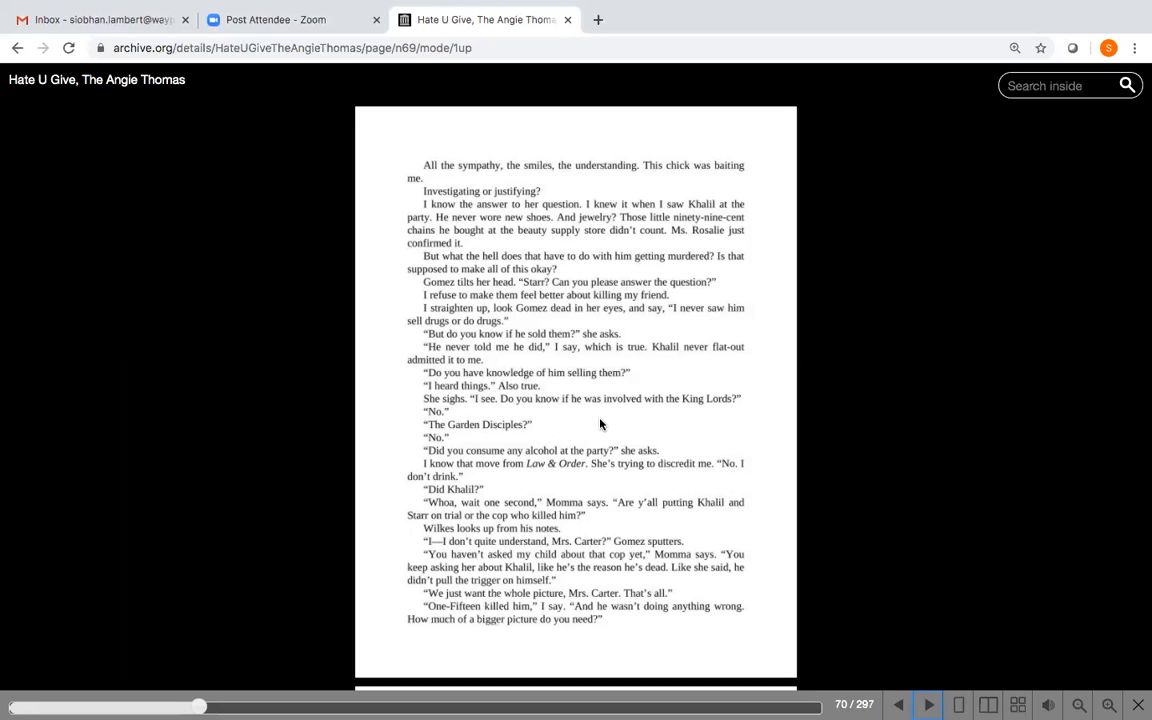
mouse_move(640, 444)
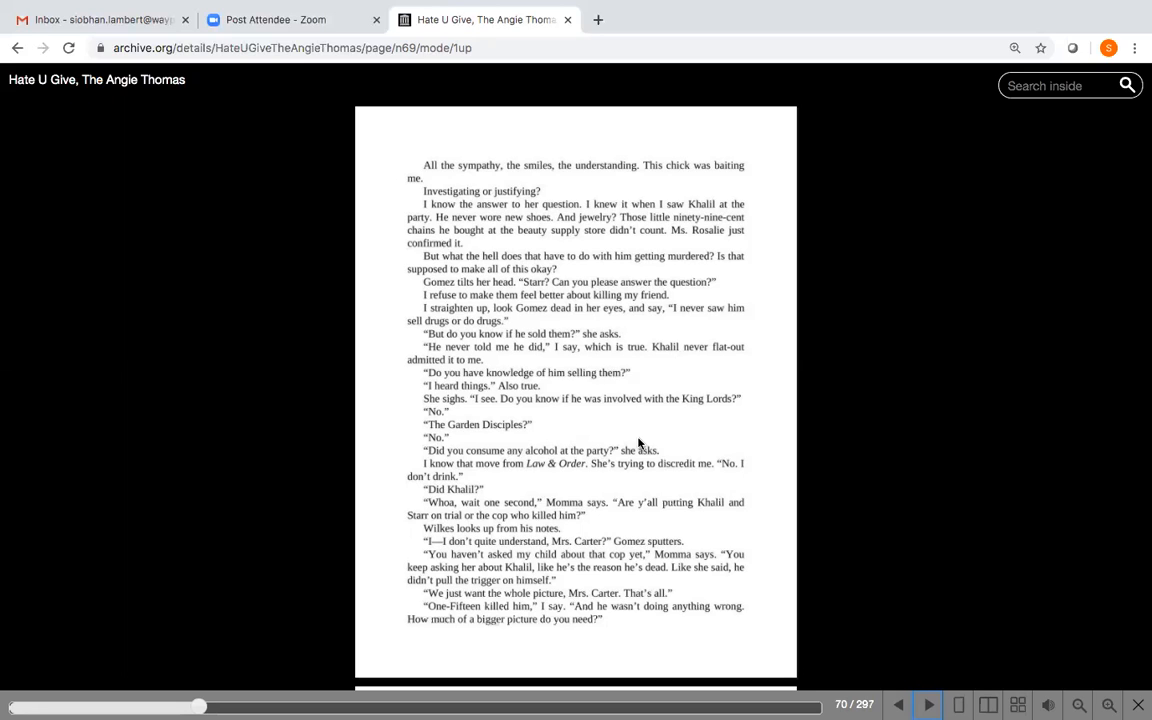
mouse_move(706, 482)
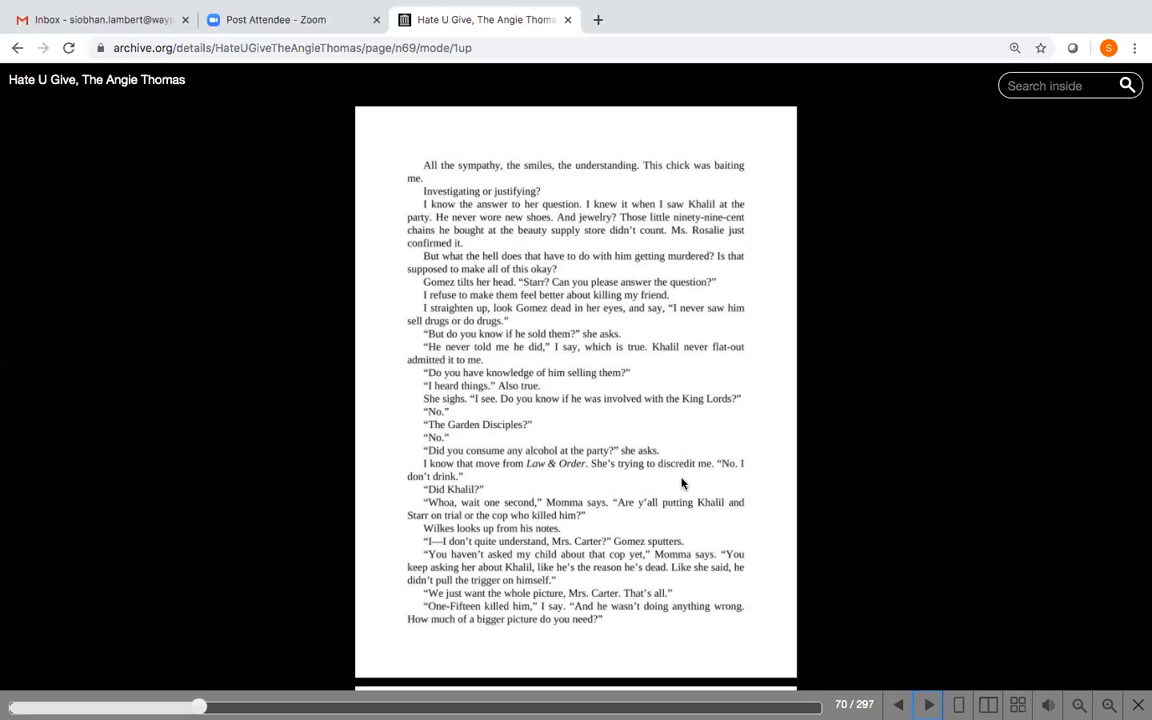
mouse_move(676, 472)
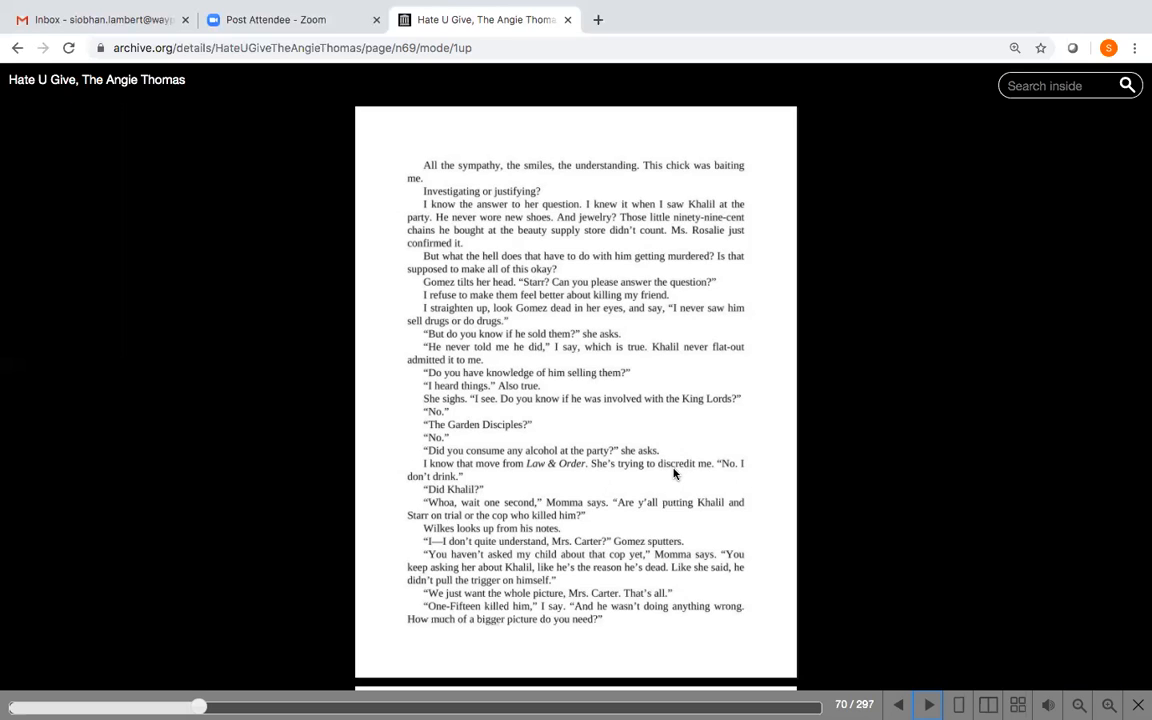
mouse_move(496, 486)
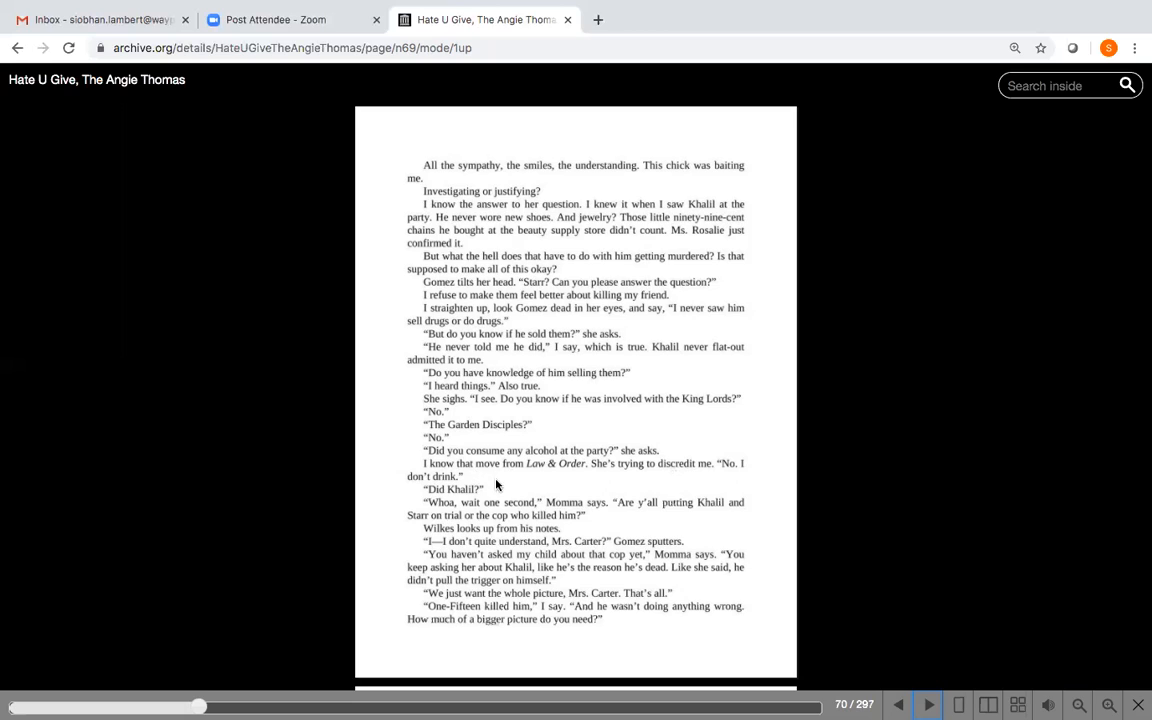
mouse_move(532, 512)
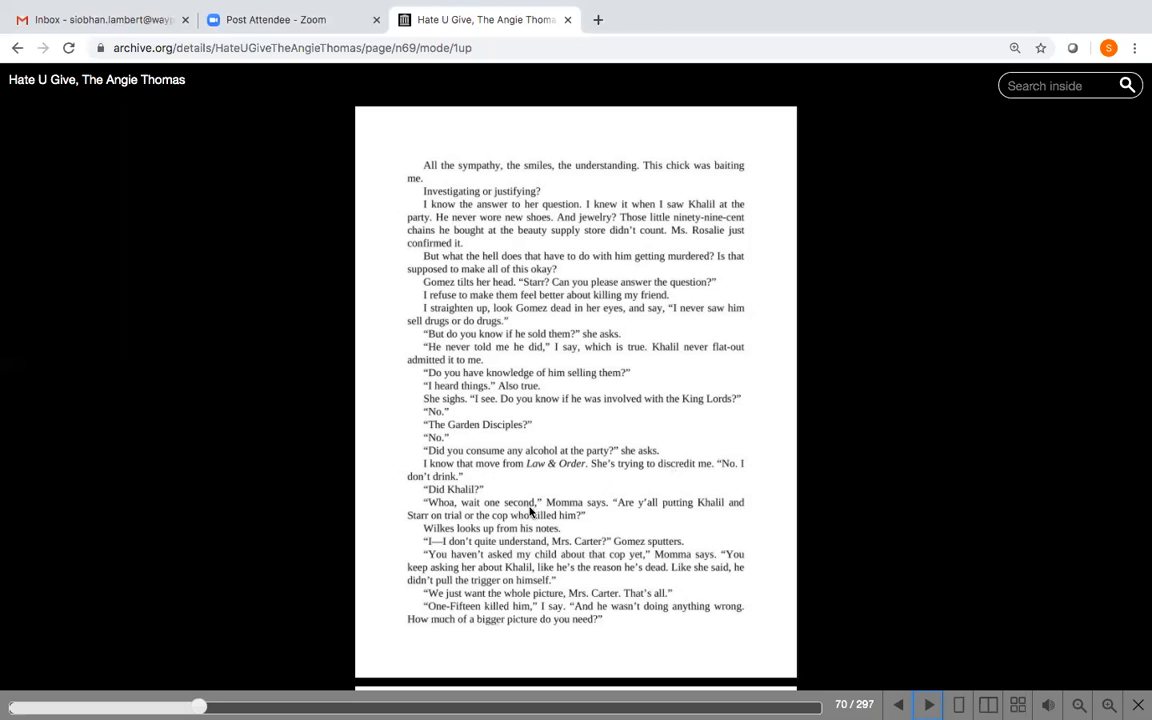
mouse_move(604, 512)
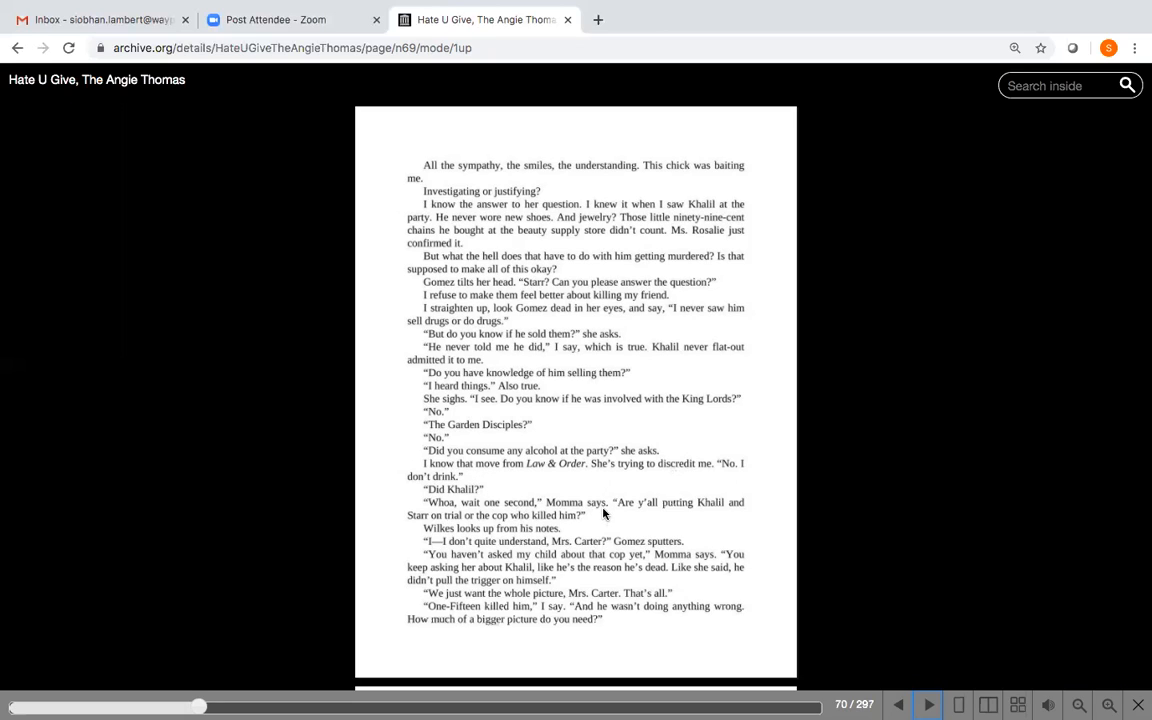
mouse_move(598, 520)
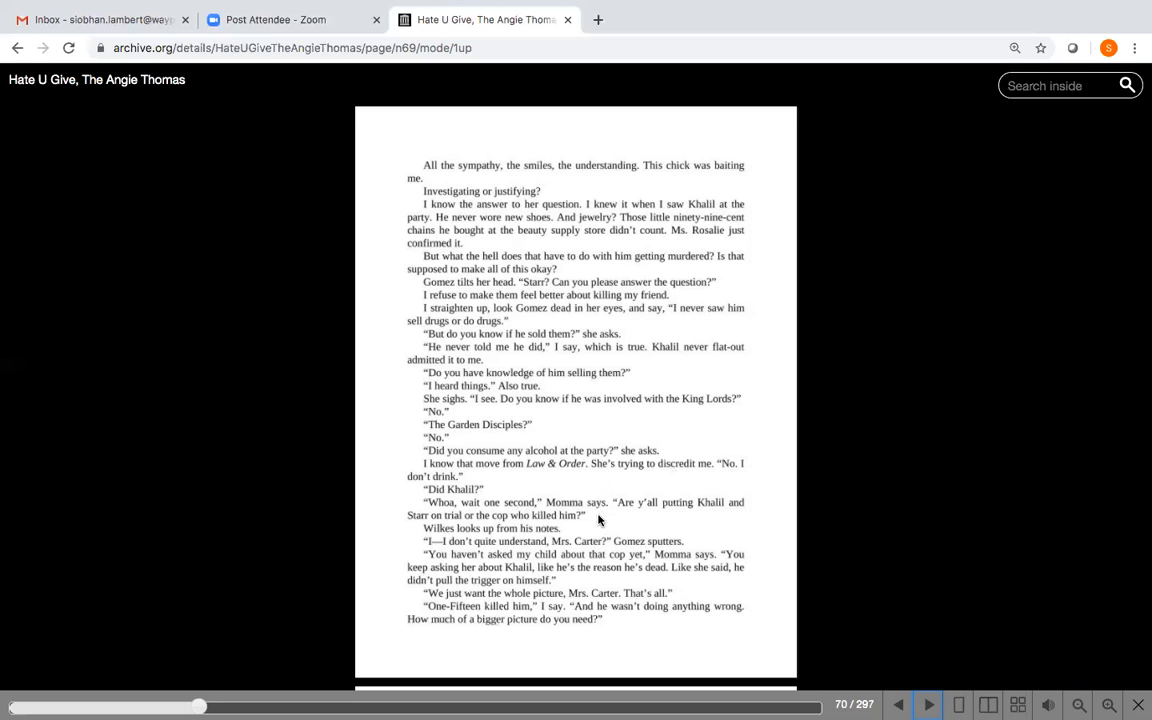
mouse_move(584, 534)
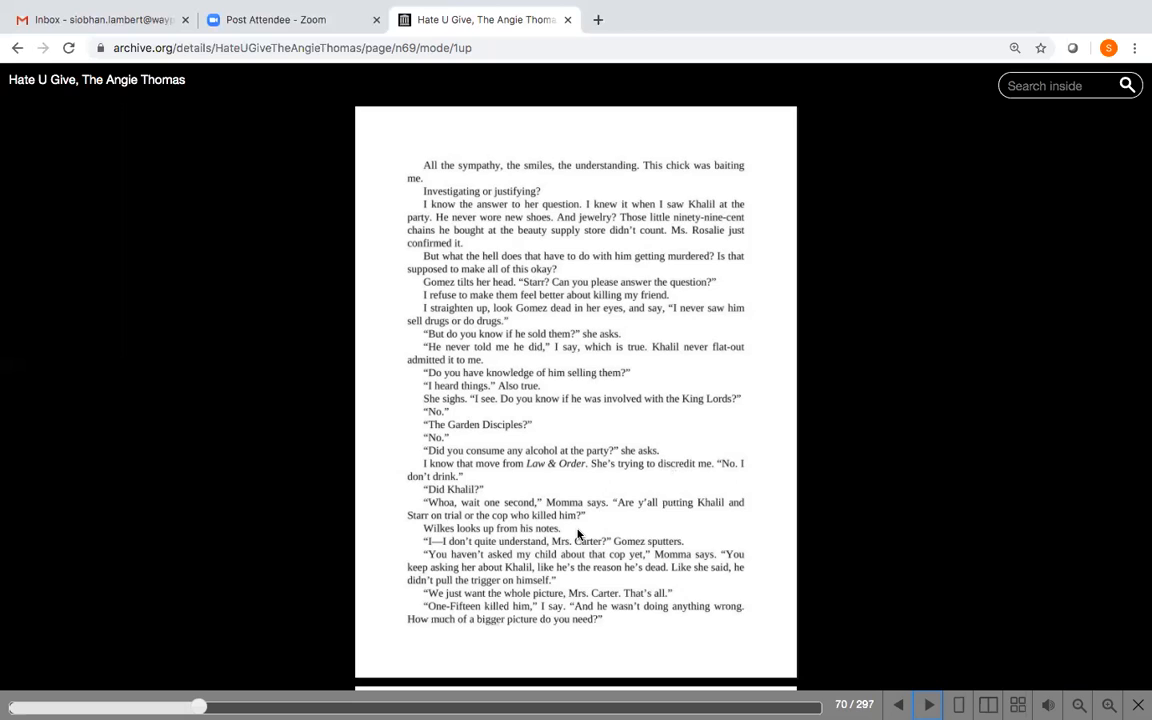
mouse_move(564, 550)
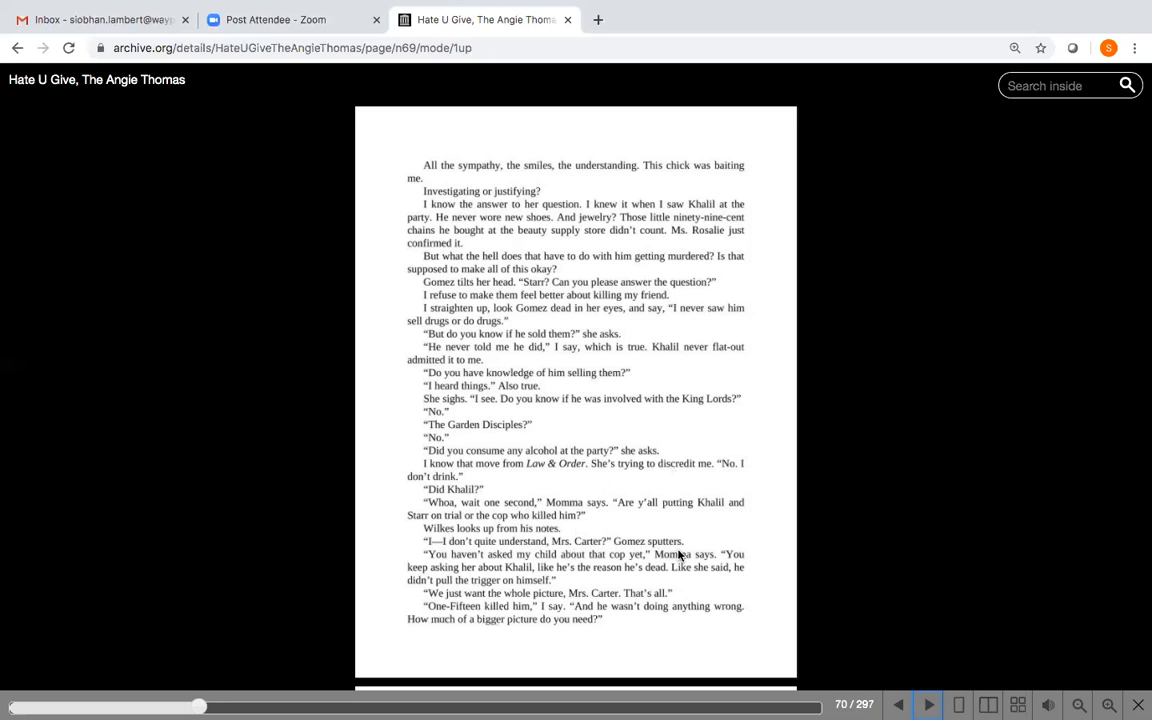
mouse_move(596, 580)
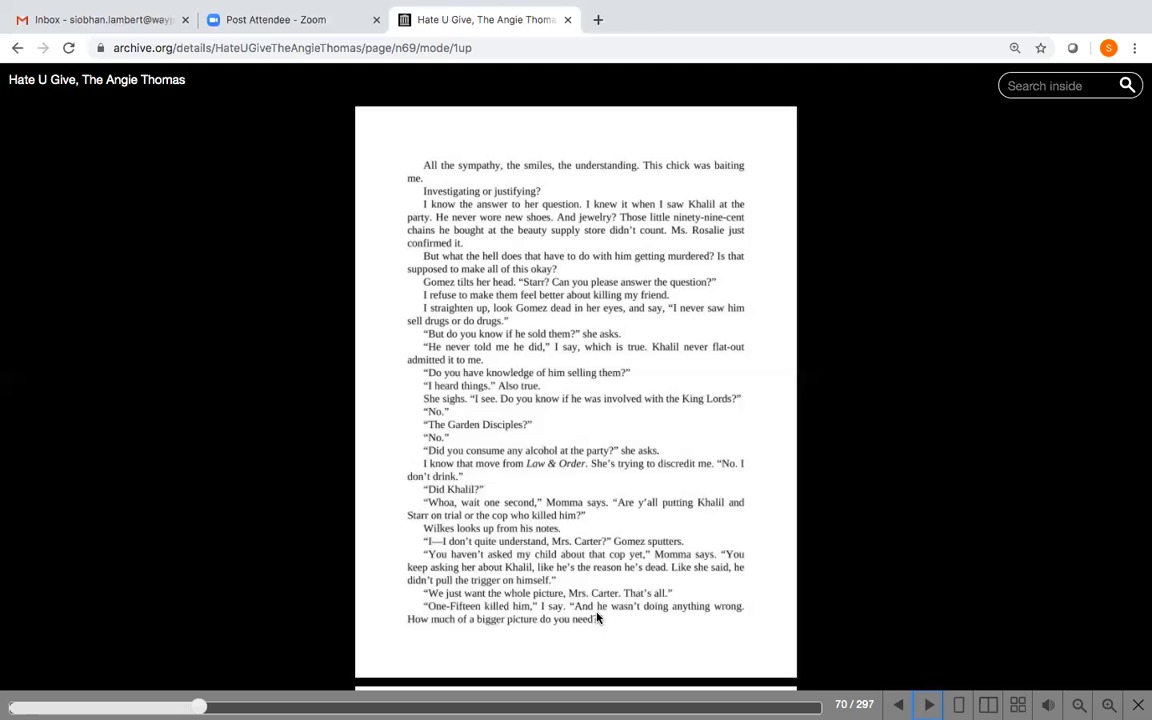
mouse_move(668, 624)
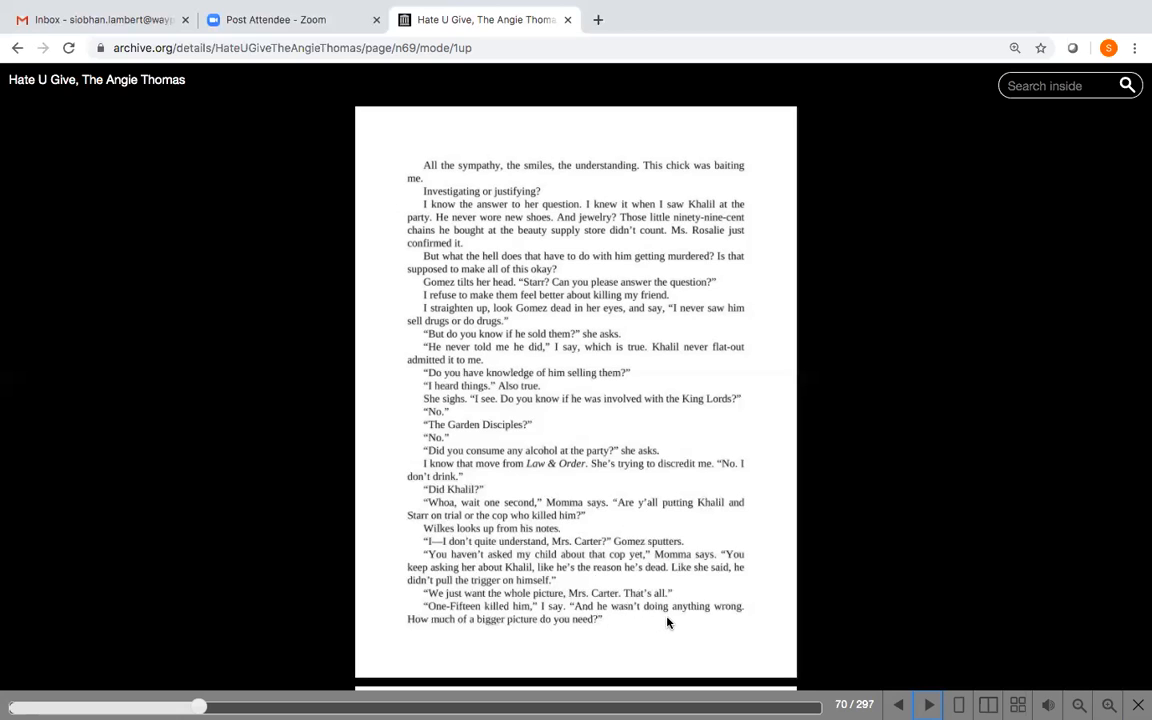
mouse_move(600, 626)
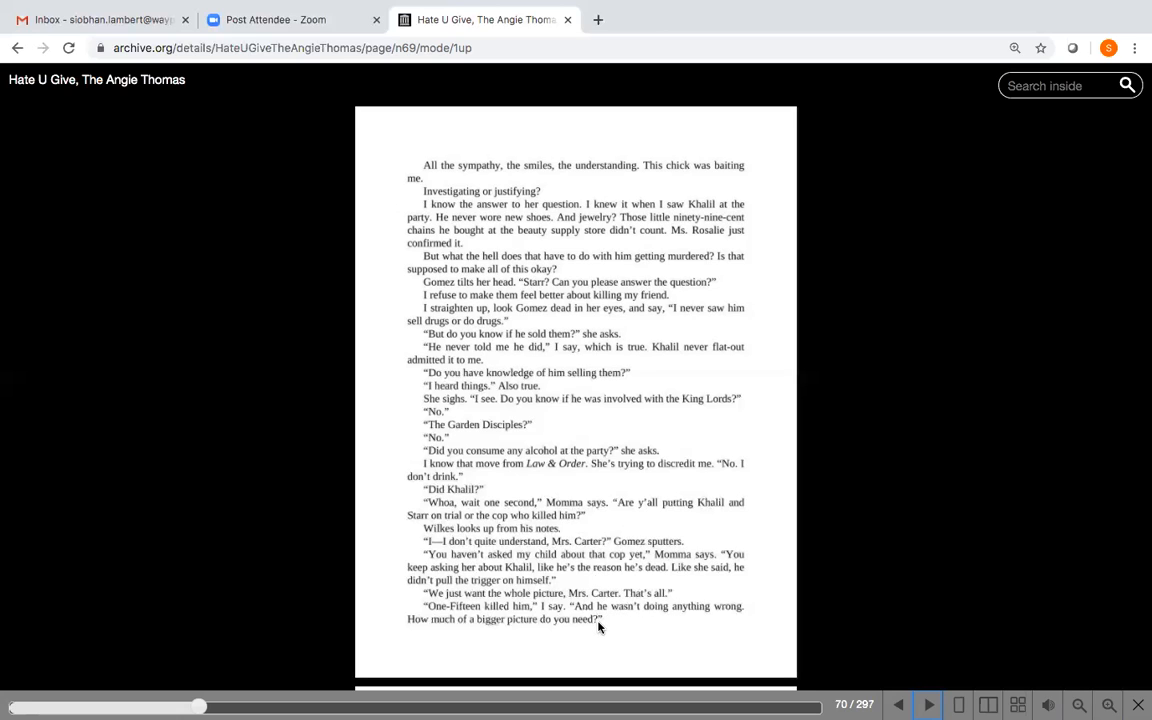
mouse_move(630, 630)
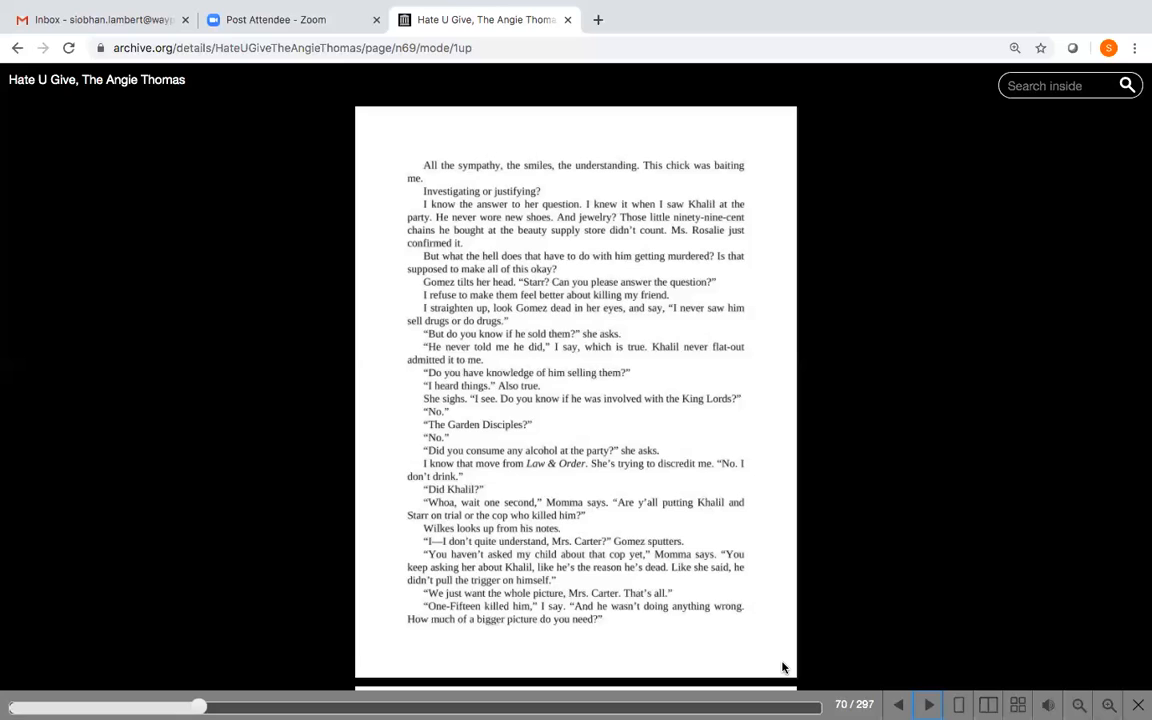
mouse_move(592, 680)
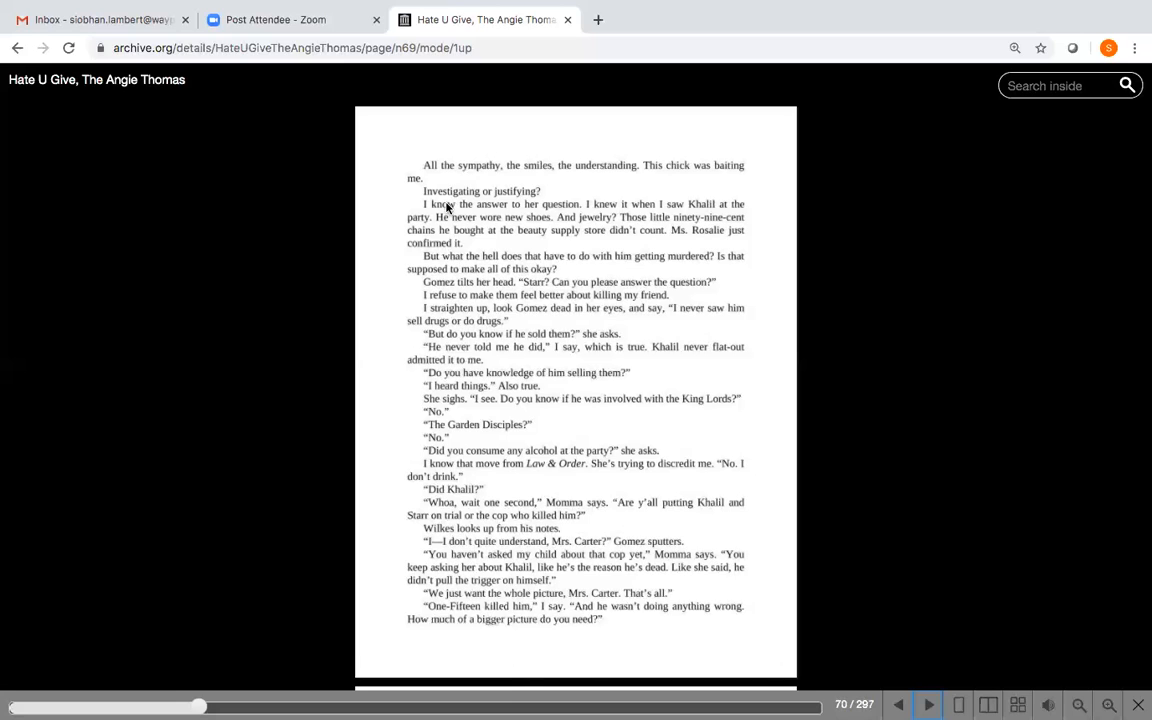
mouse_move(524, 200)
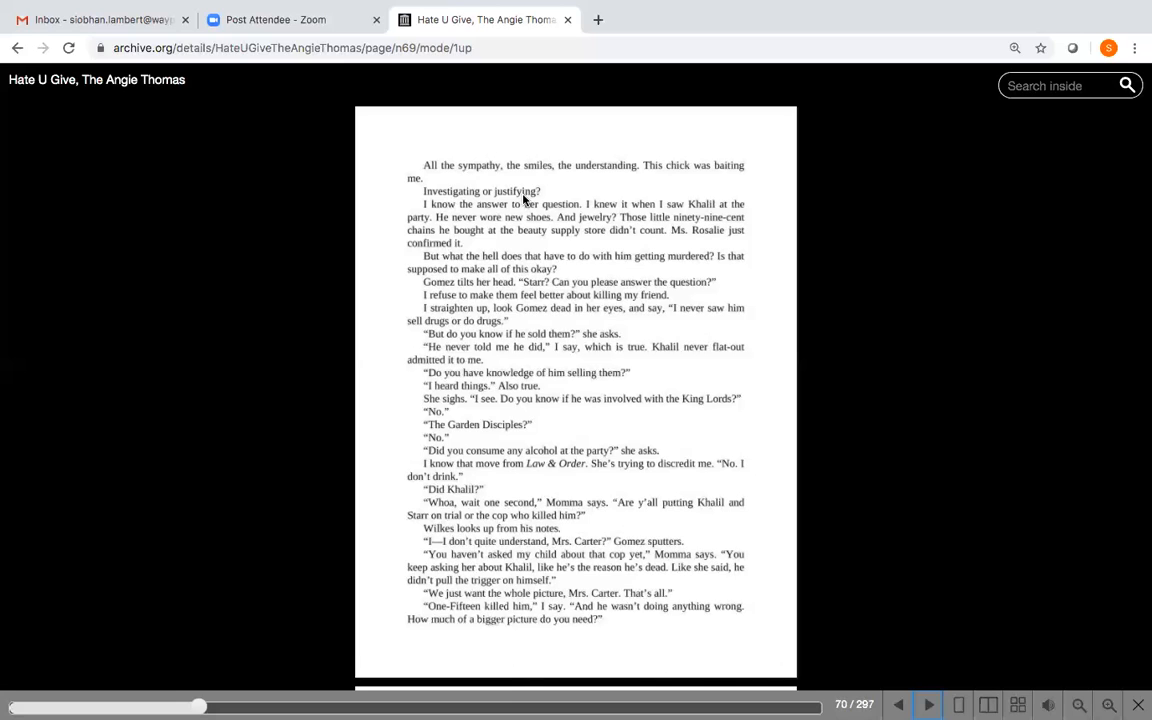
mouse_move(704, 456)
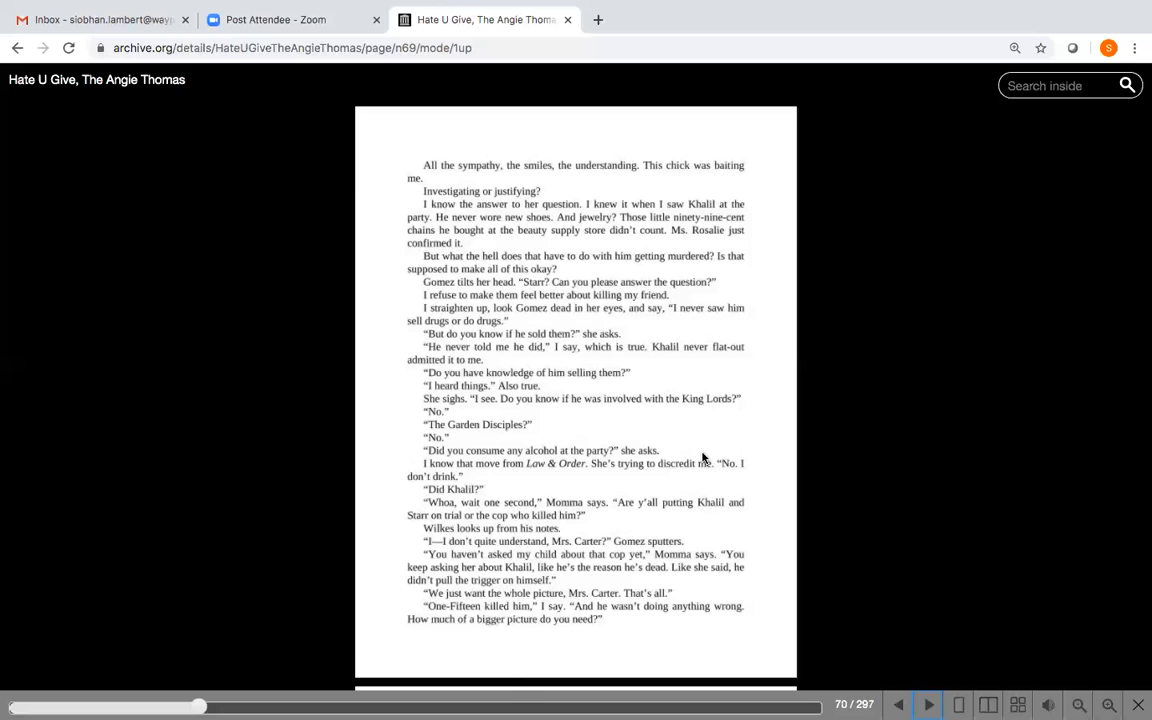
mouse_move(772, 492)
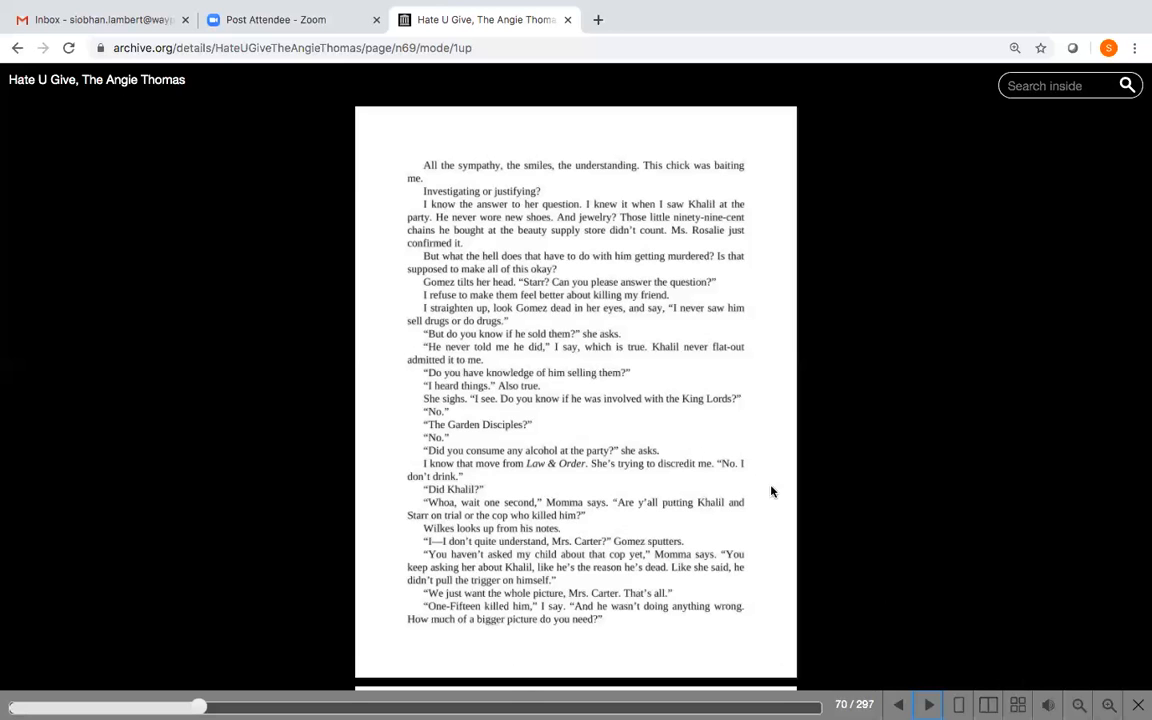
Flip back from page 70 to page 69 of 297, Gomez's questioning about Khalil
left_click(898, 704)
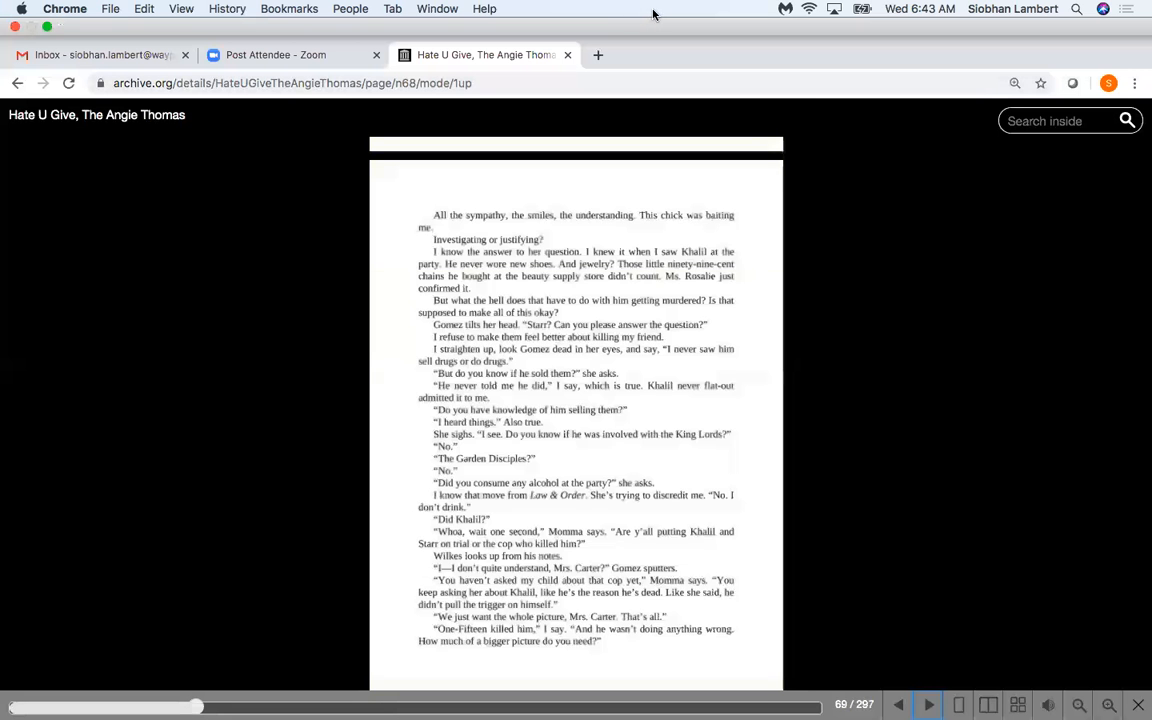